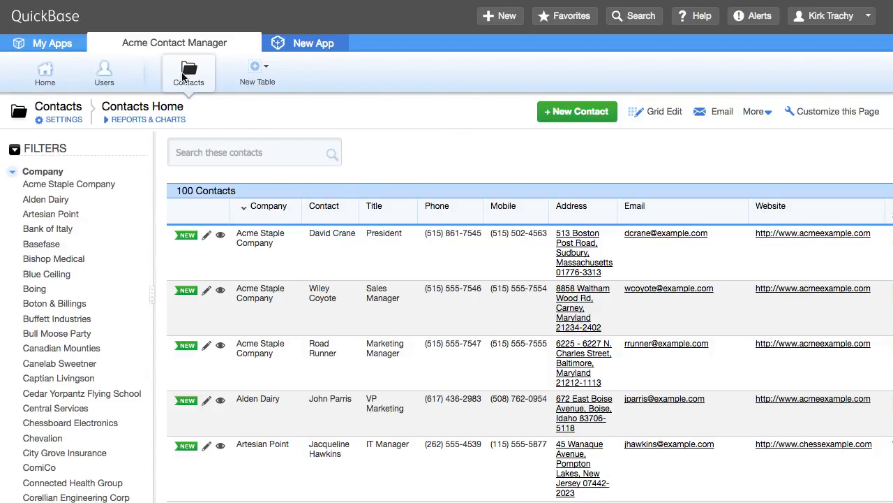
pyautogui.moveTo(157, 50)
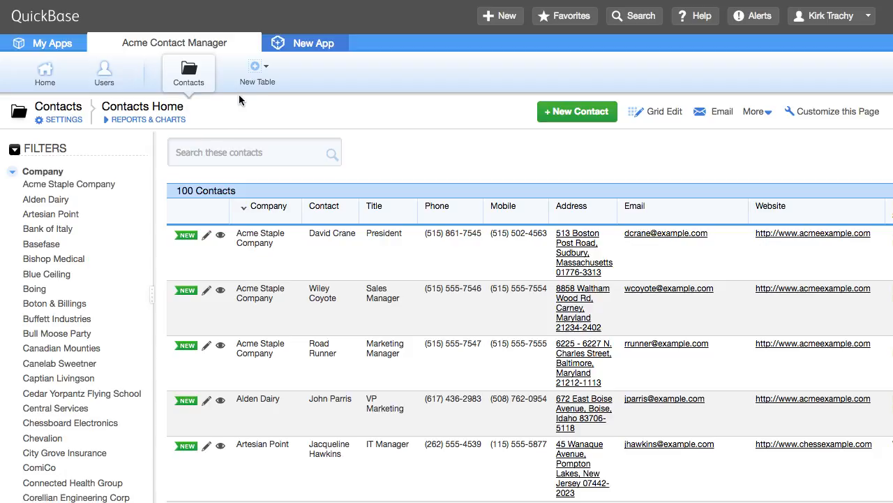
pyautogui.moveTo(259, 81)
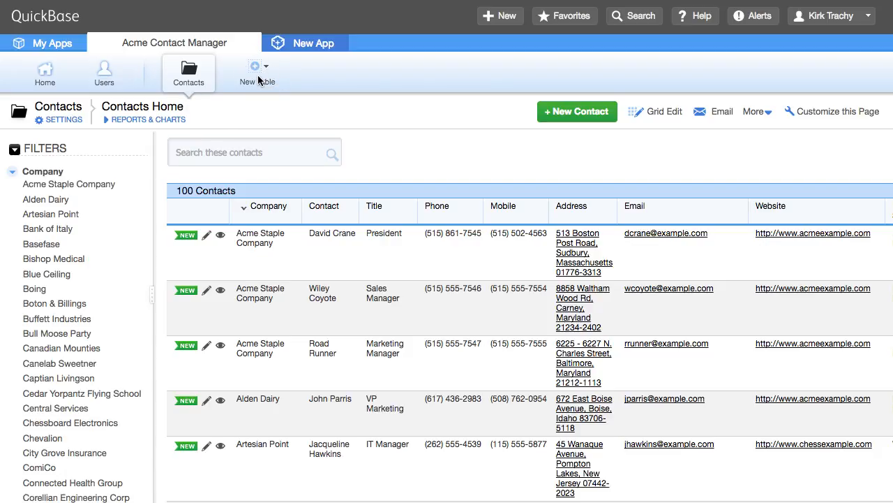
pyautogui.moveTo(263, 89)
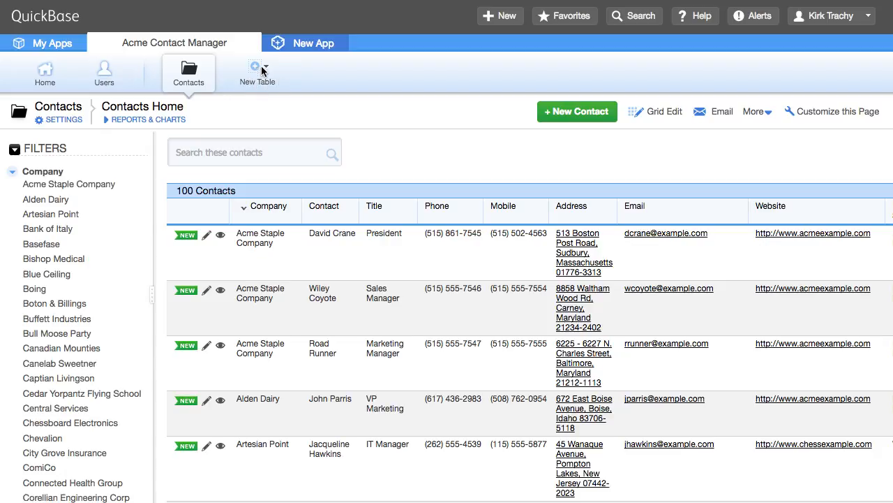
pyautogui.moveTo(233, 59)
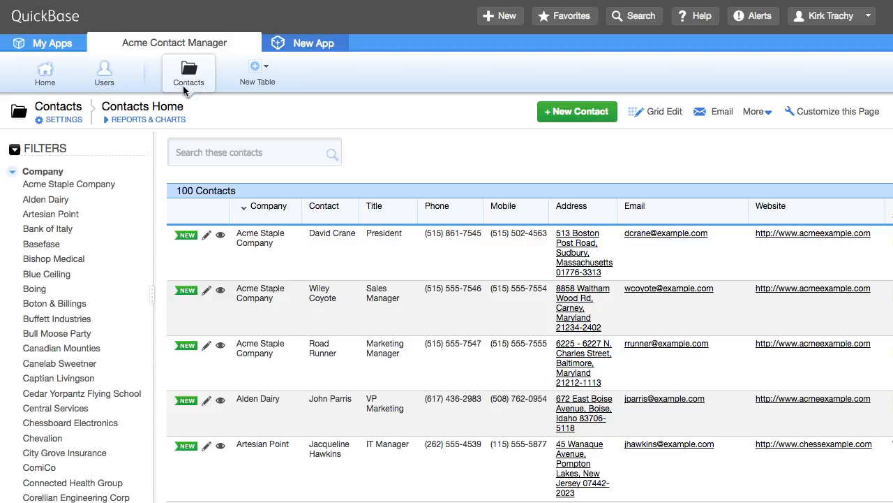
pyautogui.moveTo(185, 90)
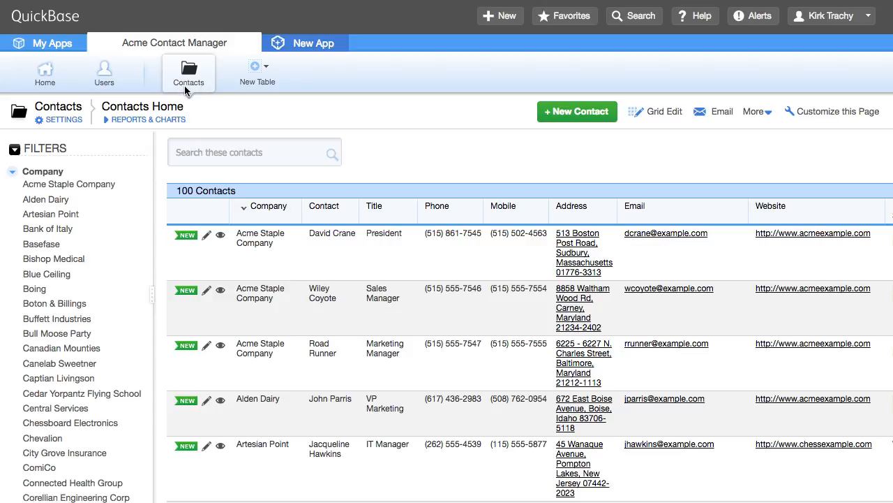
pyautogui.moveTo(258, 72)
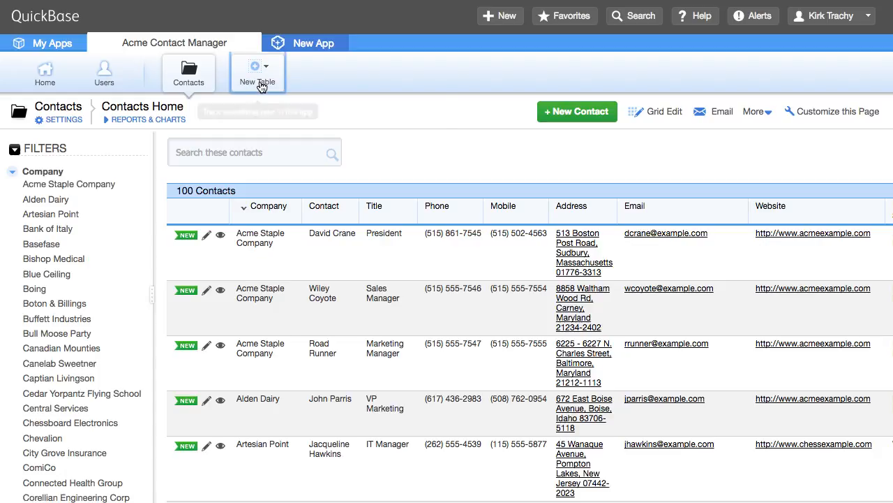
# - Start a connected-data table named 'Salesforce Contacts' with records called 'Contact'
pyautogui.click(258, 73)
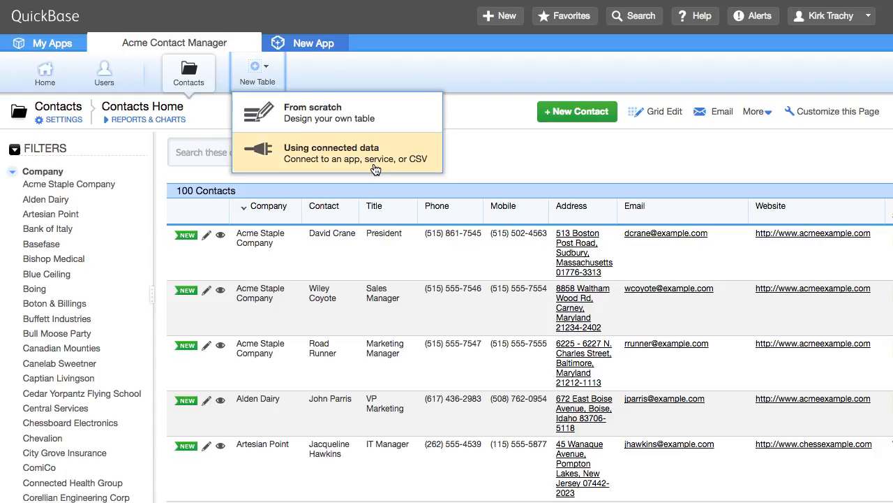
pyautogui.moveTo(379, 152)
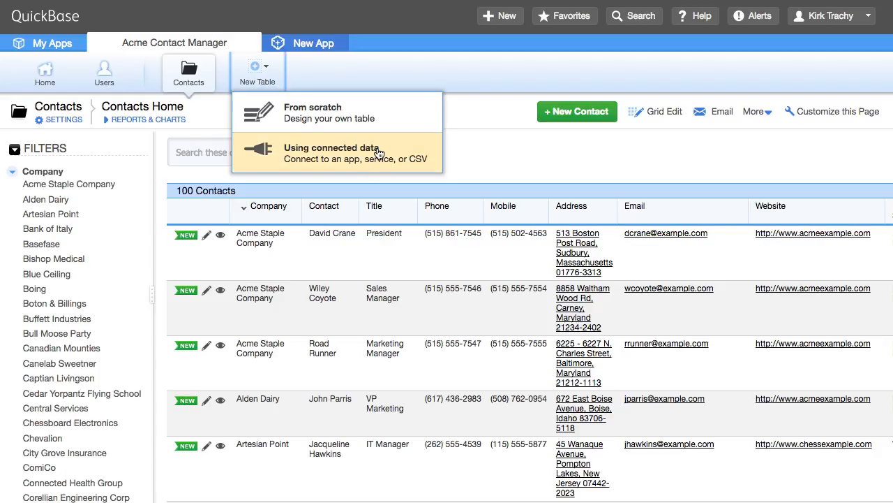
pyautogui.click(331, 153)
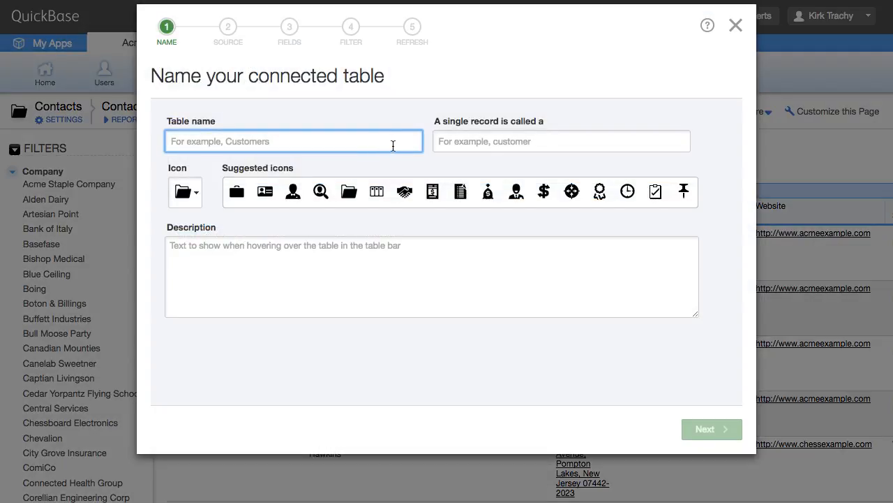
pyautogui.write('S')
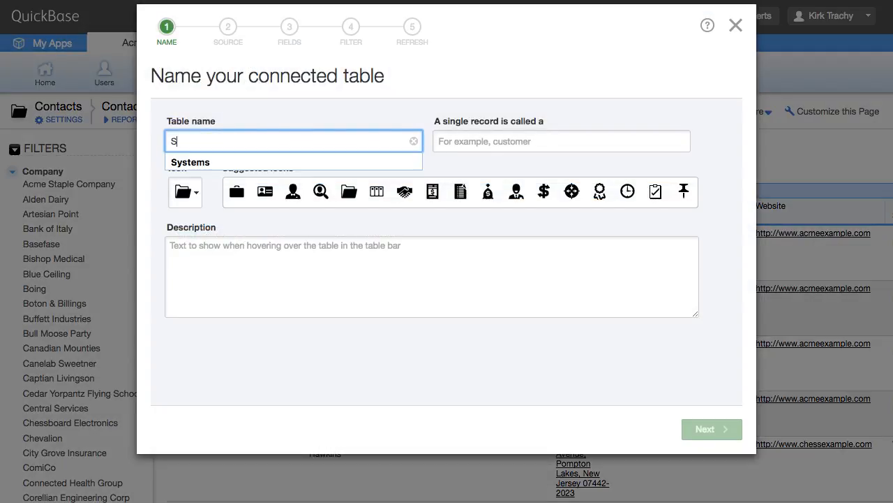
pyautogui.write('alesforce Conta')
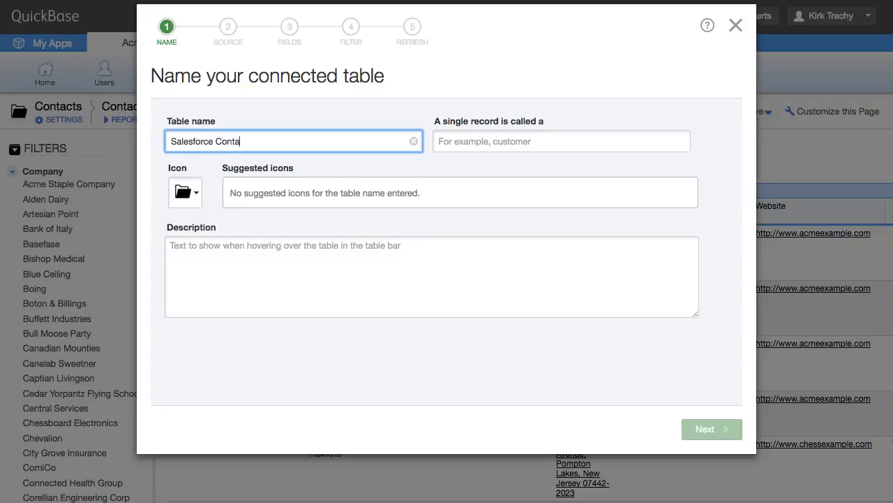
pyautogui.click(561, 140)
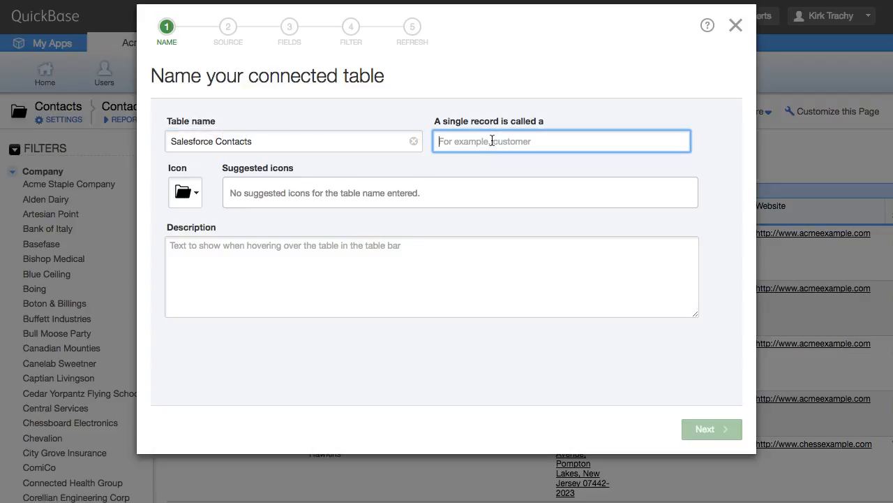
pyautogui.write('Contact')
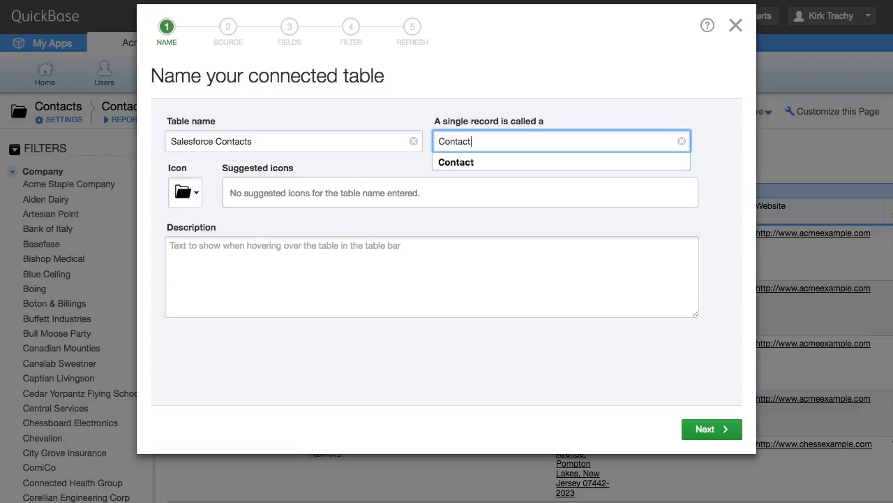
pyautogui.click(184, 192)
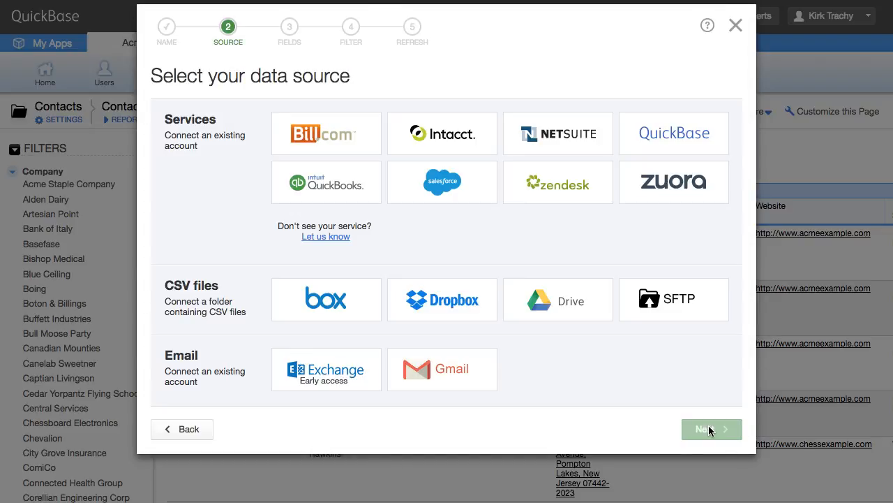
pyautogui.moveTo(441, 182)
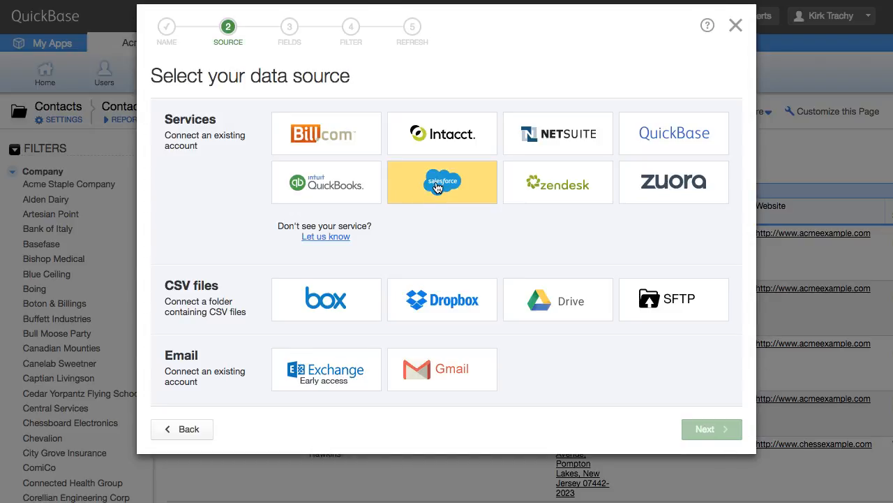
# - Sign in to Salesforce as the data source and select Contacts as the records
pyautogui.click(442, 181)
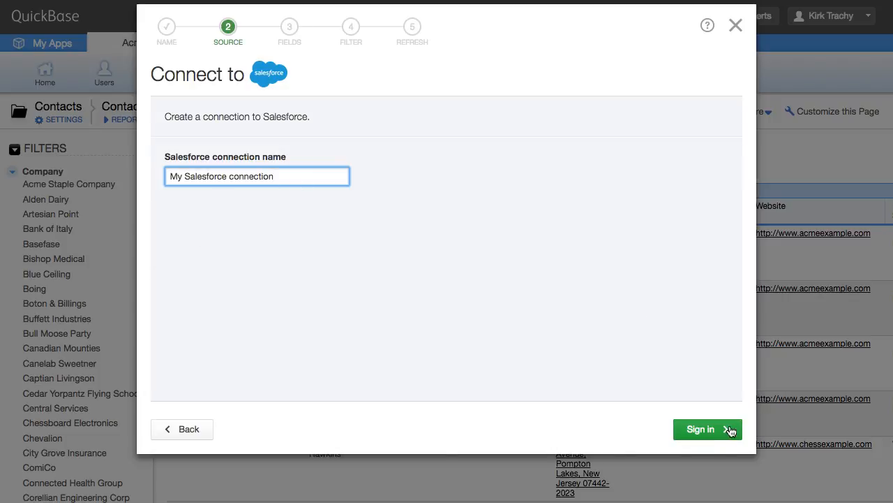
pyautogui.click(701, 429)
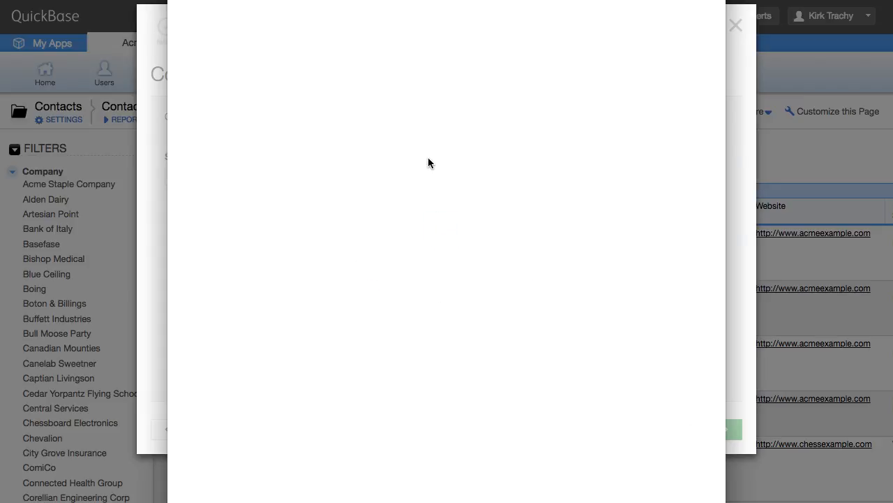
pyautogui.click(707, 429)
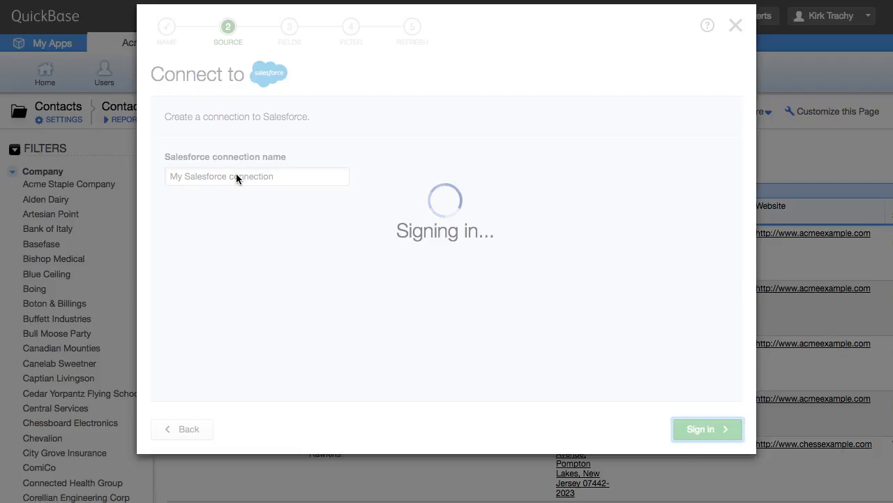
pyautogui.click(707, 429)
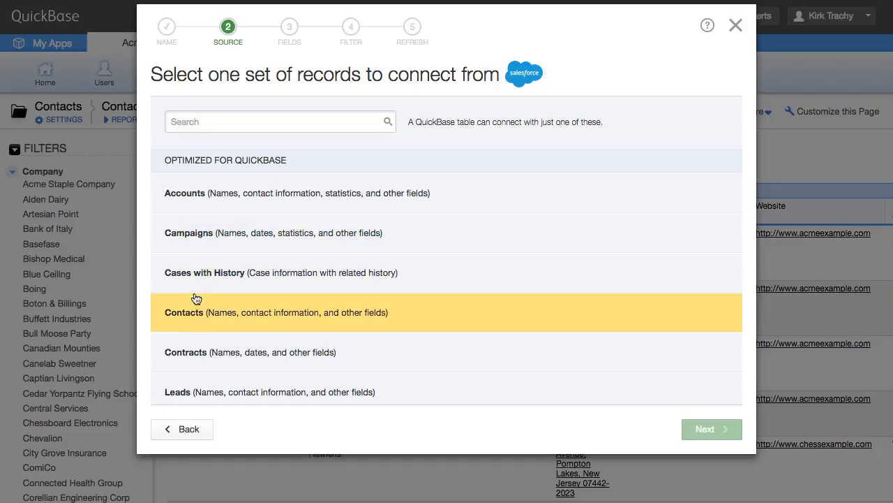
pyautogui.click(275, 312)
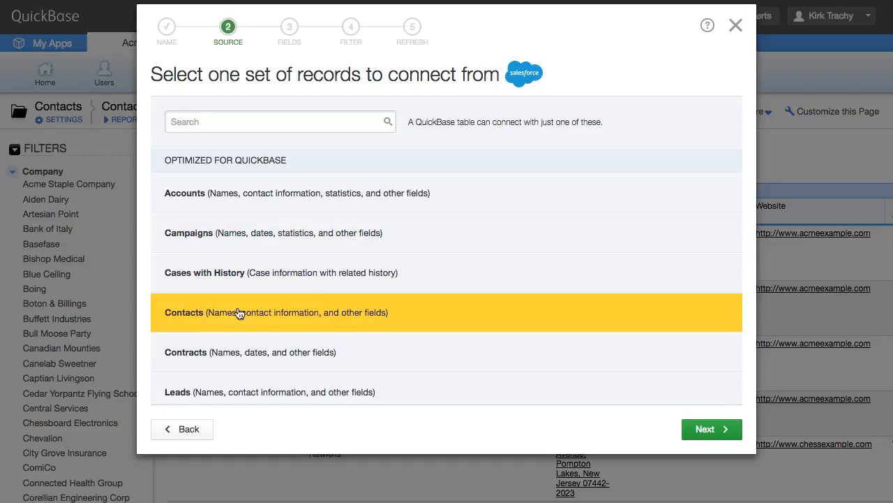
# - Pick eight Contact fields to import, including Name, Title and ID in Salesforce, removing Owner
pyautogui.click(711, 428)
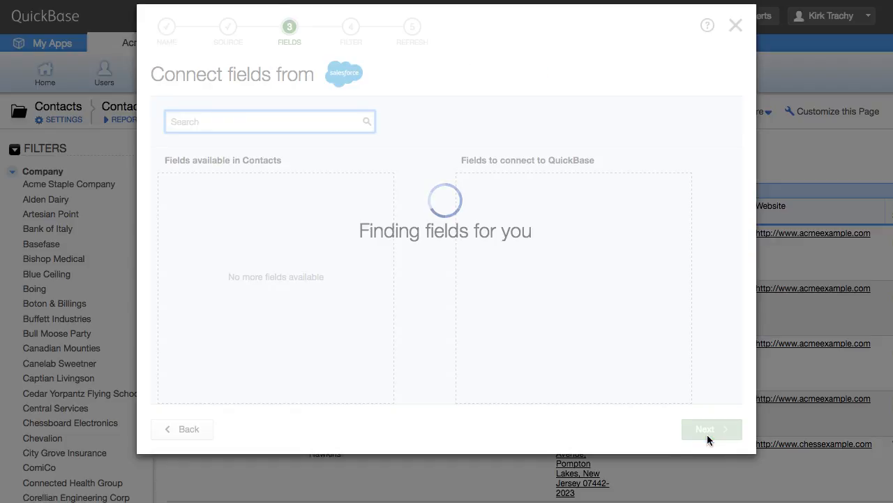
pyautogui.moveTo(235, 271)
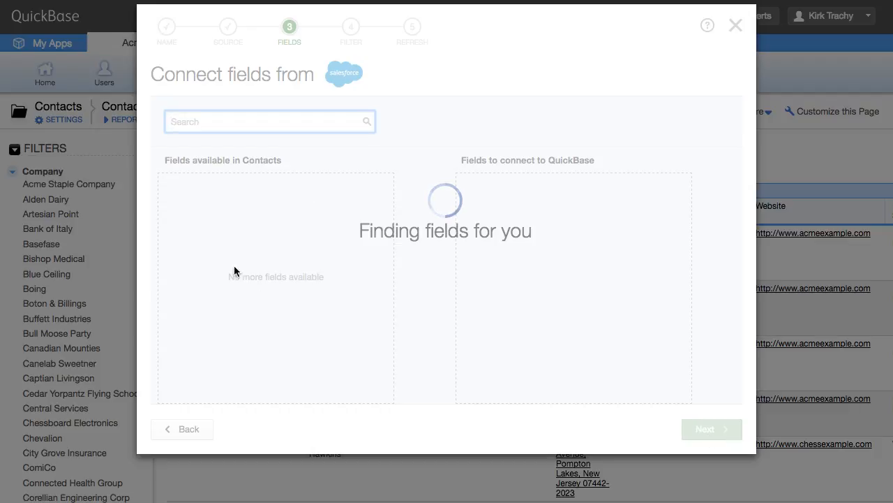
pyautogui.moveTo(228, 231)
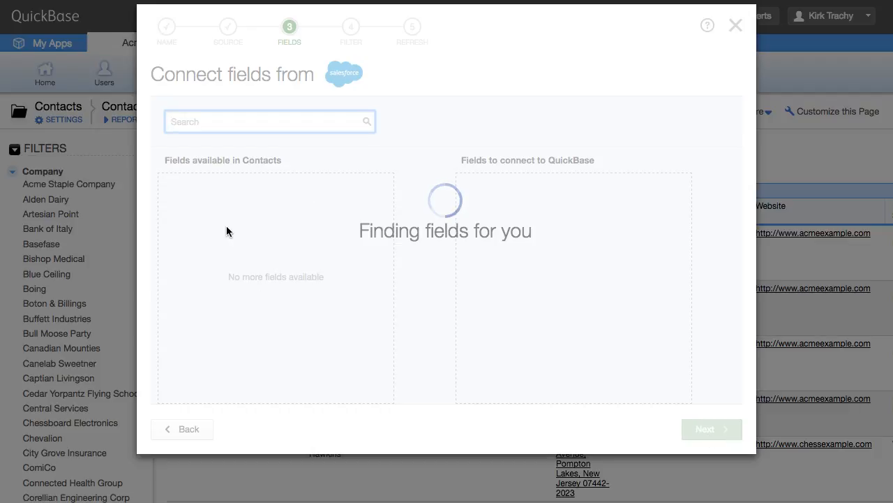
pyautogui.moveTo(220, 204)
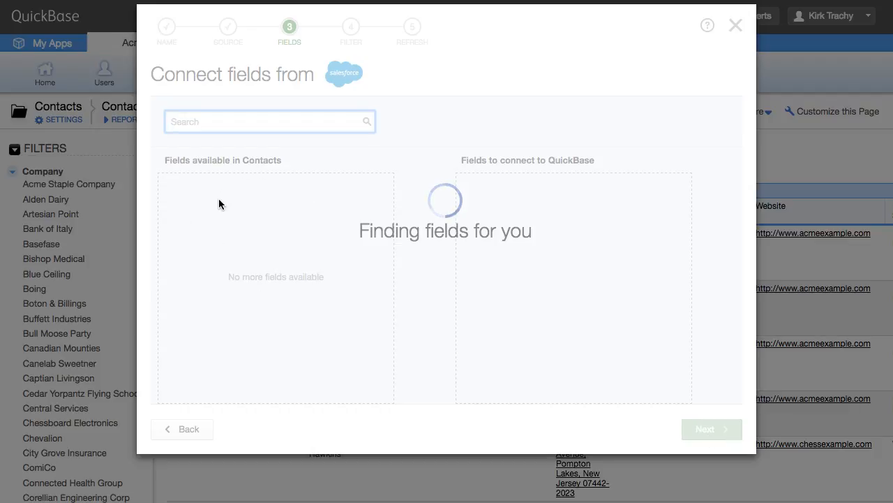
pyautogui.moveTo(583, 253)
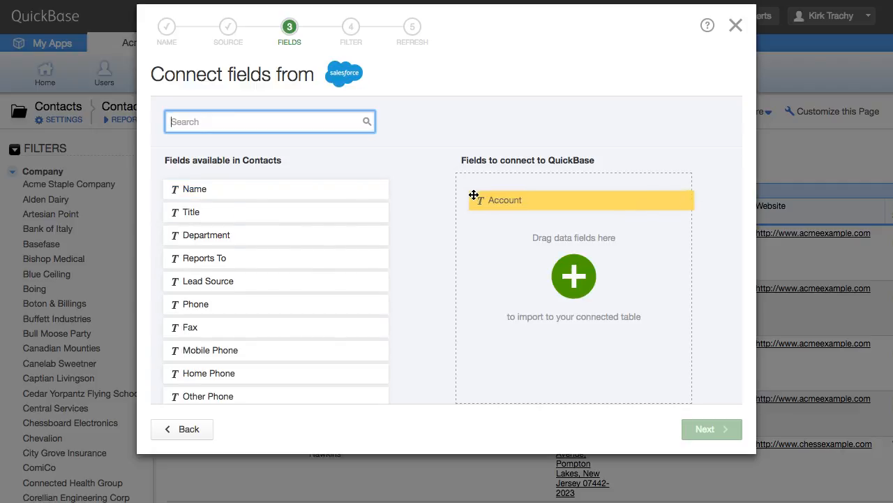
pyautogui.moveTo(194, 188); pyautogui.dragTo(574, 212)
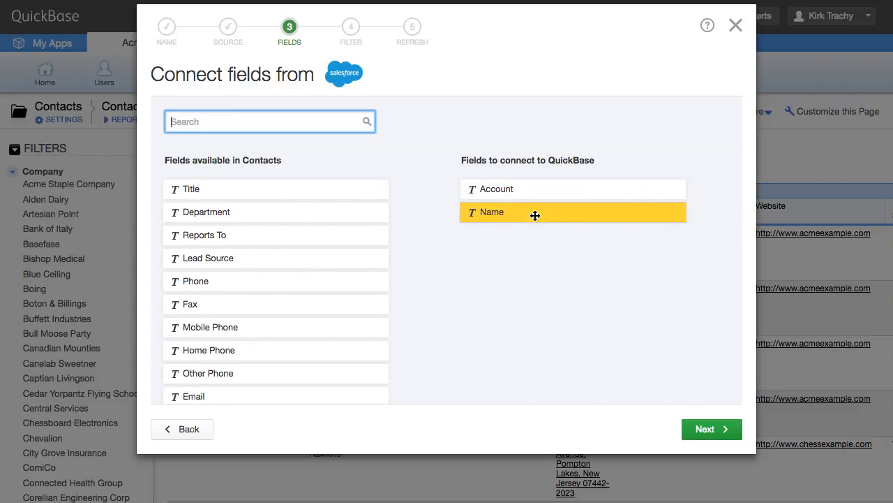
pyautogui.moveTo(190, 189); pyautogui.dragTo(593, 238)
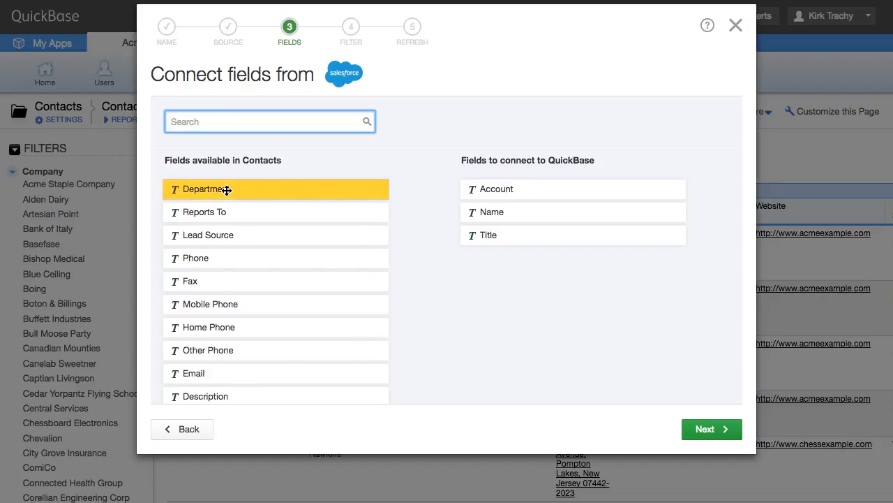
pyautogui.moveTo(226, 189); pyautogui.dragTo(557, 294)
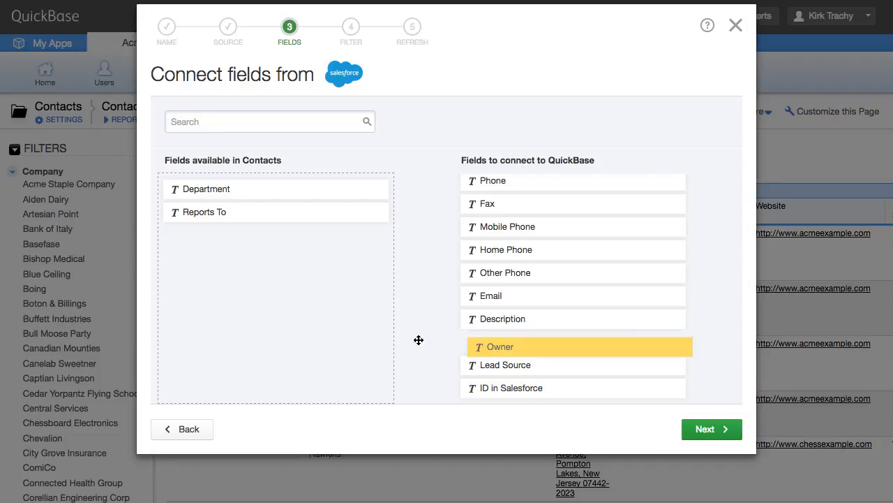
pyautogui.moveTo(580, 346); pyautogui.dragTo(276, 234)
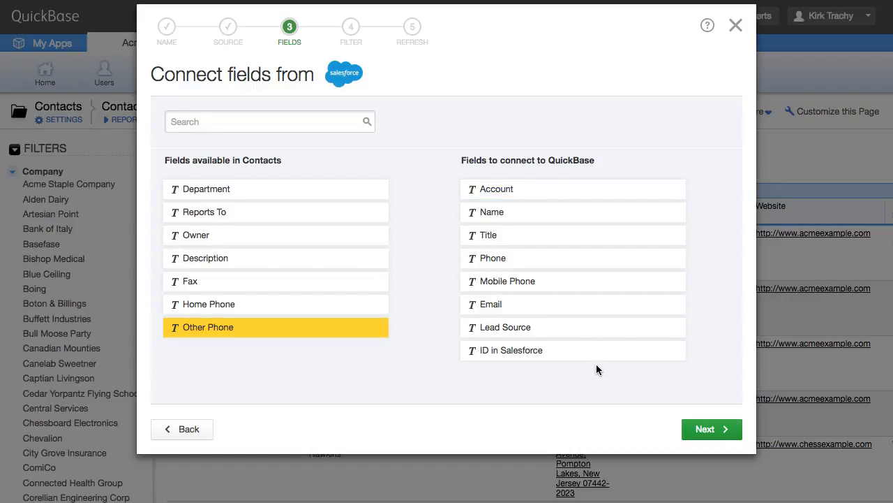
# - Skip the filter, keep exact-match updates on a manual schedule, and finish the table
pyautogui.click(711, 429)
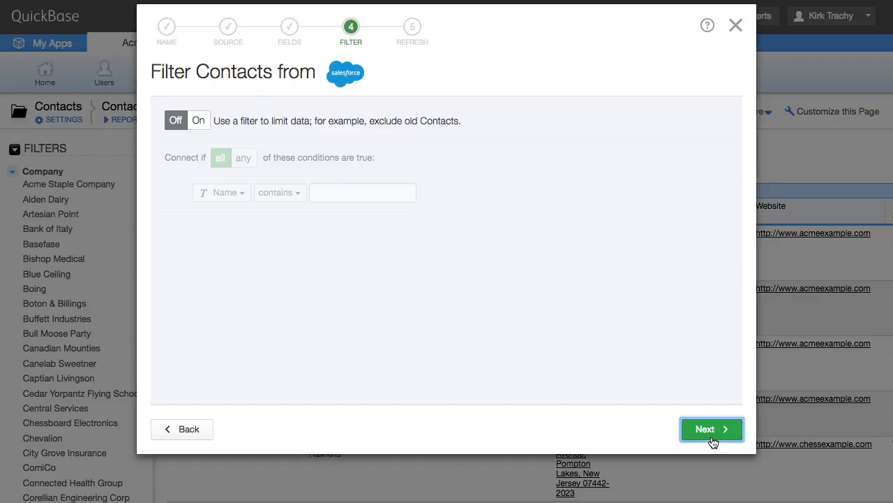
pyautogui.moveTo(394, 137)
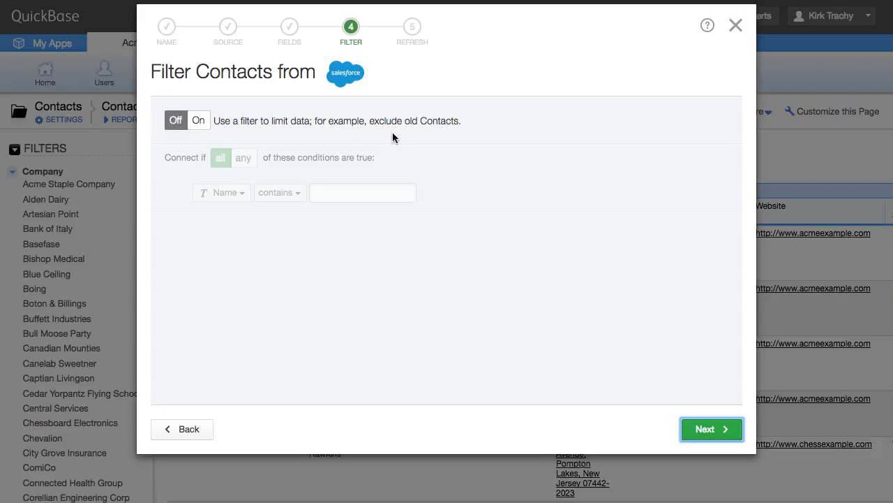
pyautogui.click(711, 429)
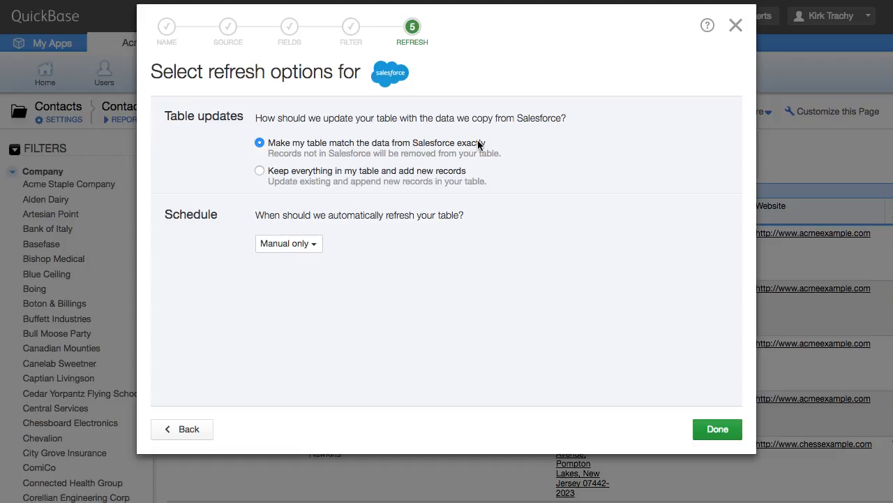
pyautogui.click(717, 429)
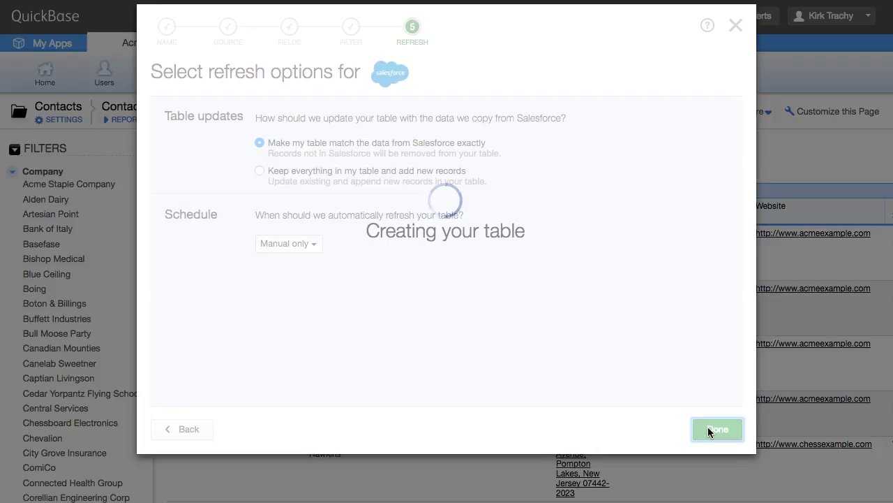
pyautogui.click(718, 428)
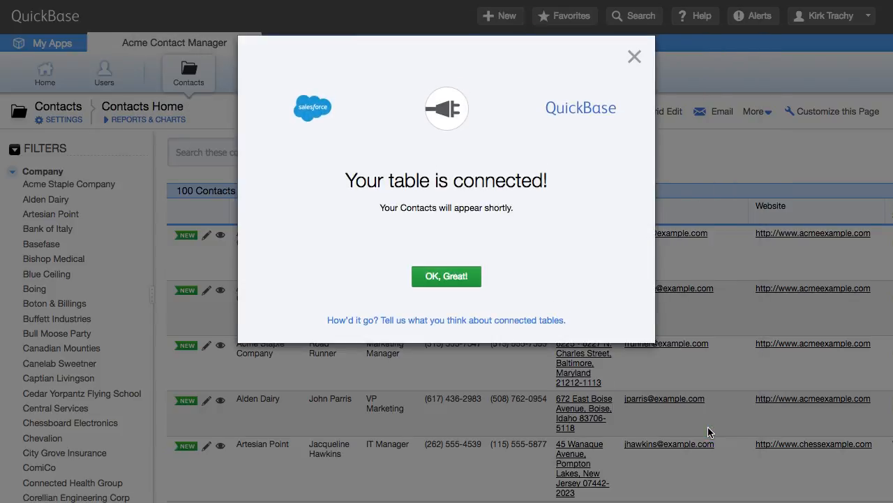
# - Dismiss the connection confirmation and view the refreshing Salesforce Contacts table
pyautogui.click(446, 276)
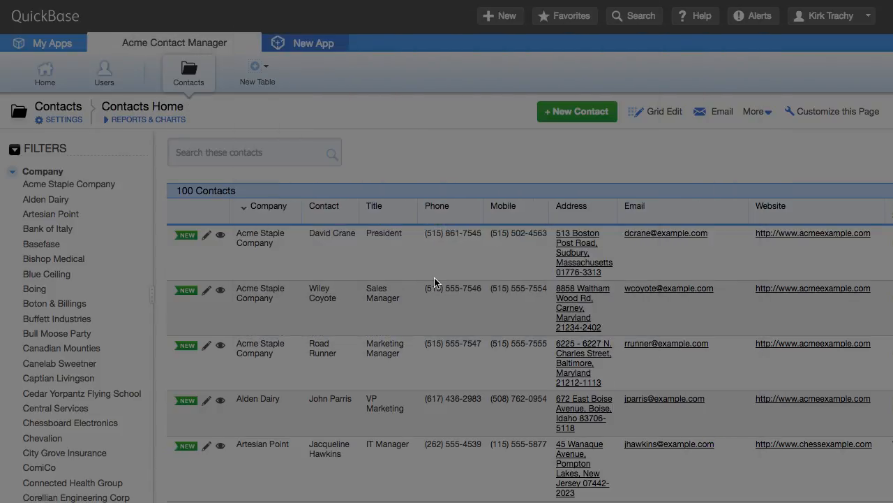
pyautogui.click(270, 71)
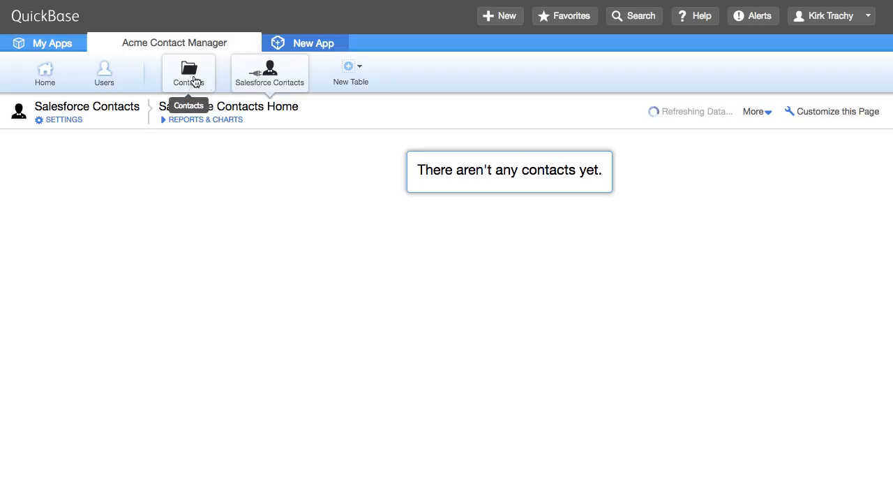
pyautogui.moveTo(188, 72)
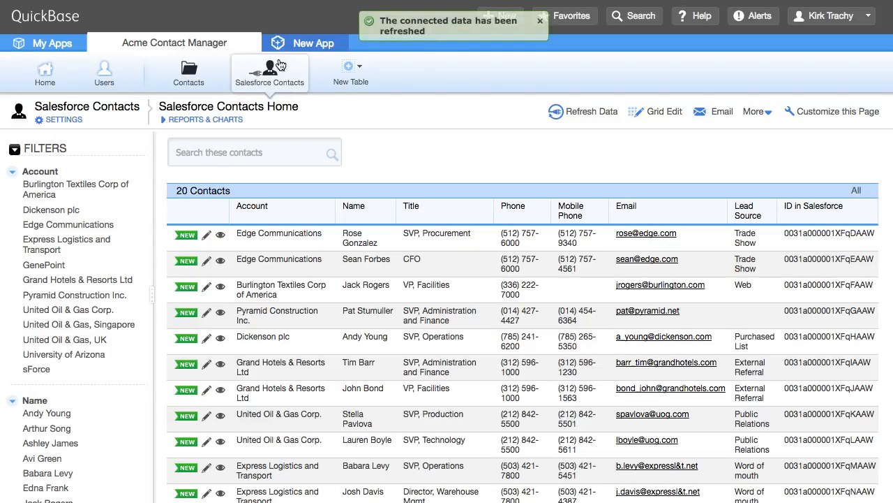
pyautogui.moveTo(270, 74)
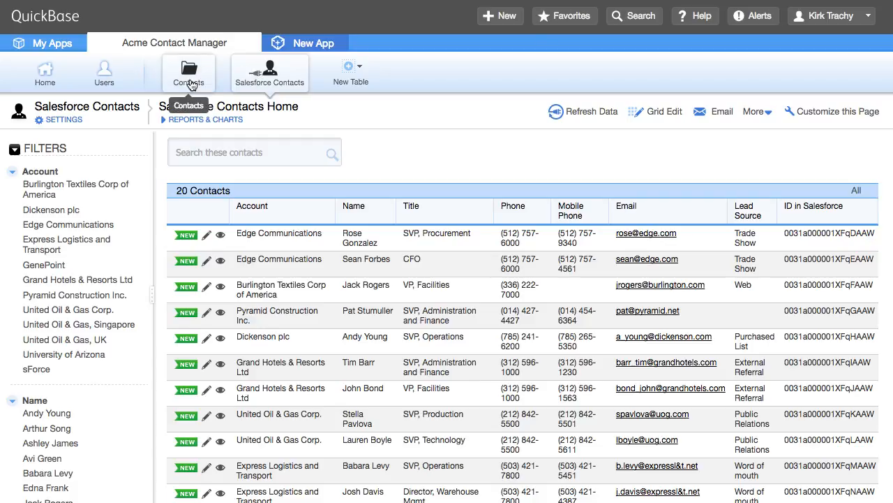
pyautogui.moveTo(271, 74)
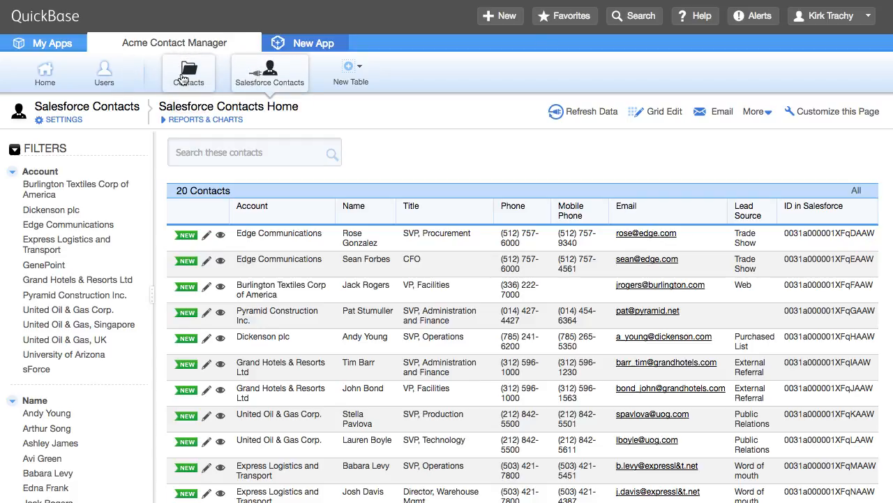
pyautogui.moveTo(188, 73)
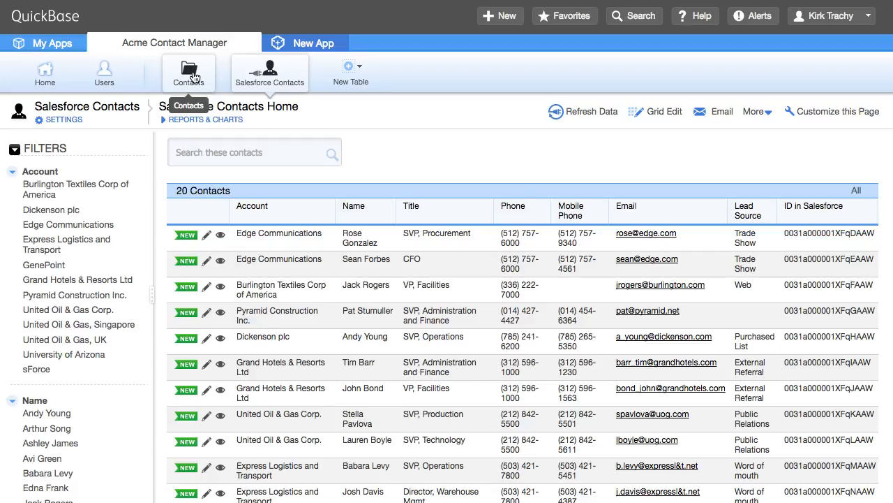
pyautogui.moveTo(291, 74)
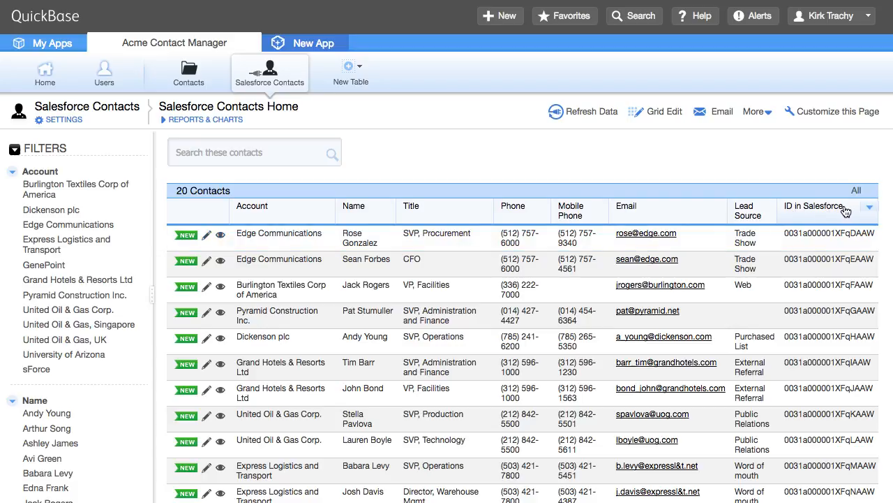
pyautogui.moveTo(804, 209)
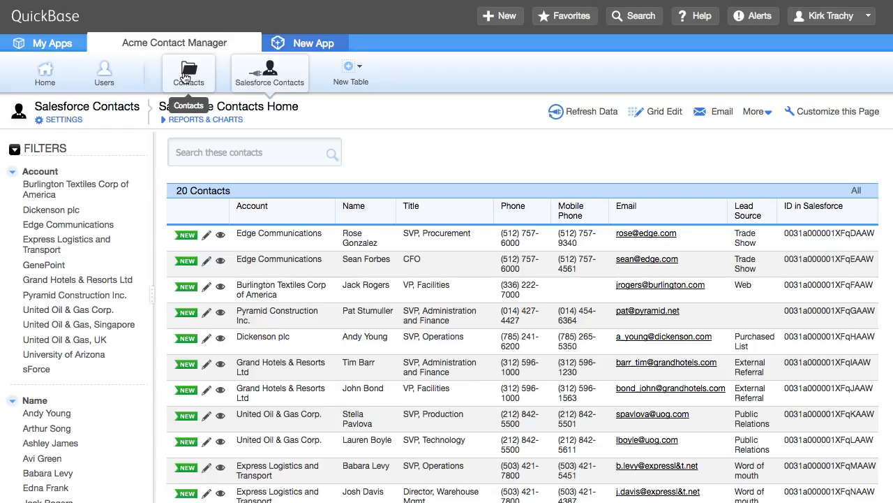
pyautogui.moveTo(206, 73)
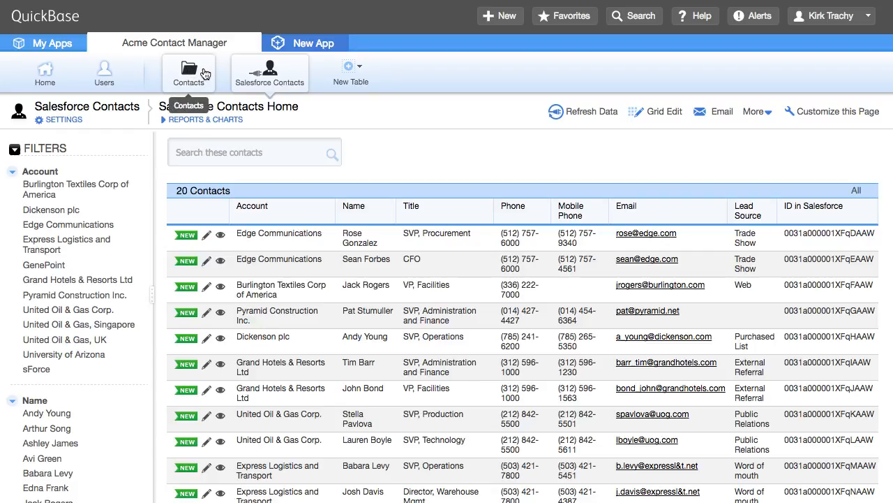
pyautogui.moveTo(185, 70)
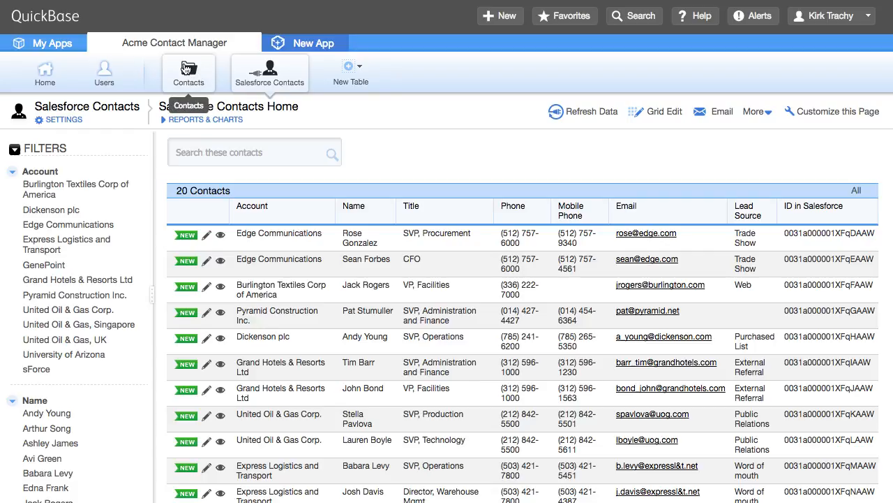
# - Add a Text field 'ID in Salesforce' before Company on the Contacts form
pyautogui.click(188, 72)
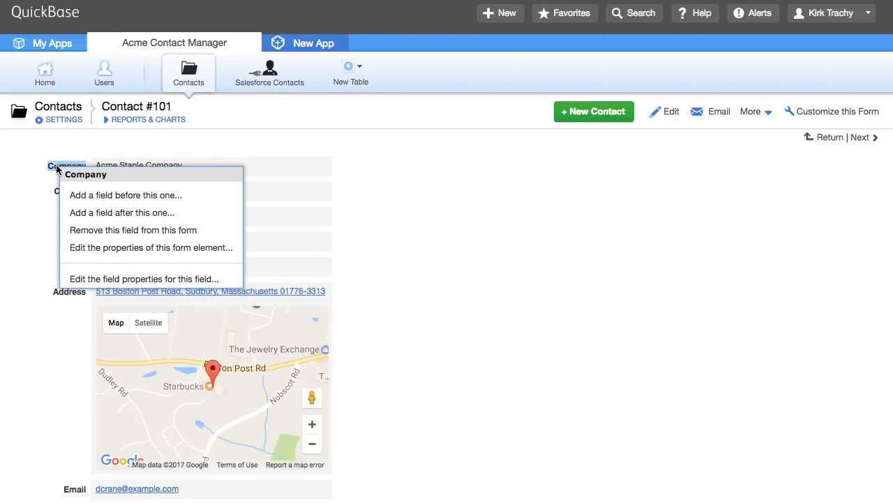
pyautogui.click(126, 195)
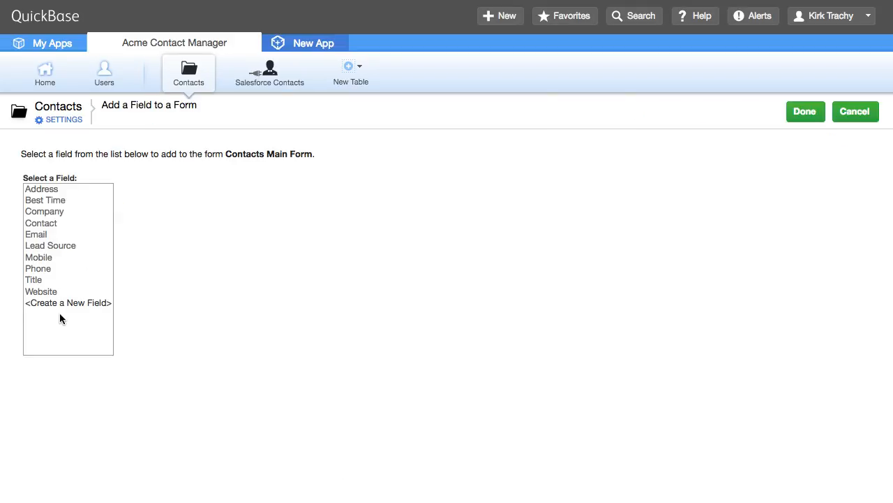
pyautogui.click(68, 302)
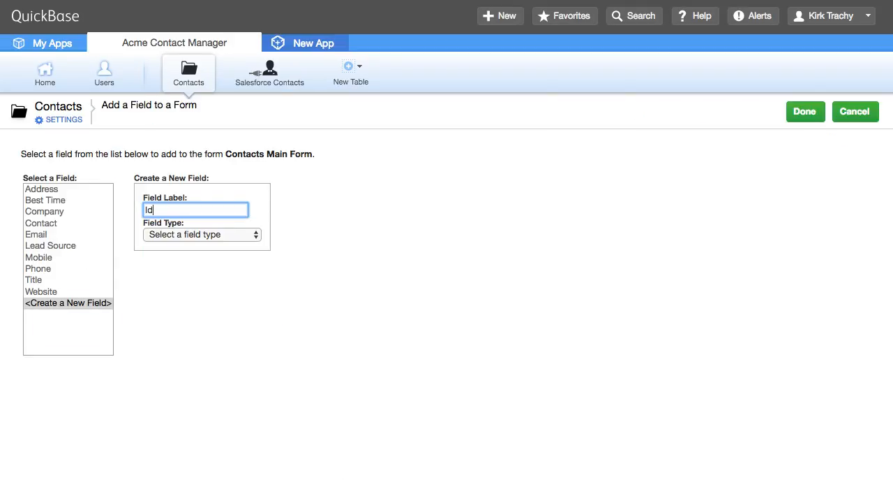
pyautogui.write('ID in Sa')
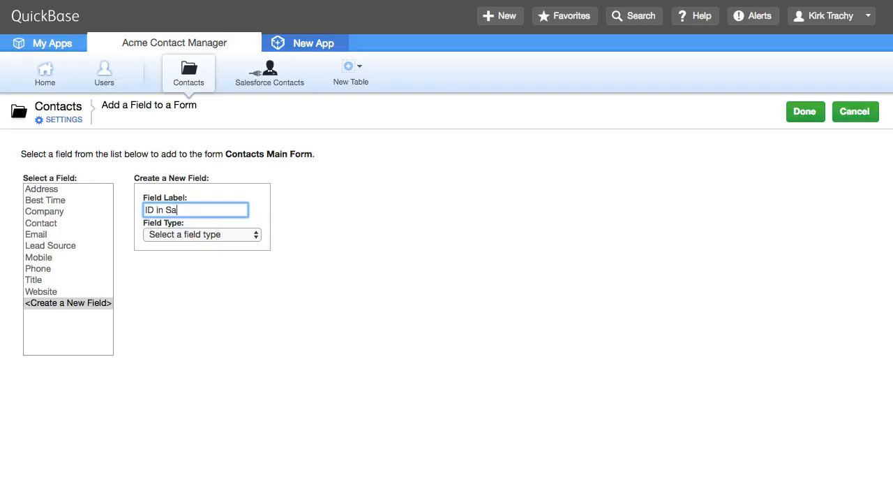
pyautogui.write('lesforce')
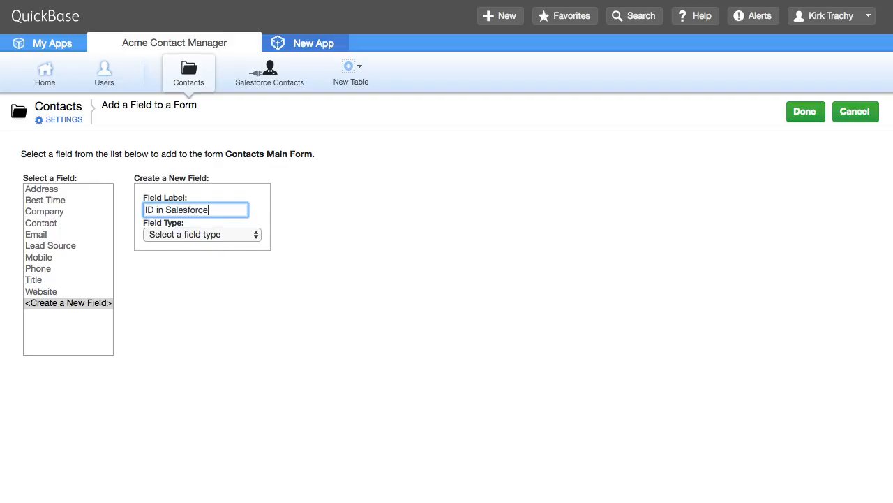
pyautogui.click(202, 234)
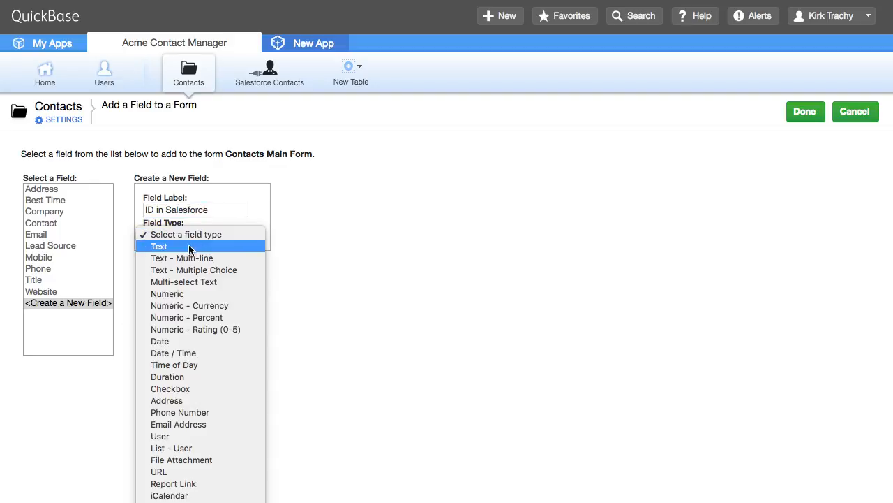
pyautogui.click(158, 246)
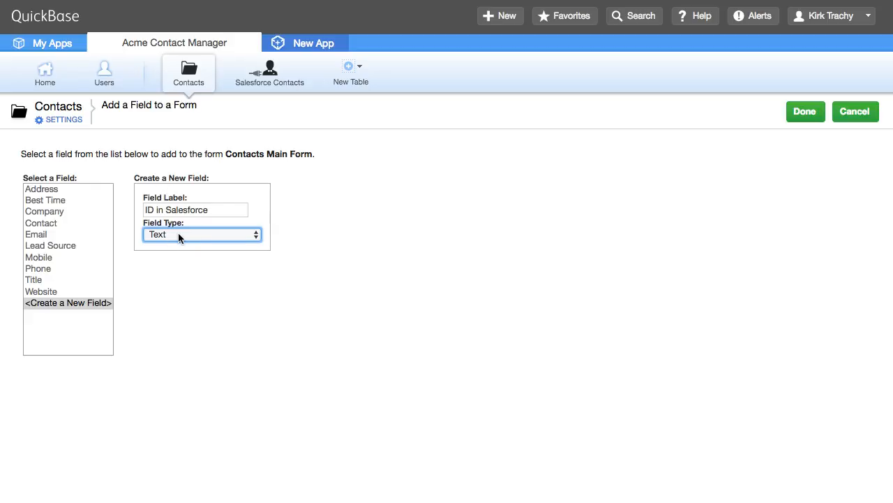
pyautogui.click(805, 111)
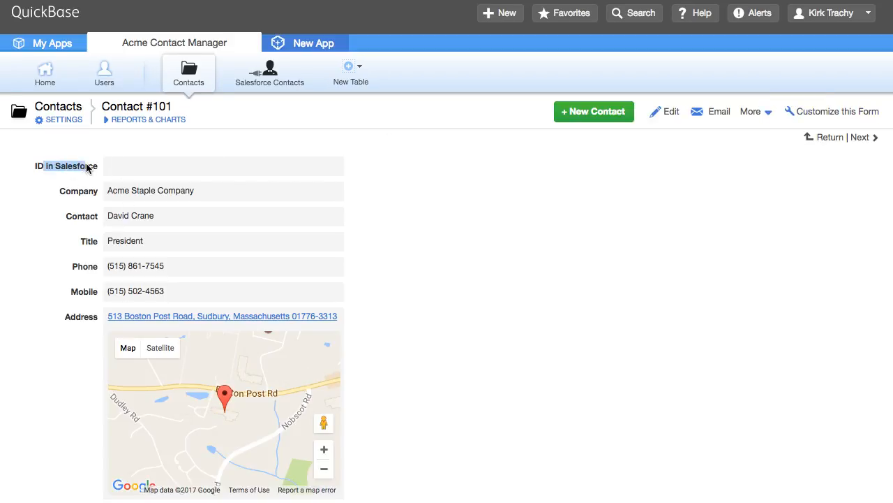
pyautogui.moveTo(165, 78)
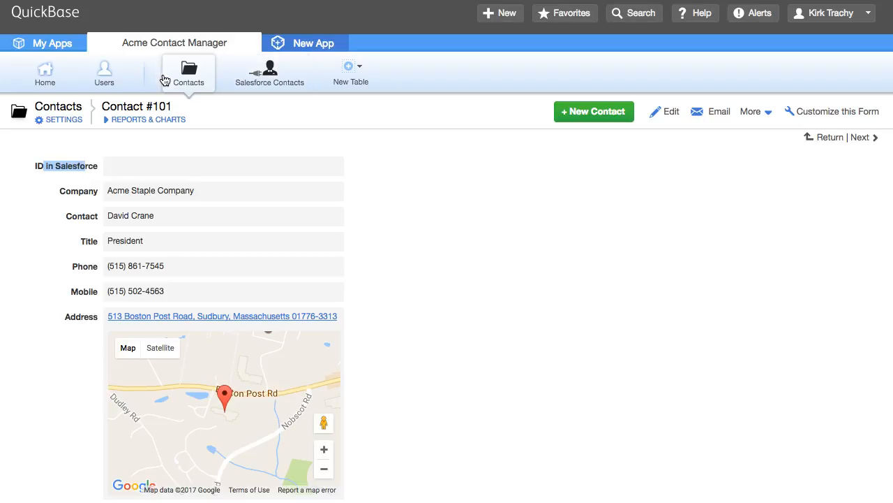
pyautogui.moveTo(269, 72)
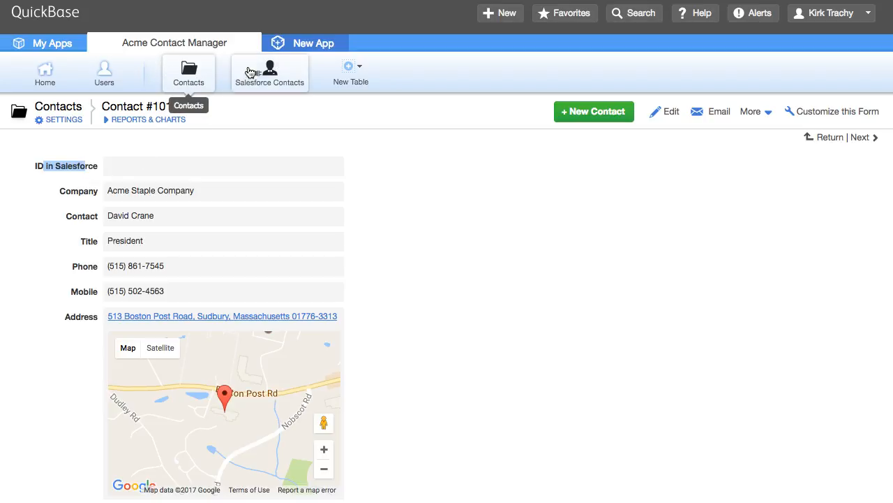
pyautogui.moveTo(292, 86)
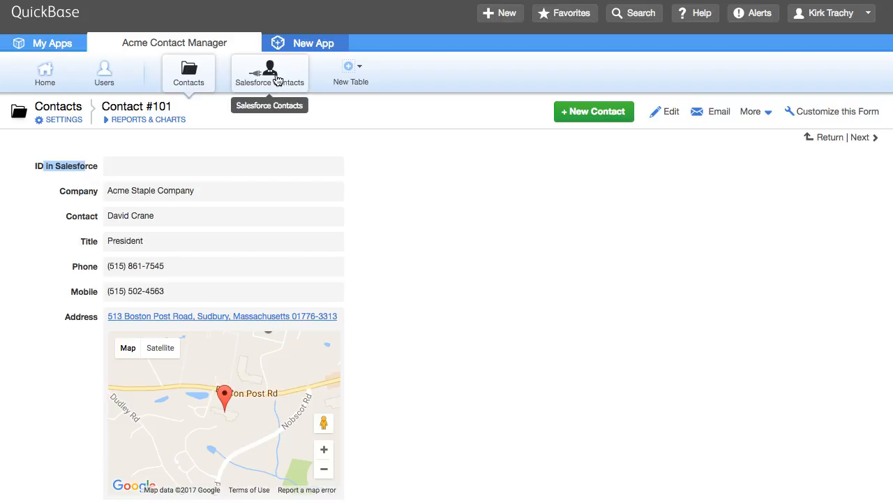
pyautogui.moveTo(189, 73)
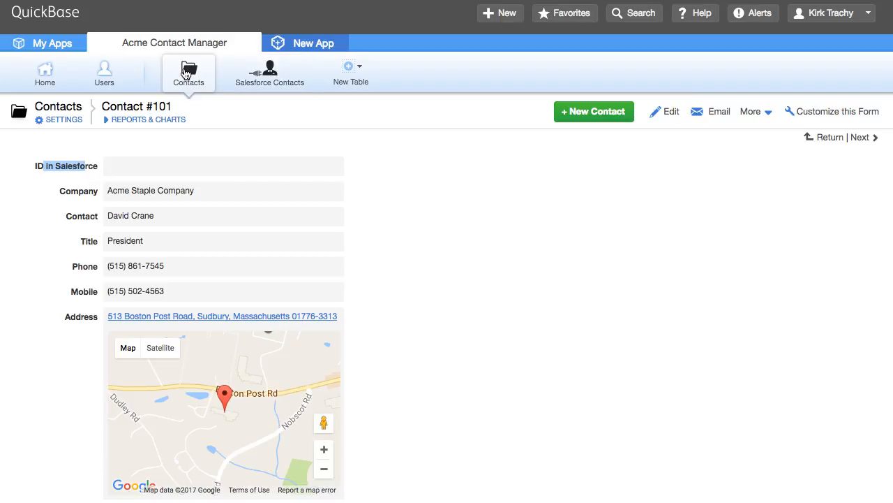
# - Return to Contacts home and open the List All report with the new column
pyautogui.click(188, 73)
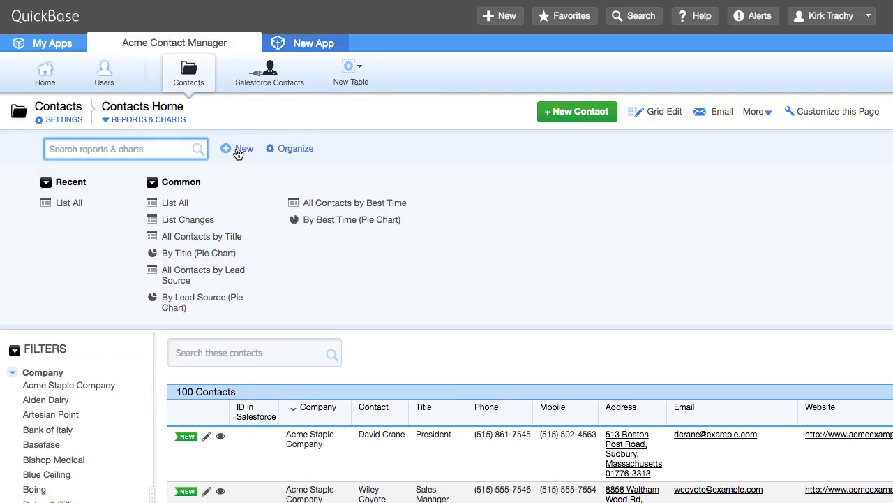
pyautogui.click(174, 202)
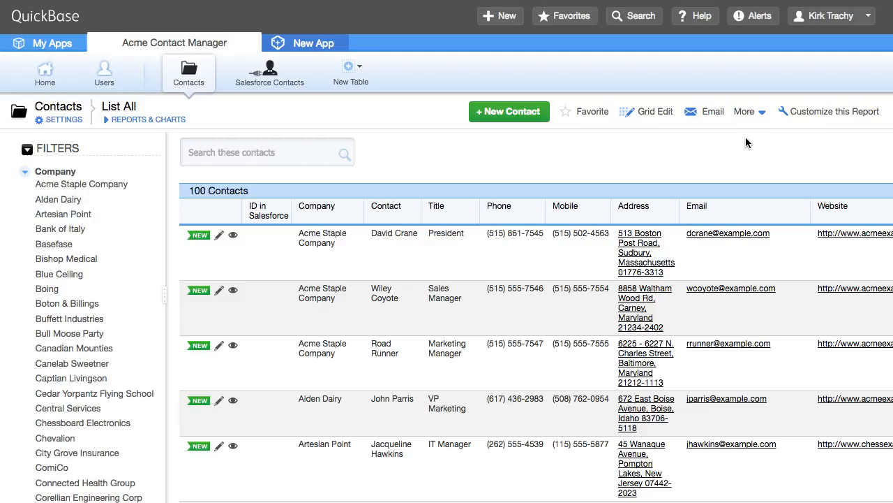
# - Delete all 100 contacts from the report, then open the Contacts table settings
pyautogui.click(744, 111)
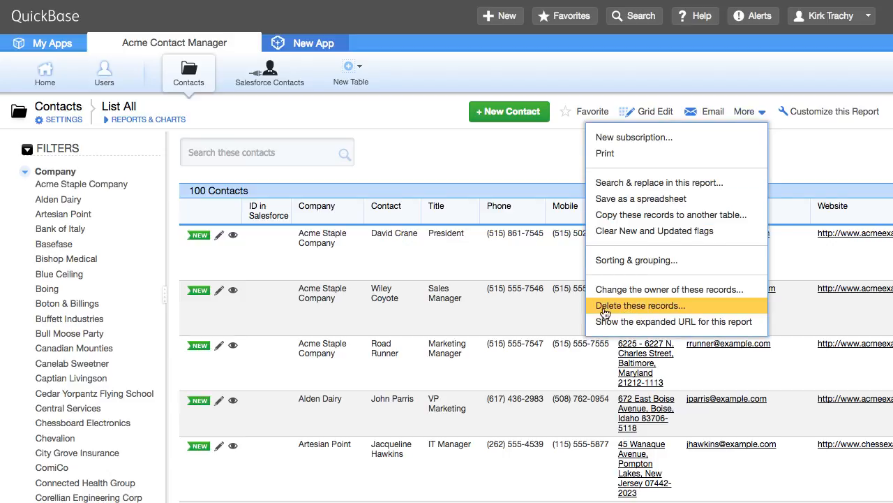
pyautogui.click(640, 305)
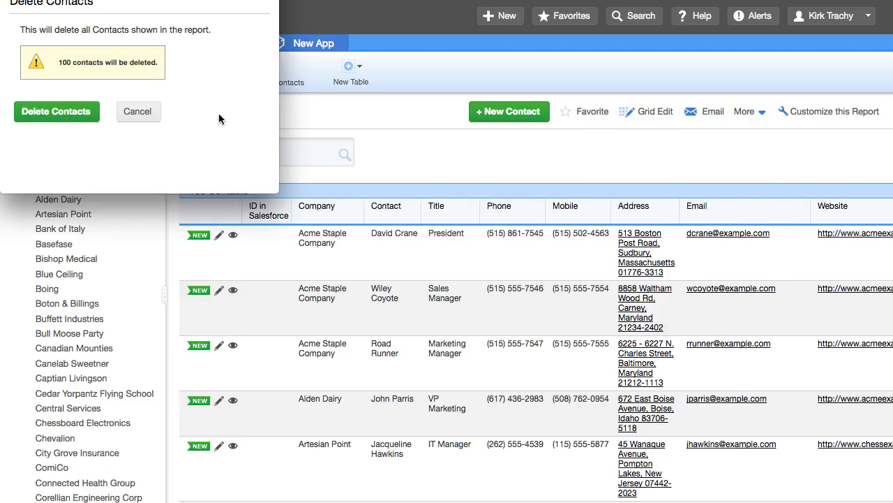
pyautogui.click(56, 112)
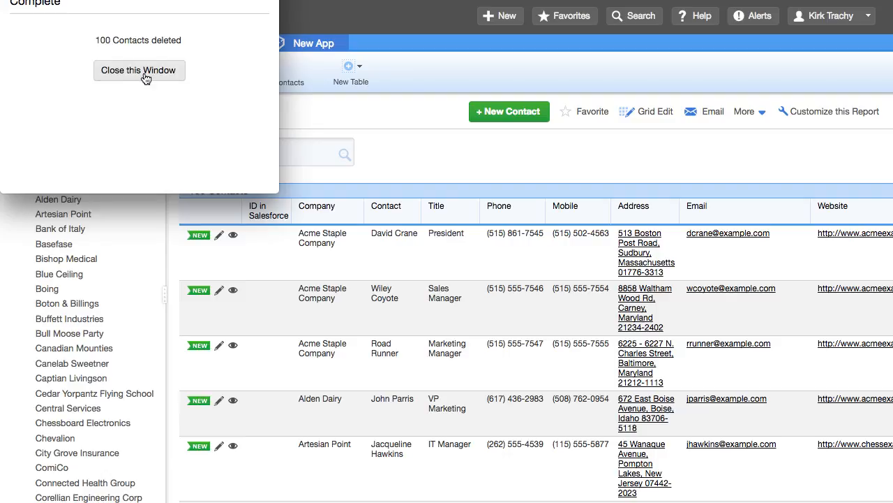
pyautogui.click(138, 70)
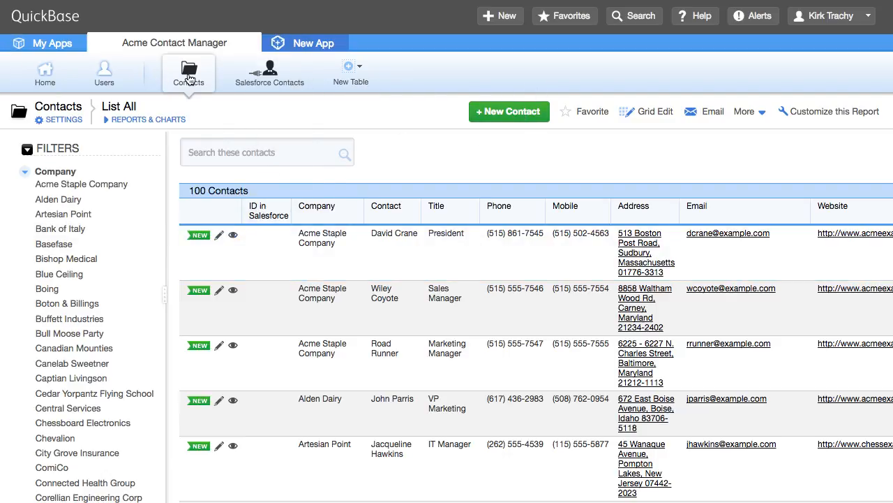
pyautogui.click(187, 72)
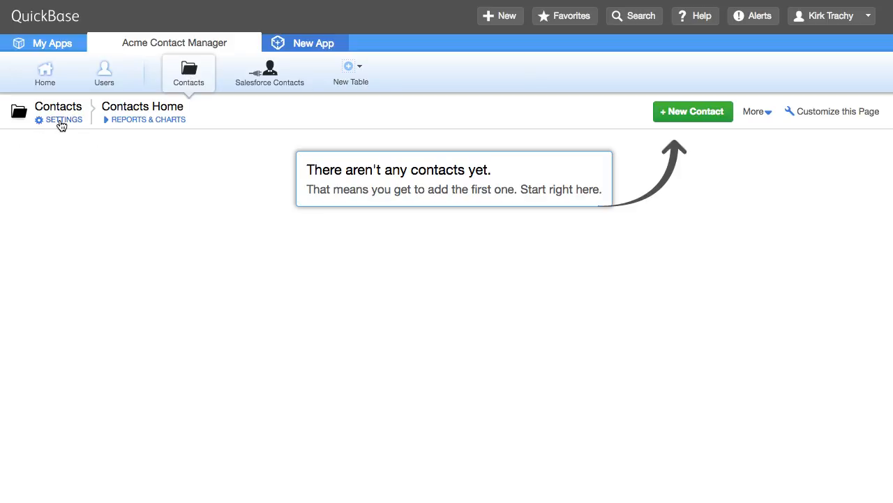
pyautogui.click(63, 120)
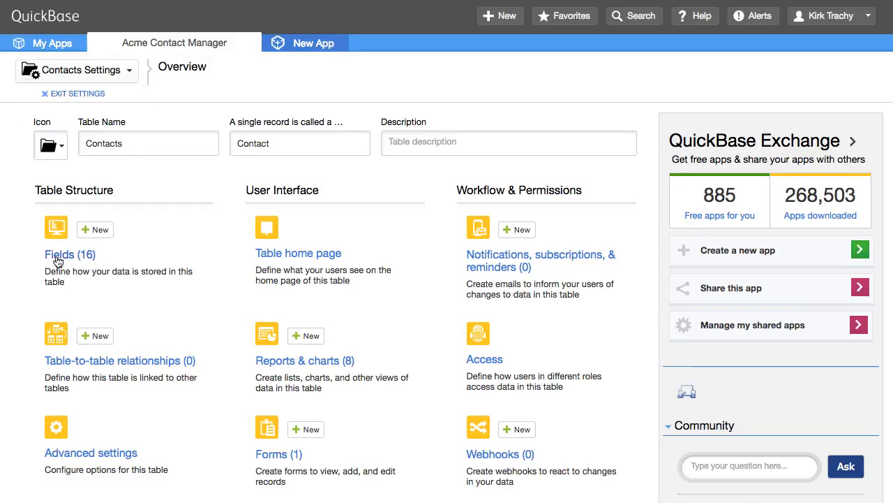
# - Set ID in Salesforce as the Contacts table's key field
pyautogui.click(70, 254)
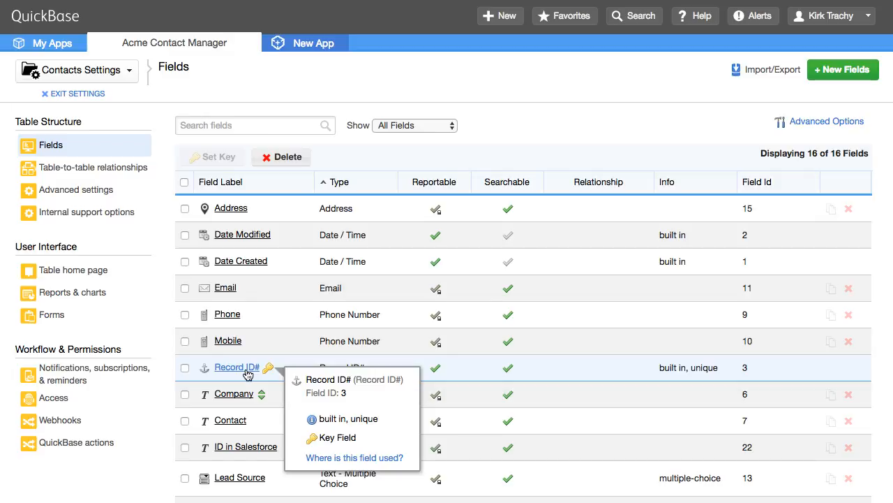
pyautogui.moveTo(185, 450)
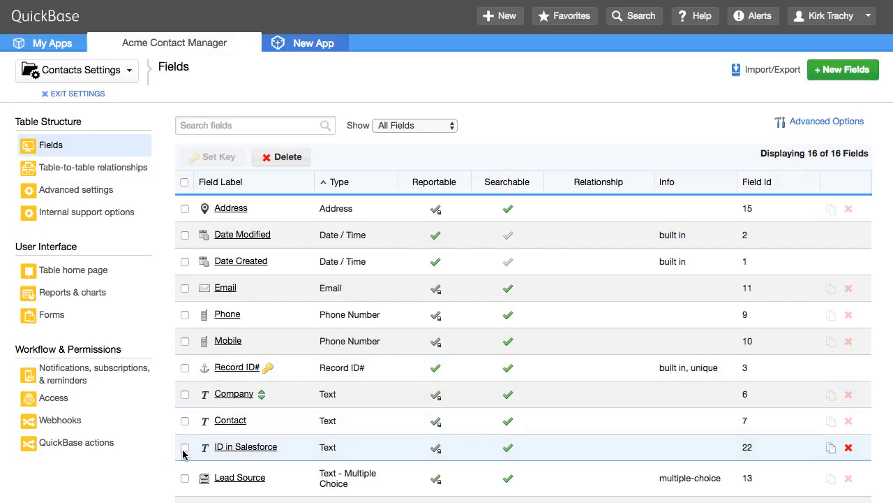
pyautogui.click(184, 446)
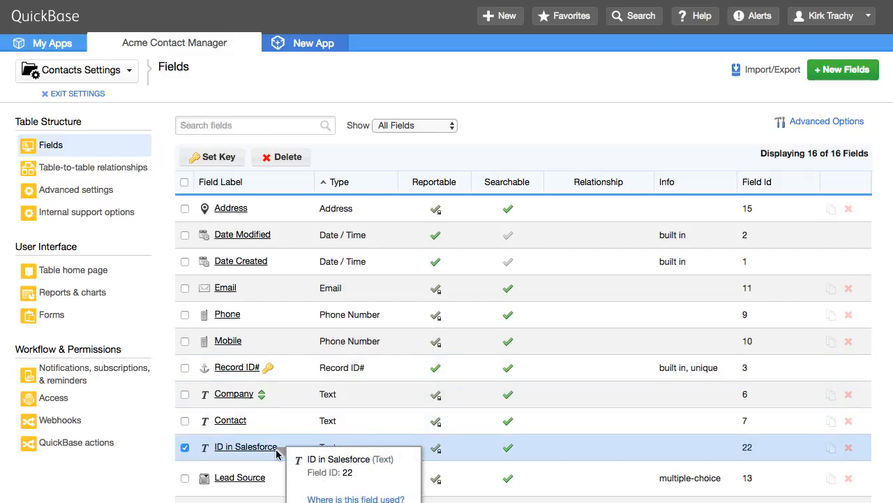
pyautogui.click(219, 157)
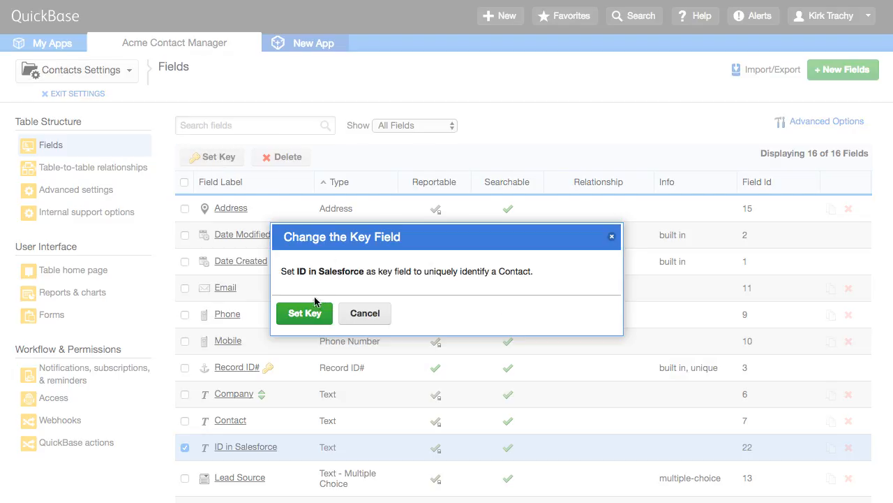
pyautogui.click(305, 313)
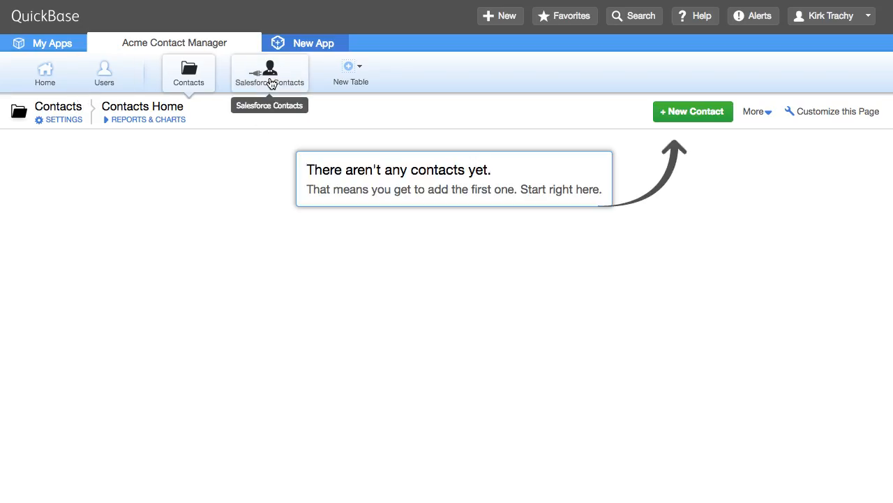
pyautogui.moveTo(187, 73)
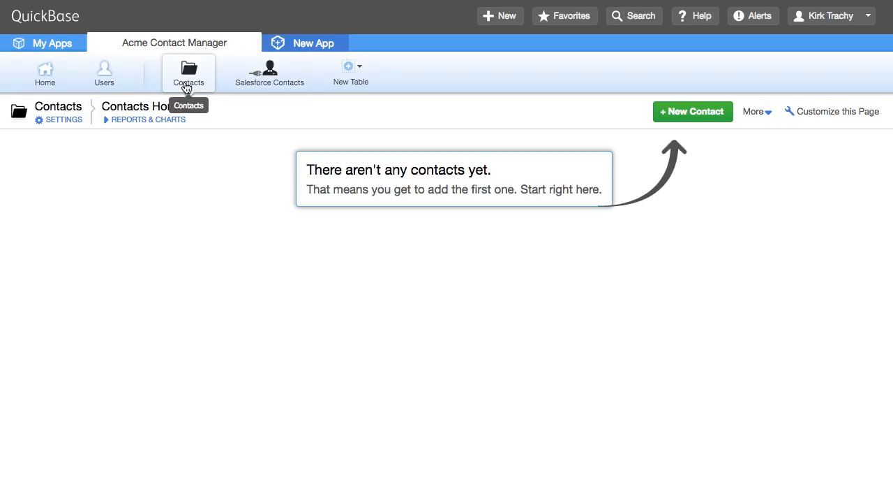
# - Go back to the Salesforce Contacts table home listing its 20 contacts
pyautogui.click(269, 73)
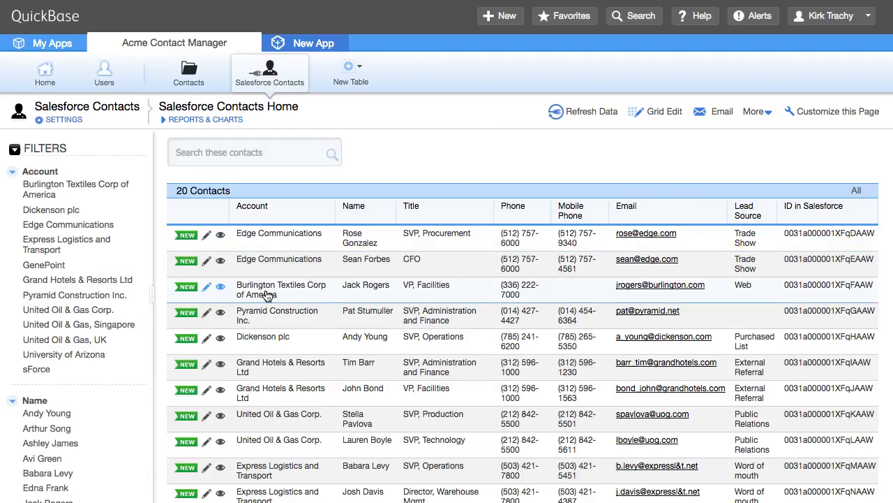
pyautogui.moveTo(396, 144)
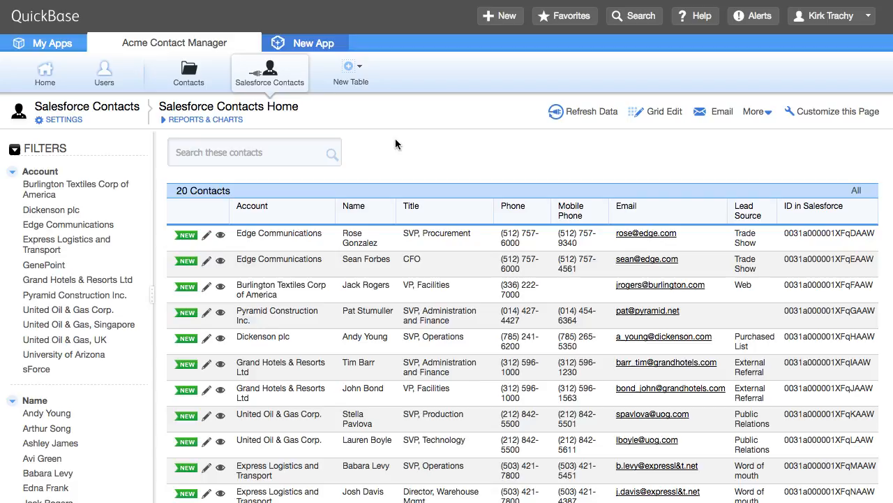
pyautogui.moveTo(357, 154)
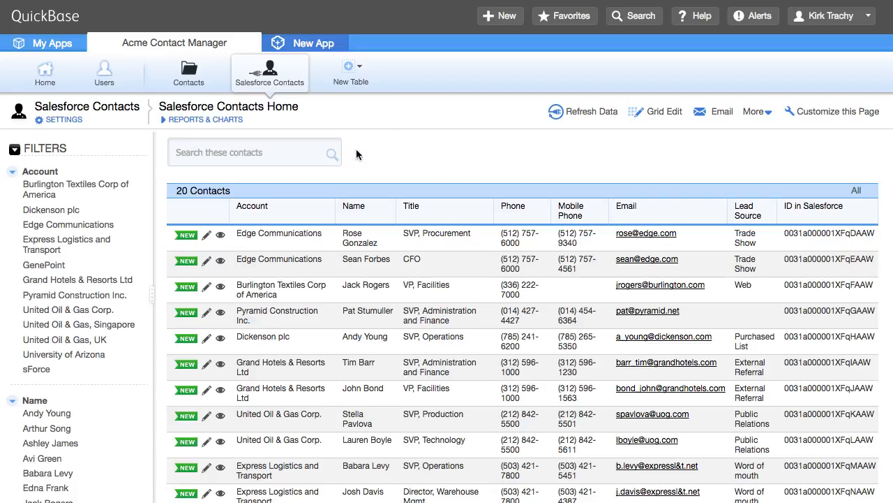
pyautogui.moveTo(60, 119)
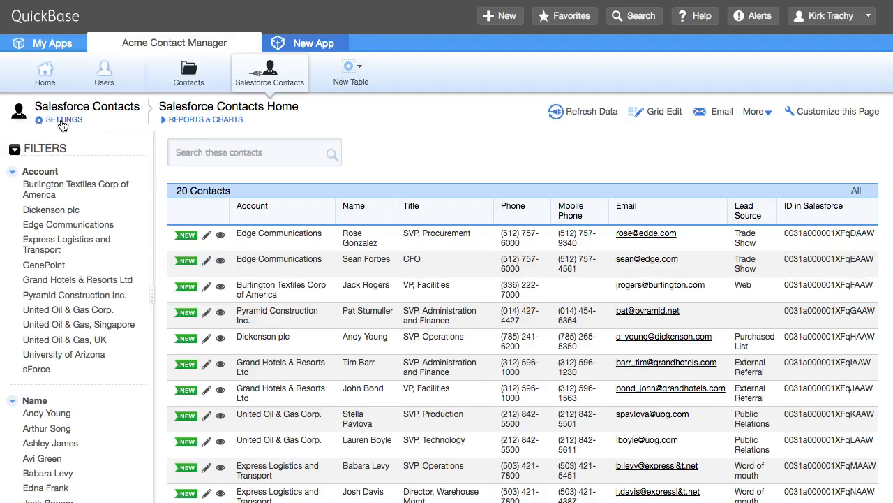
# - Start a new QuickBase action from the Salesforce Contacts table settings
pyautogui.click(63, 119)
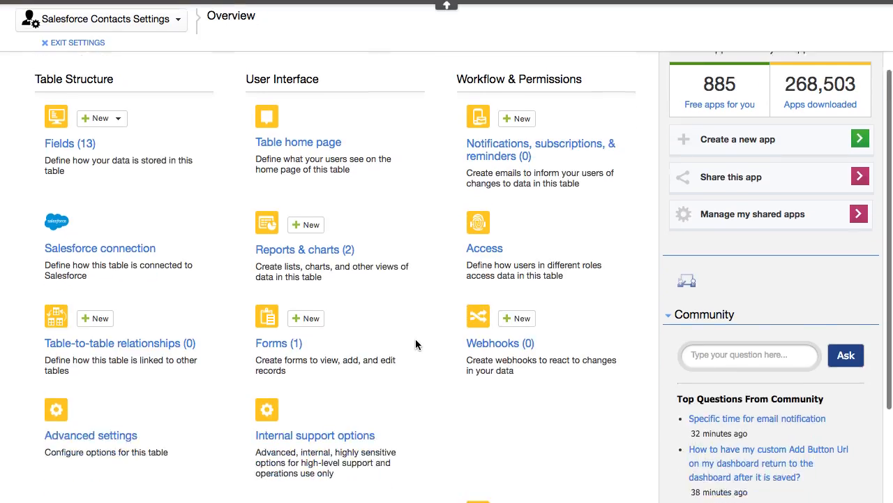
pyautogui.scroll(-3)
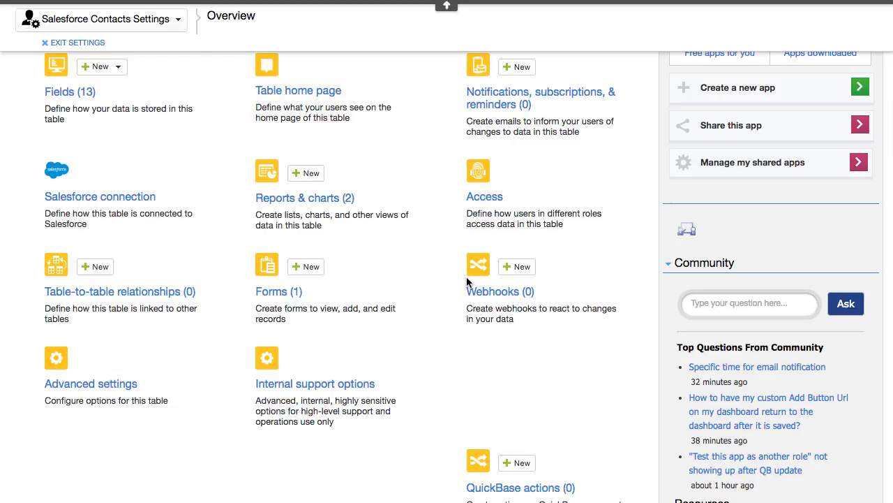
pyautogui.scroll(-3)
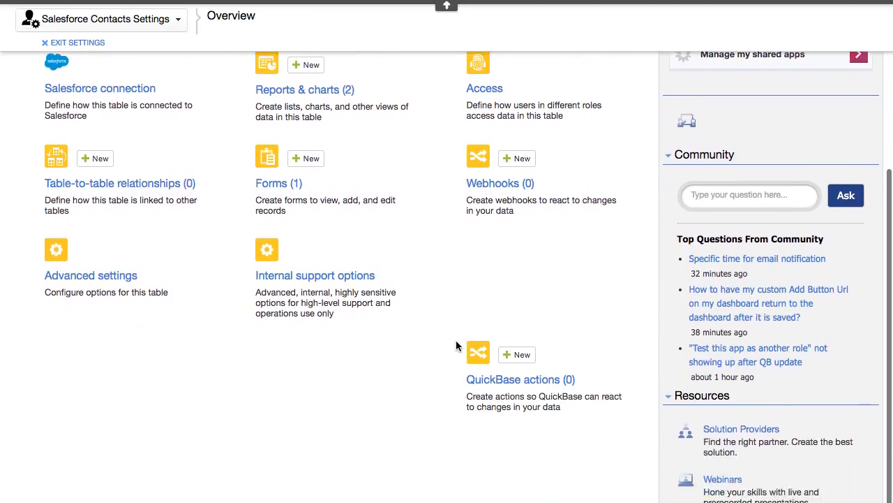
pyautogui.scroll(-3)
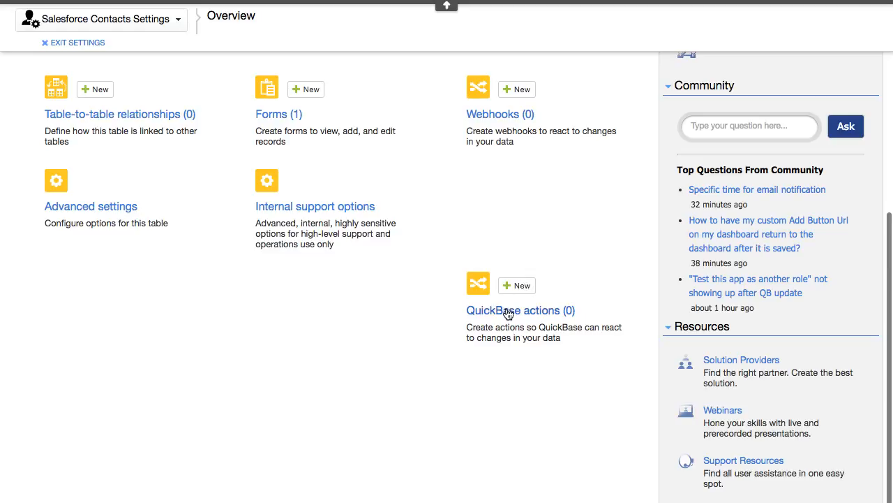
pyautogui.moveTo(554, 315)
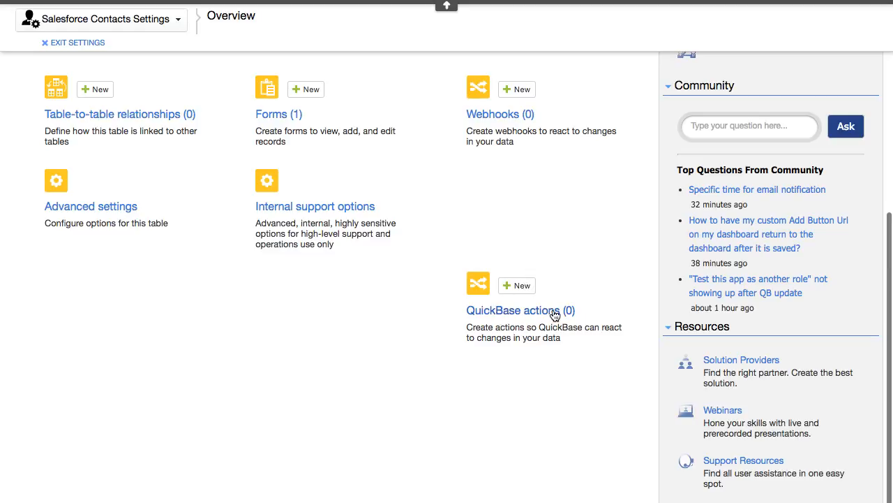
pyautogui.moveTo(536, 318)
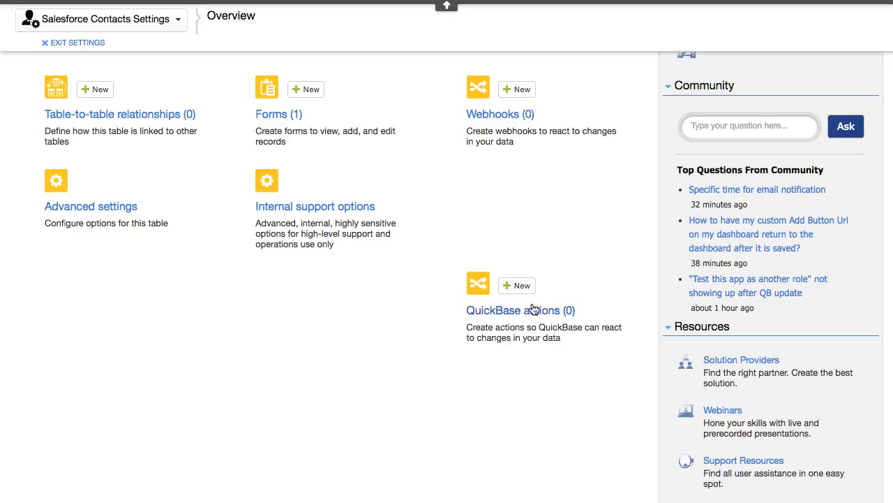
pyautogui.click(516, 284)
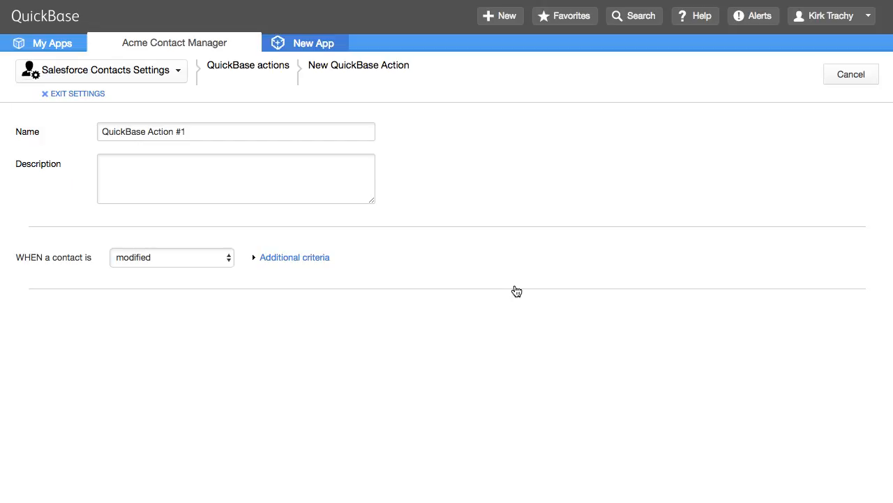
# - Make the action fire when contacts are modified or added, adding a record
pyautogui.click(236, 178)
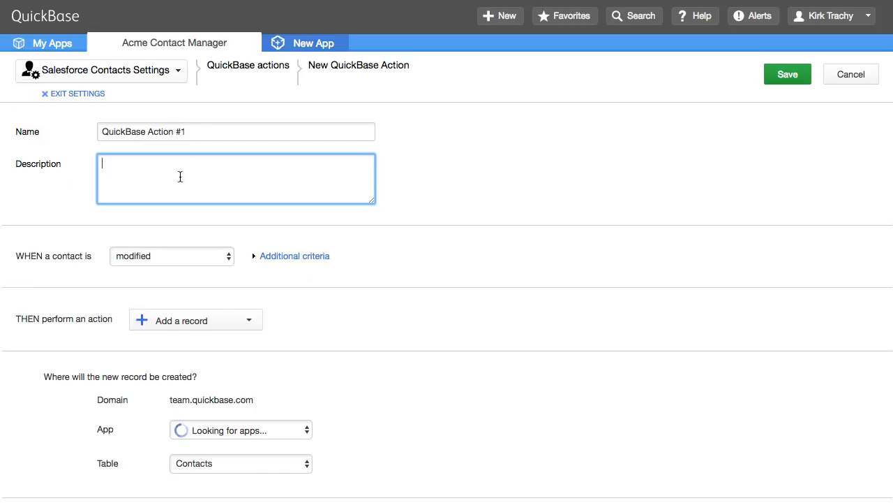
pyautogui.click(171, 255)
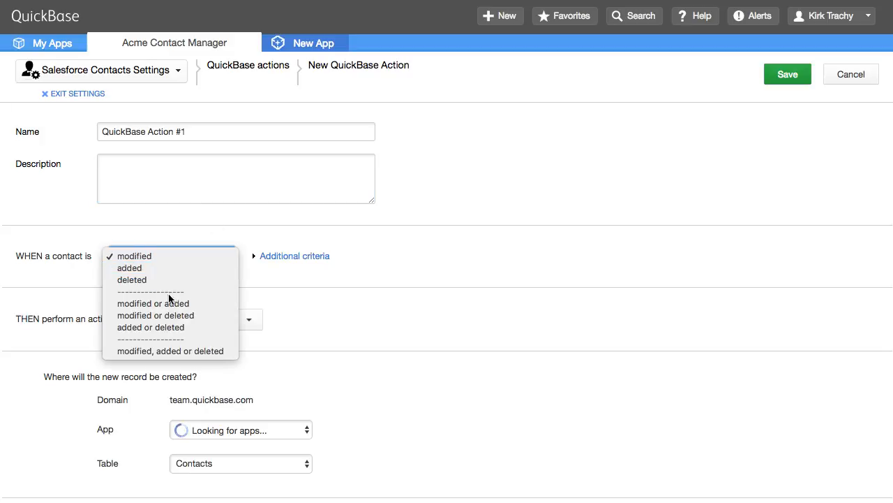
pyautogui.moveTo(169, 342)
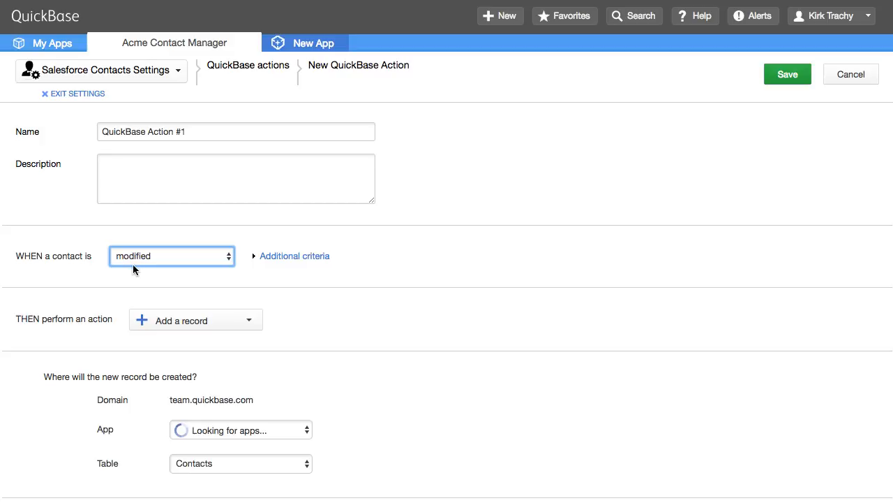
pyautogui.moveTo(295, 255)
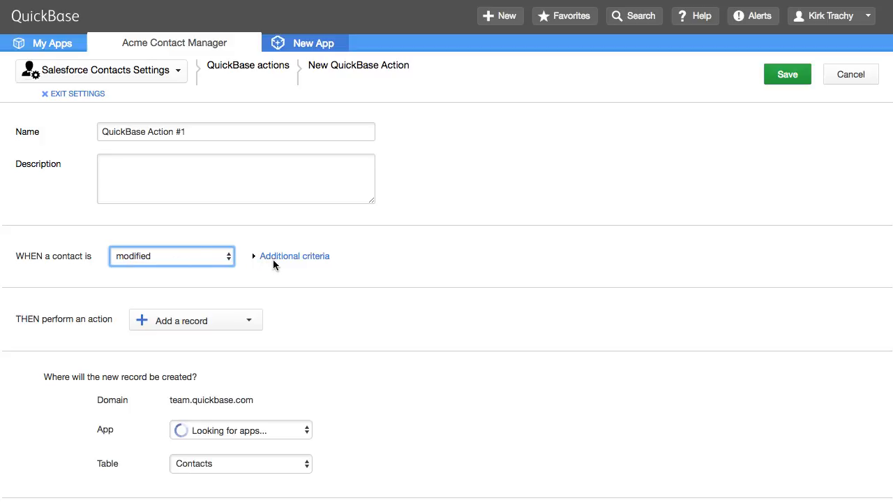
pyautogui.moveTo(302, 258)
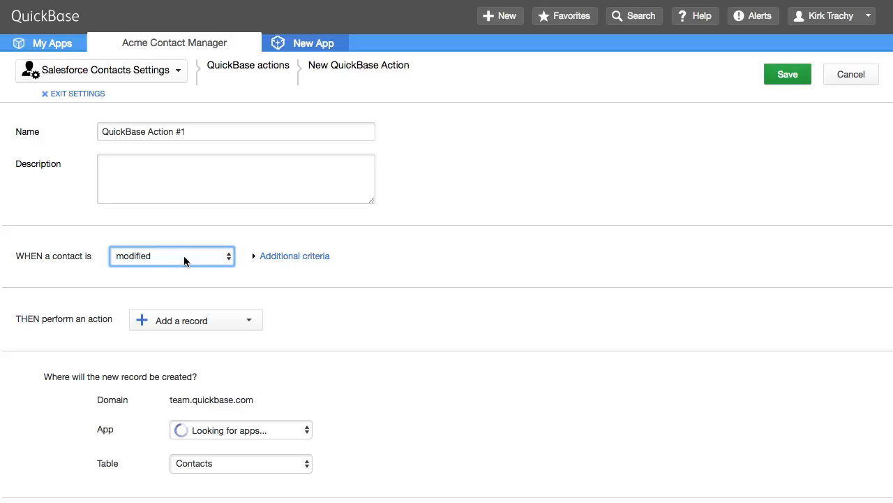
pyautogui.click(171, 255)
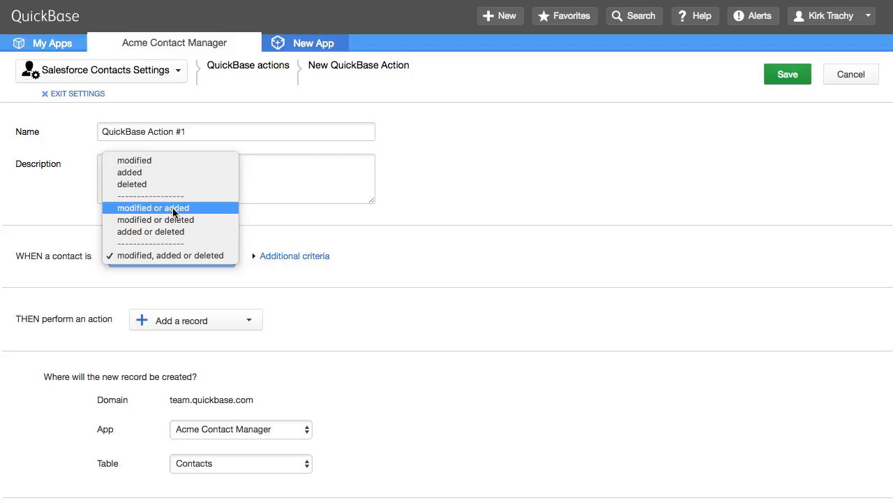
pyautogui.click(153, 207)
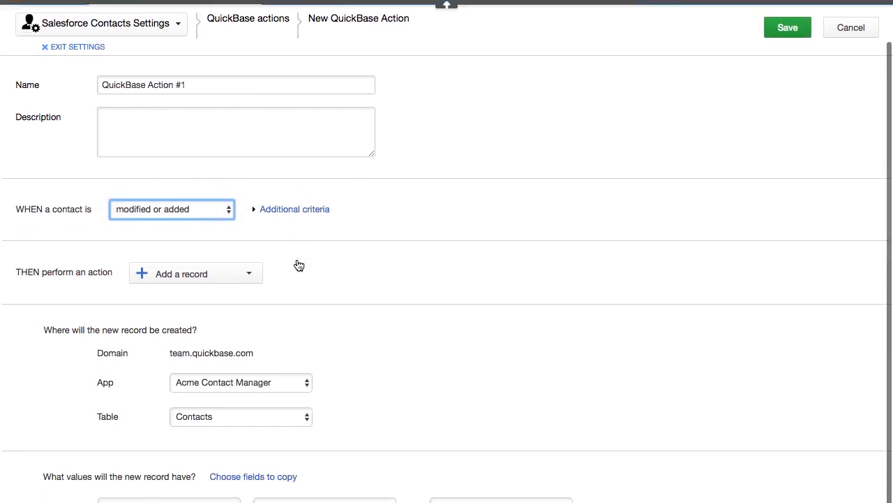
pyautogui.moveTo(138, 280)
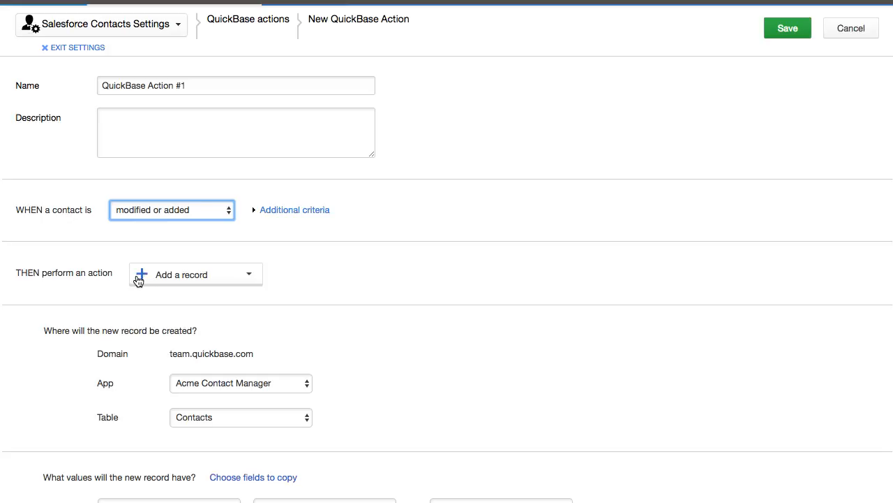
pyautogui.moveTo(220, 280)
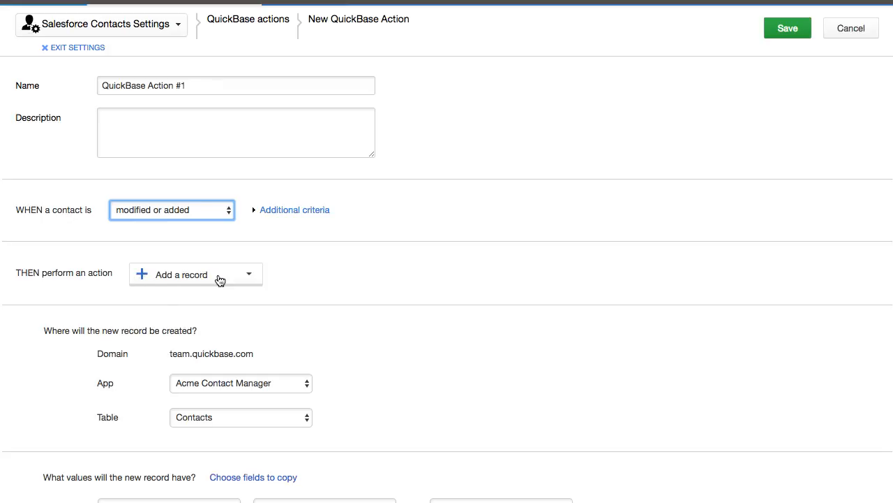
pyautogui.click(249, 273)
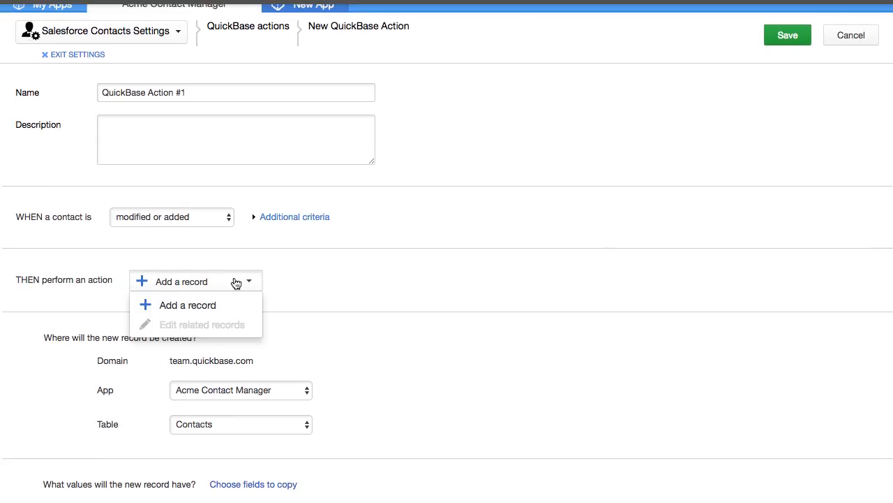
pyautogui.click(339, 369)
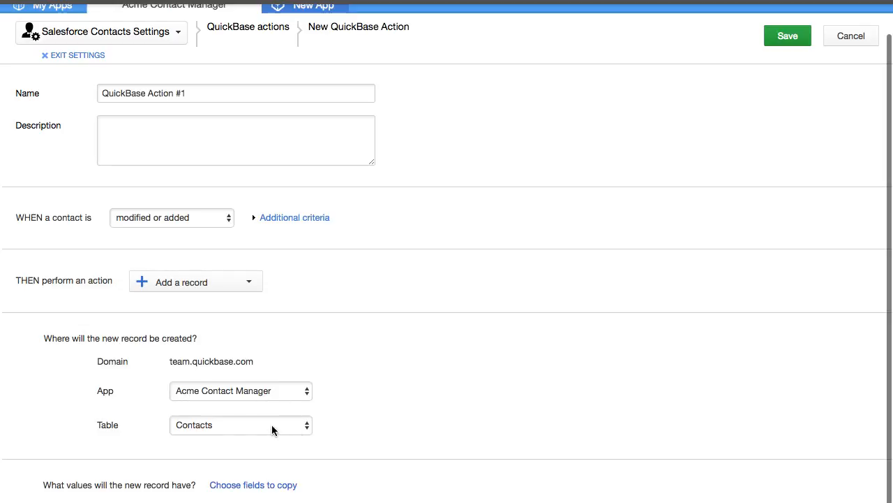
# - Map the old ID in Salesforce value into ID in Salesforce, then Account into Company
pyautogui.click(240, 425)
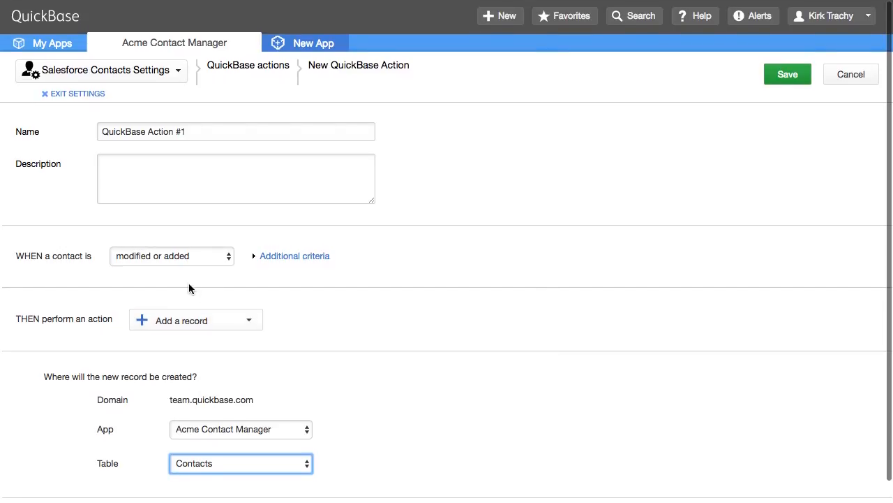
pyautogui.moveTo(139, 272)
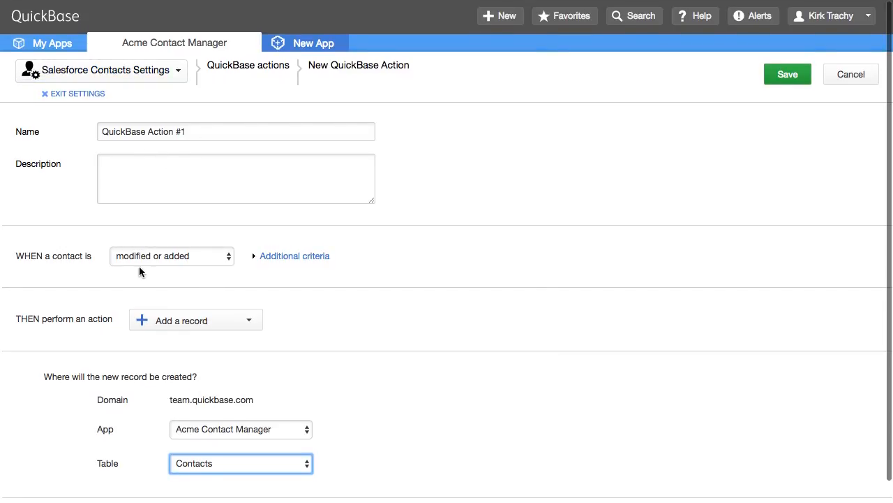
pyautogui.moveTo(272, 281)
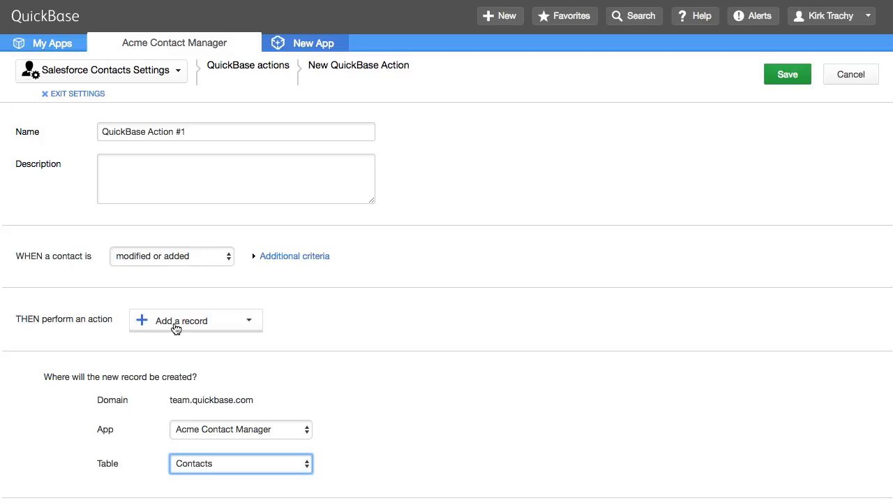
pyautogui.moveTo(354, 419)
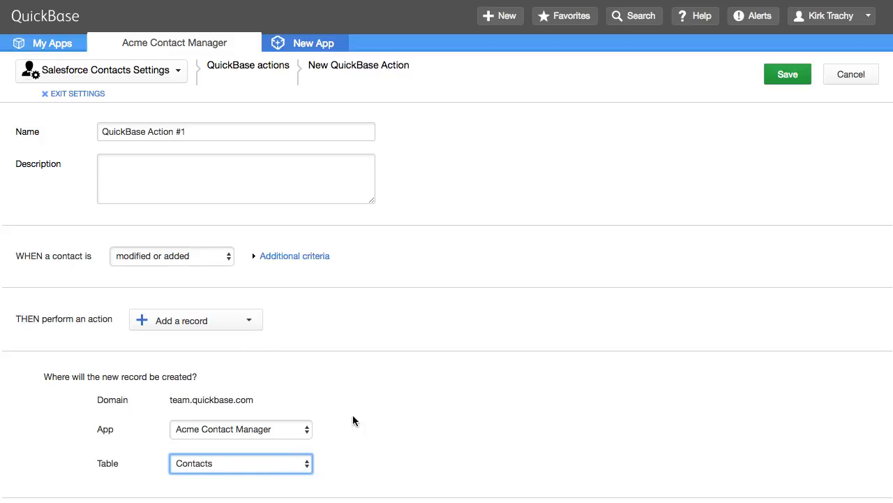
pyautogui.scroll(-3)
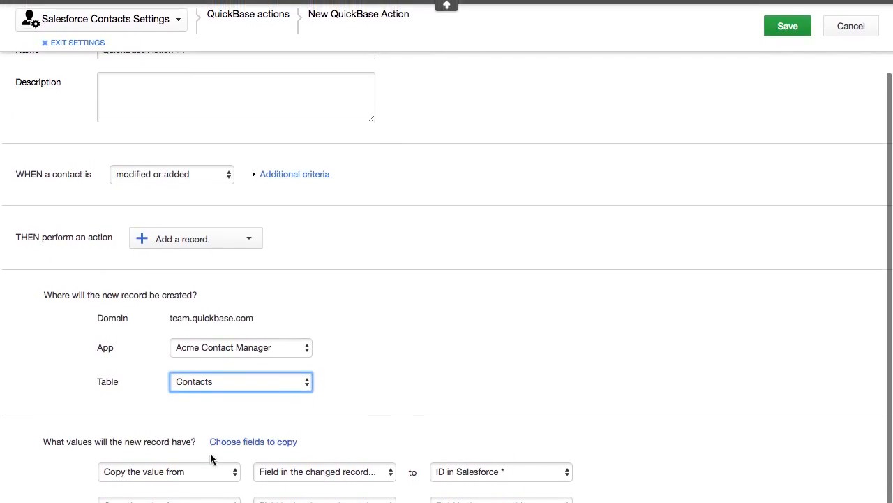
pyautogui.click(169, 472)
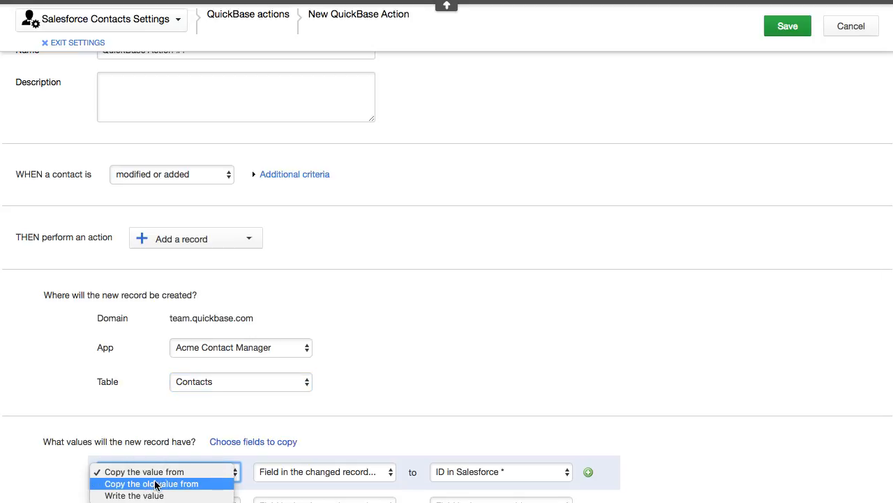
pyautogui.moveTo(203, 490)
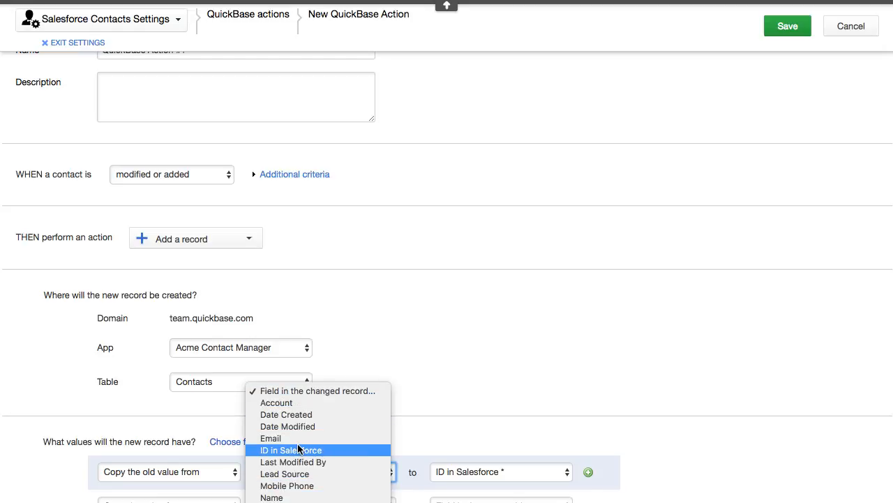
pyautogui.click(291, 449)
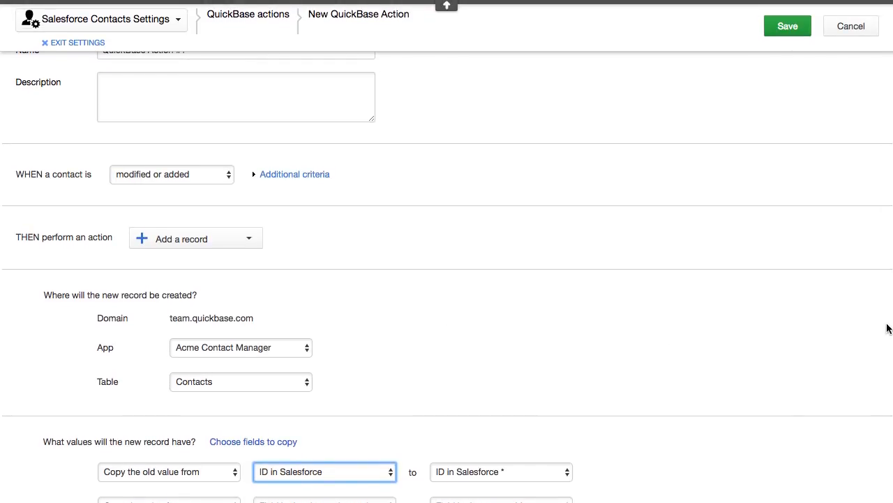
pyautogui.moveTo(343, 394)
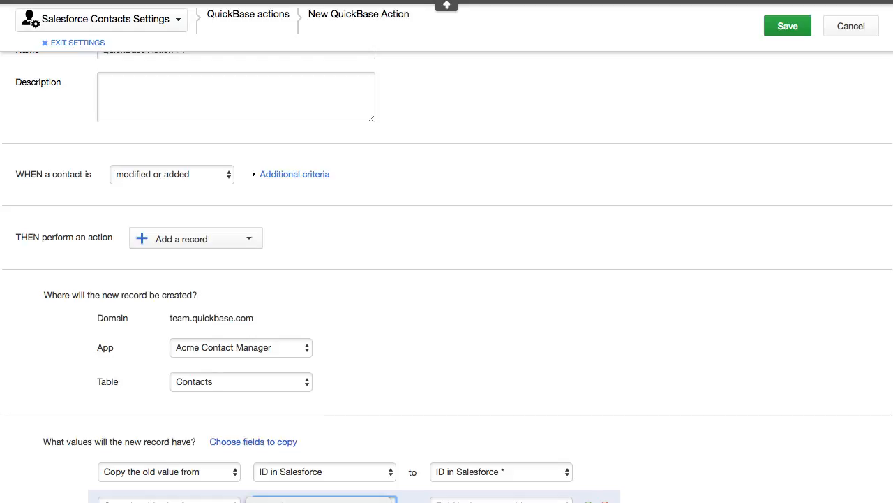
pyautogui.click(499, 472)
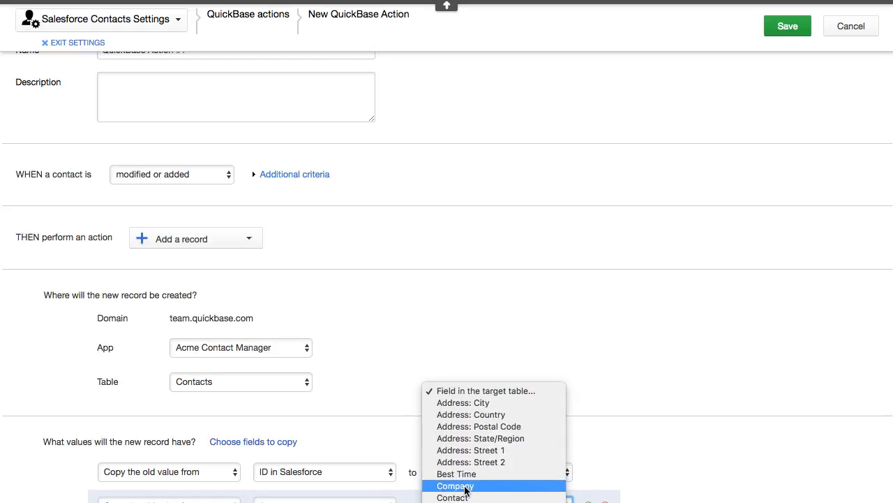
pyautogui.click(455, 485)
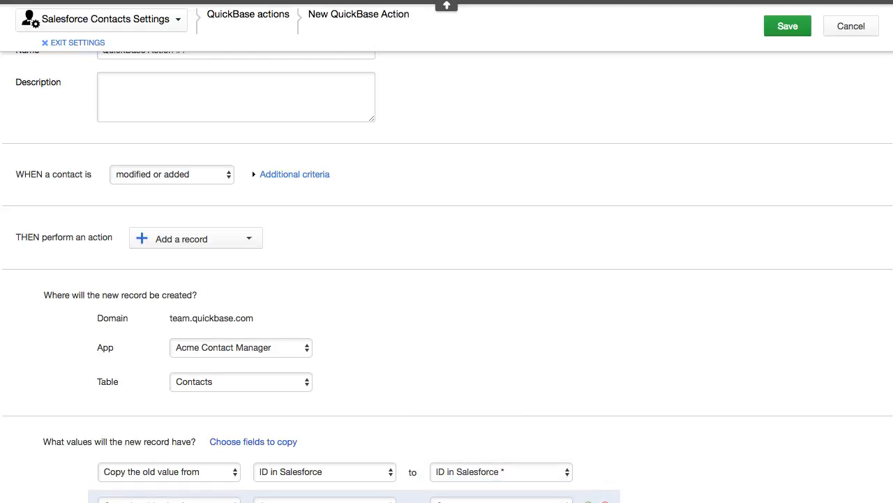
pyautogui.moveTo(514, 8)
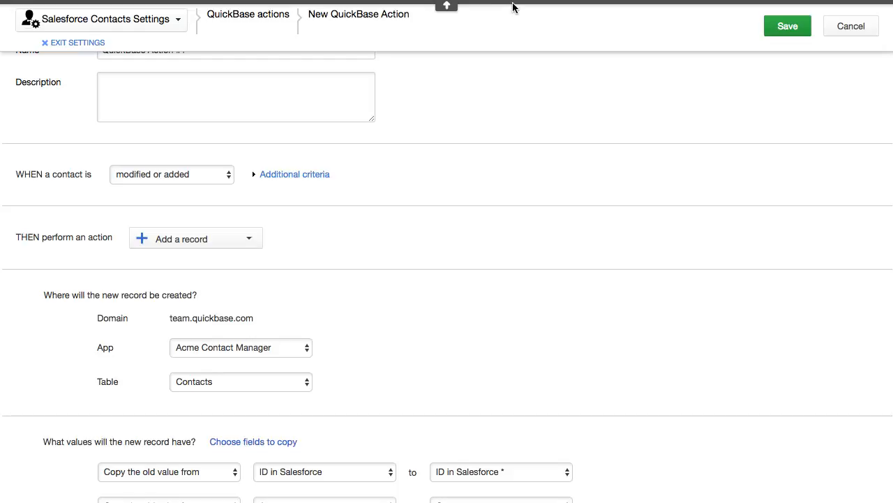
pyautogui.moveTo(846, 115)
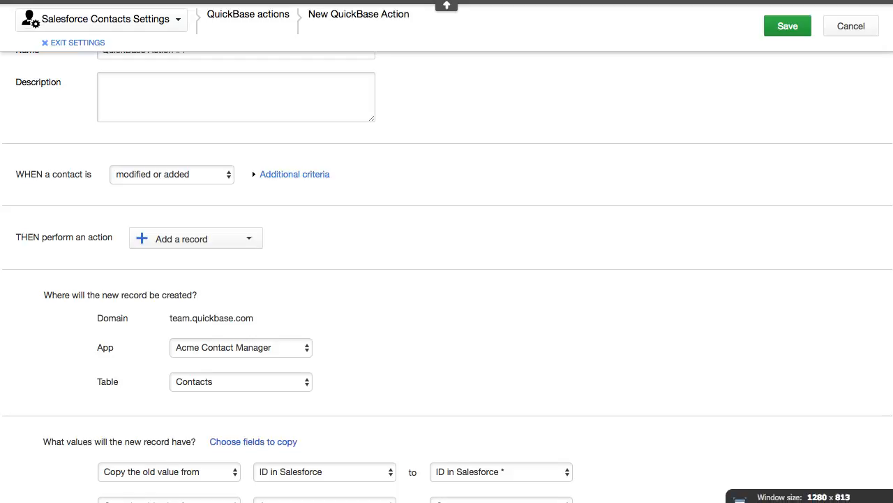
# - Add a third mapping that copies the old Name value into Contact
pyautogui.scroll(-3)
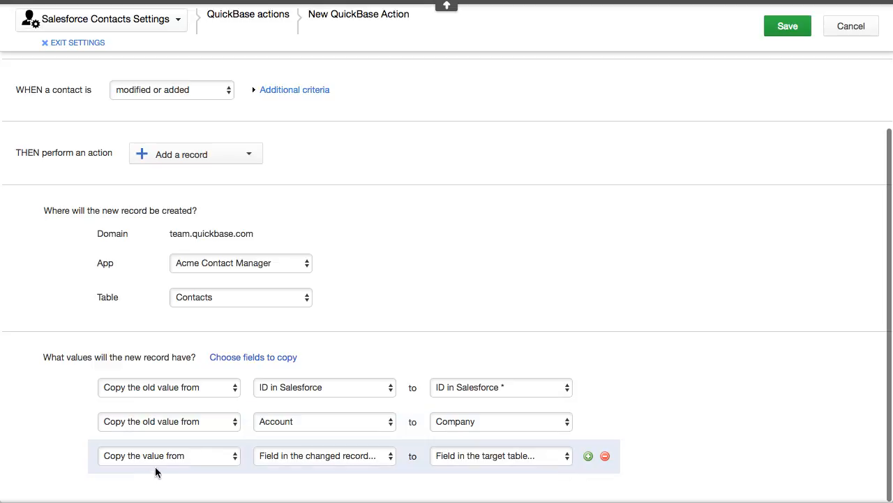
pyautogui.click(168, 455)
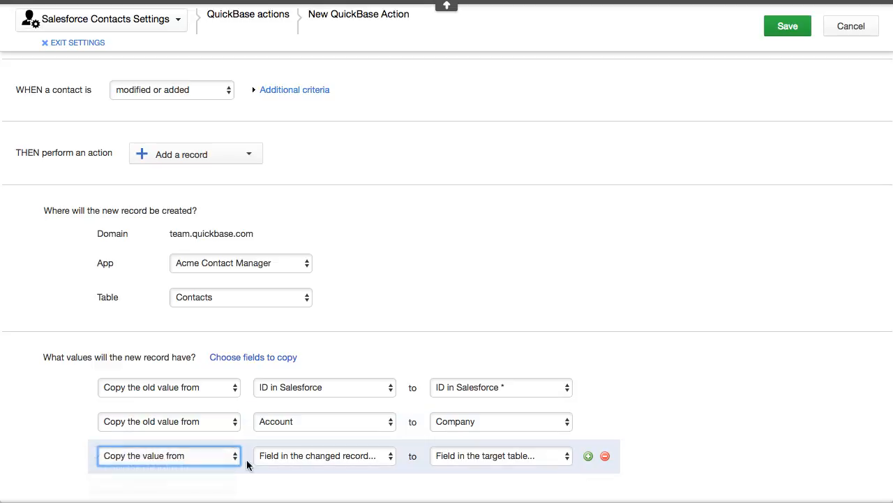
pyautogui.click(325, 455)
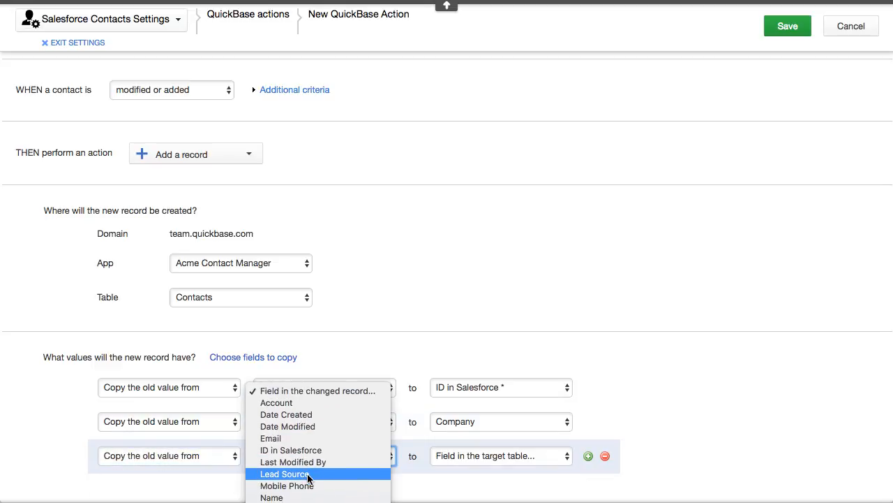
pyautogui.moveTo(272, 497)
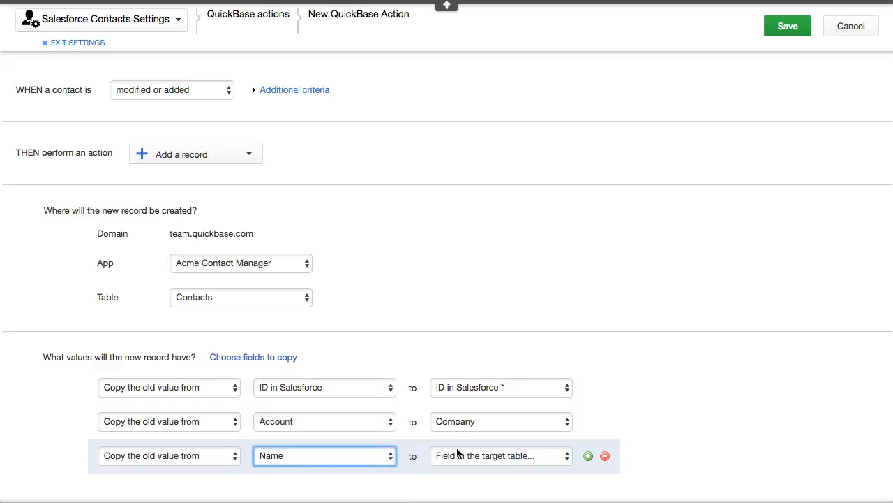
pyautogui.click(499, 455)
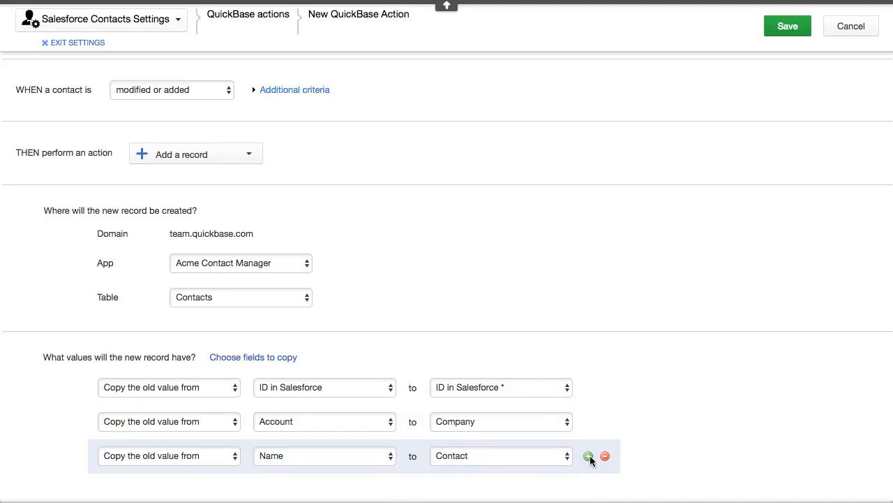
# - Add a fourth mapping that copies the old Email value into Email
pyautogui.click(589, 455)
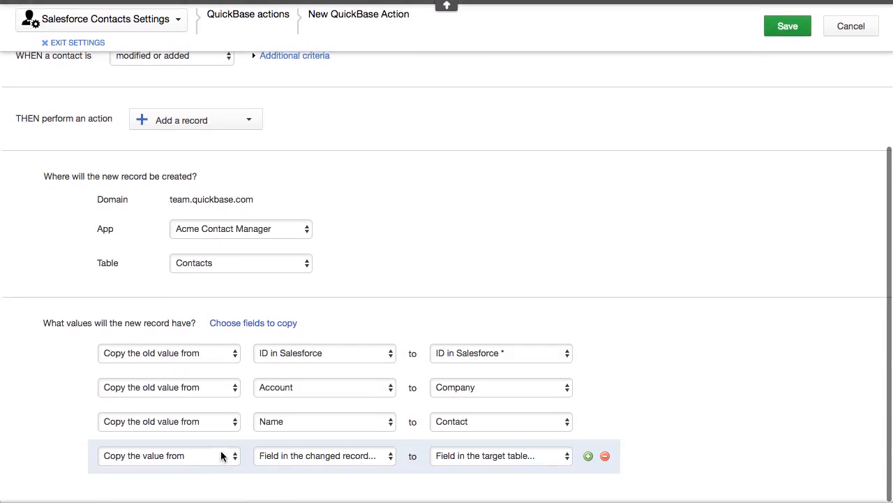
pyautogui.click(168, 455)
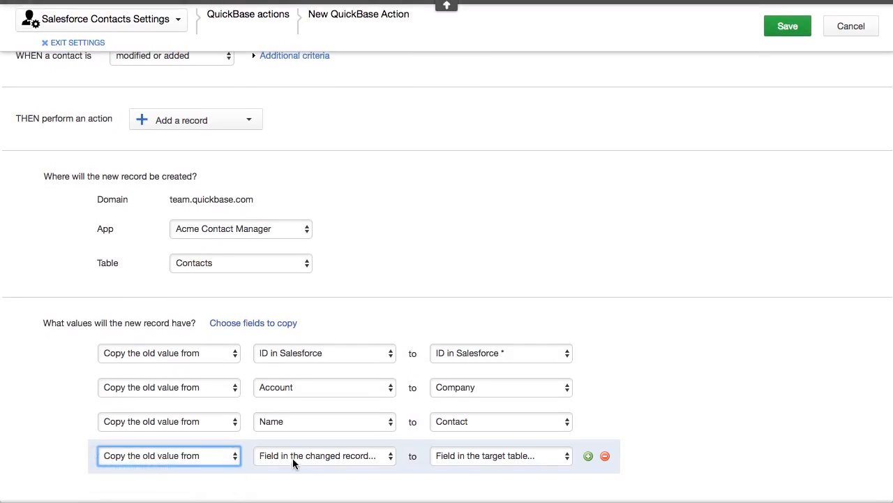
pyautogui.click(325, 456)
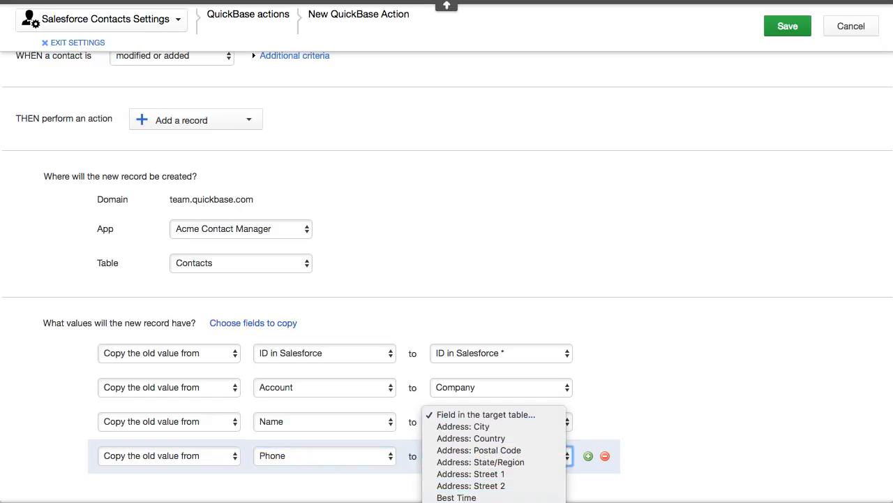
pyautogui.moveTo(568, 452)
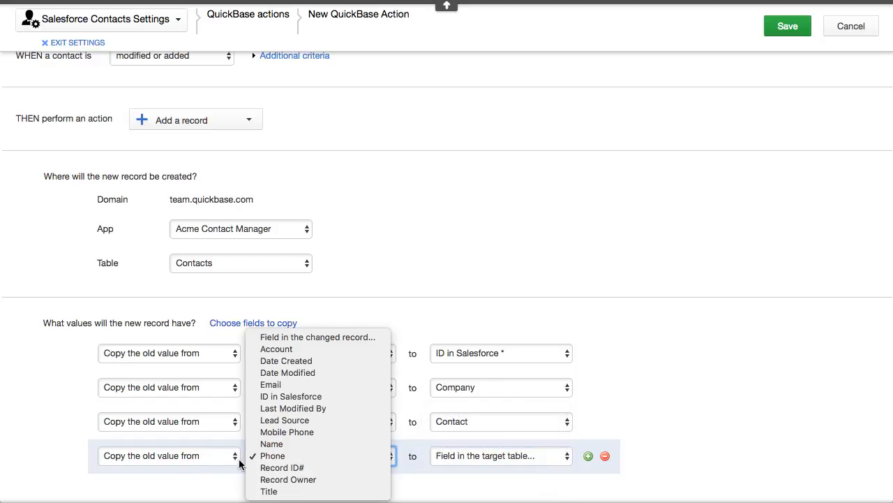
pyautogui.click(272, 455)
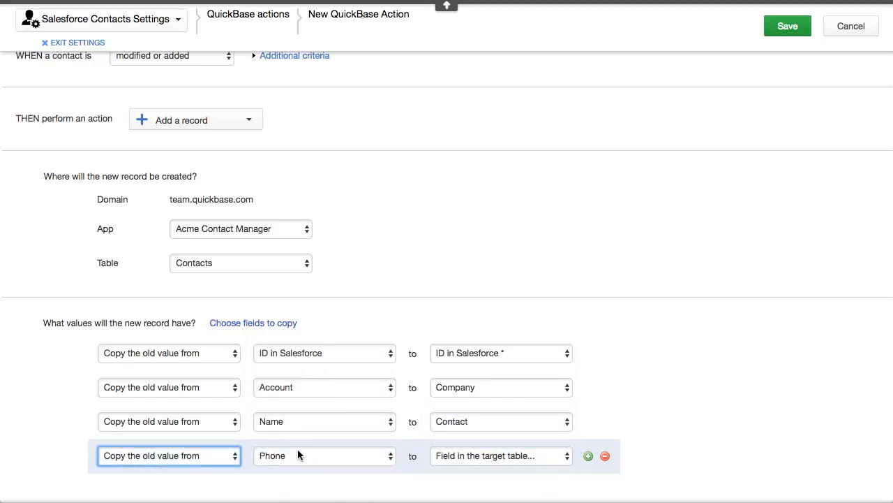
pyautogui.click(324, 456)
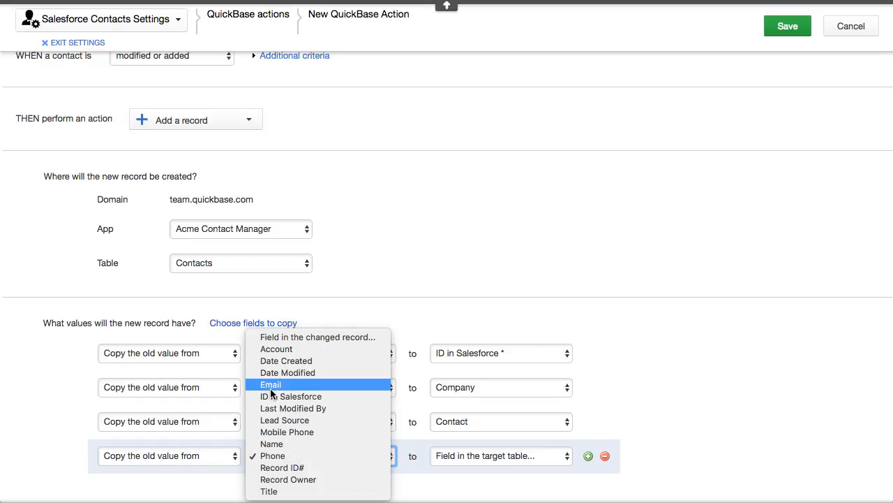
pyautogui.click(270, 384)
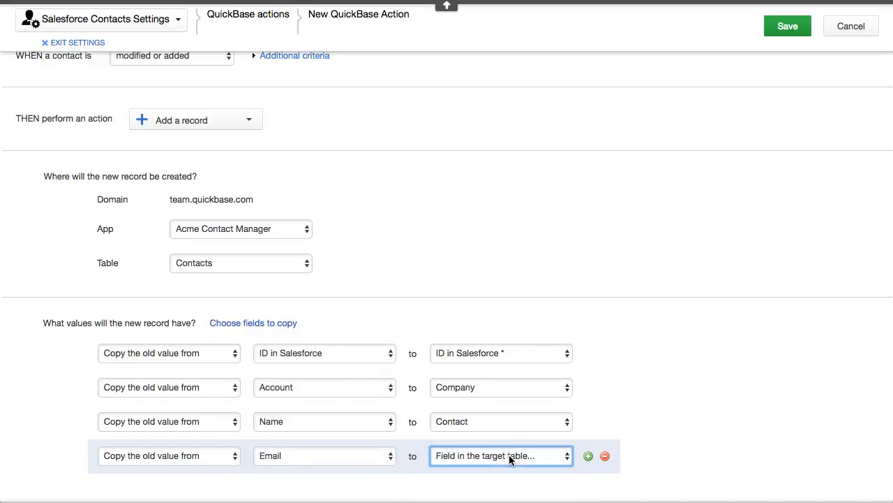
pyautogui.click(502, 455)
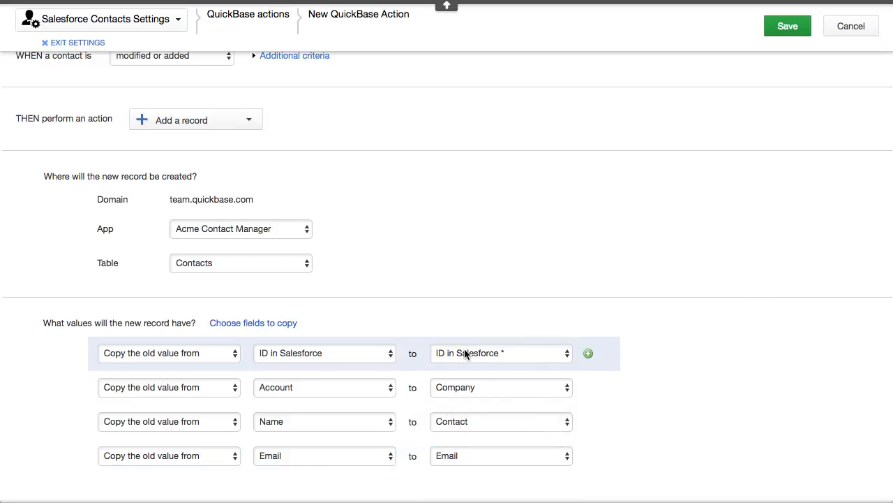
pyautogui.moveTo(311, 358)
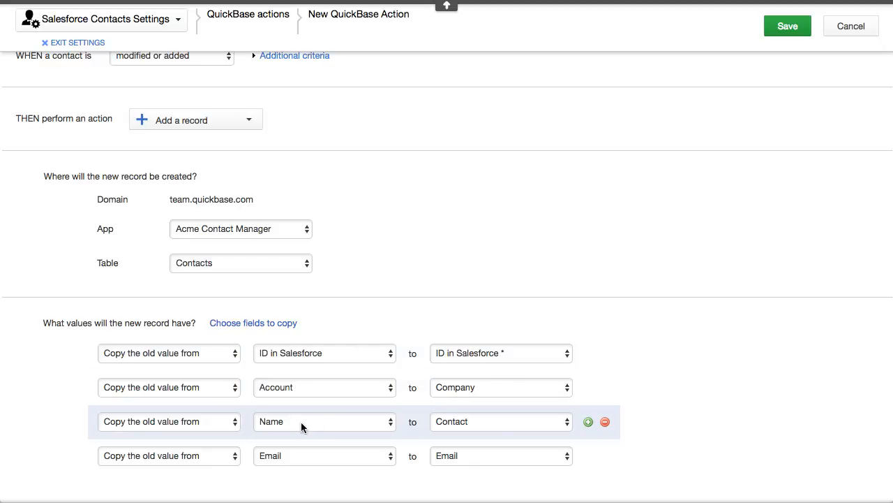
pyautogui.moveTo(343, 446)
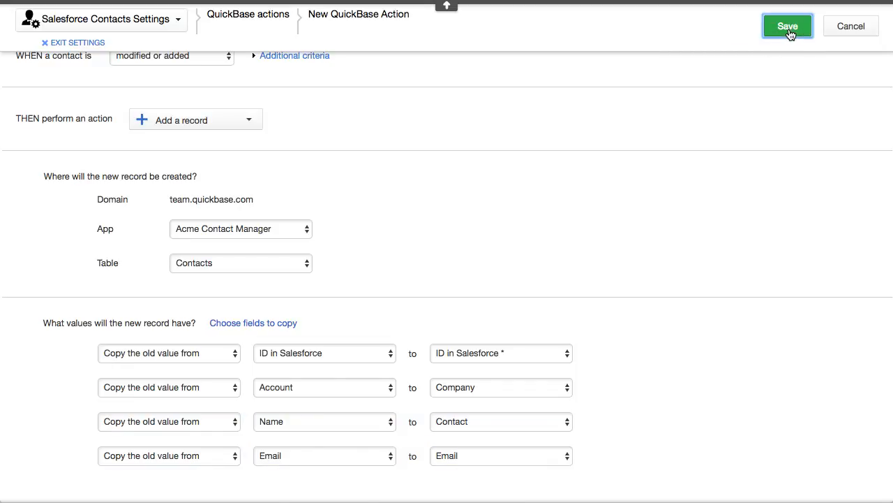
# - Save the action, check the still-empty Contacts table, and open the app dashboard
pyautogui.click(787, 26)
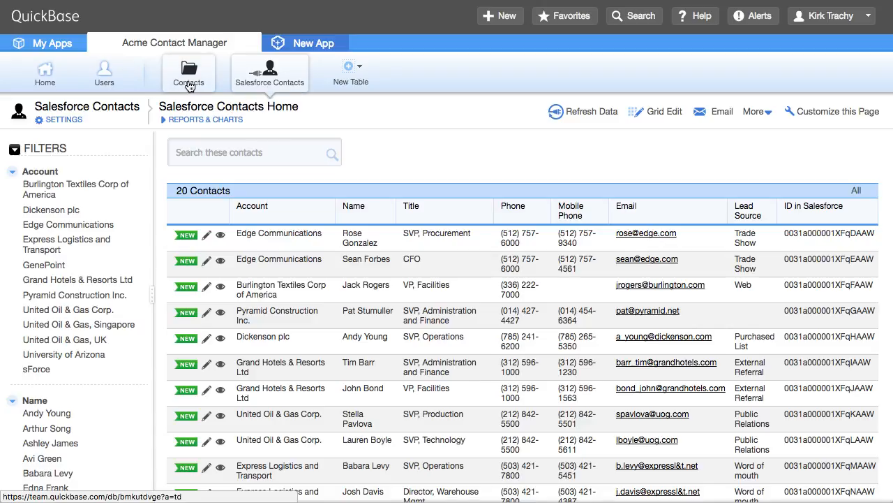
pyautogui.click(188, 73)
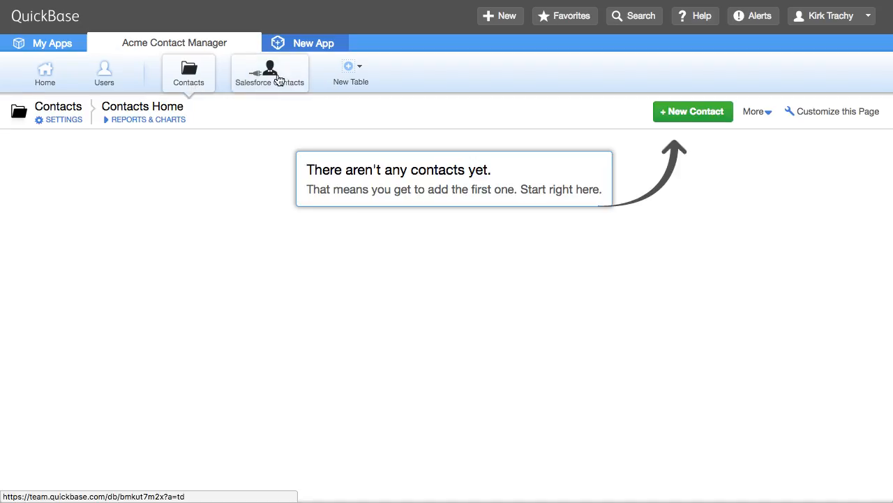
pyautogui.click(270, 72)
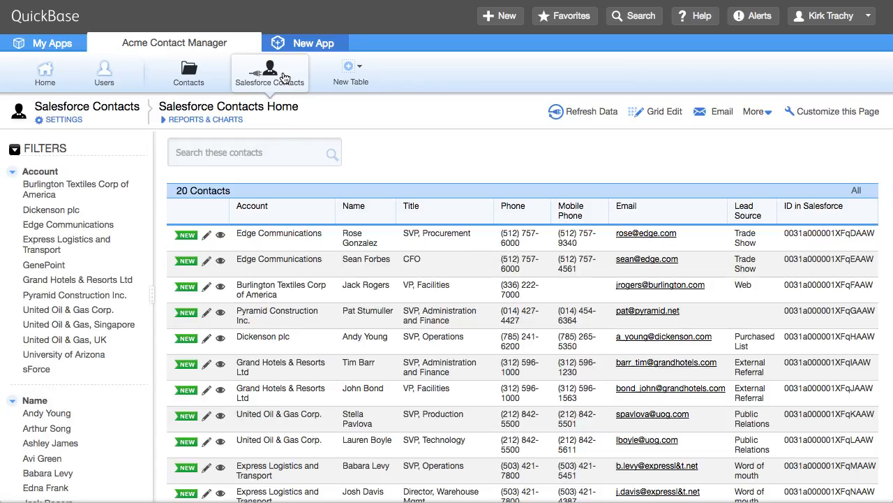
pyautogui.moveTo(45, 73)
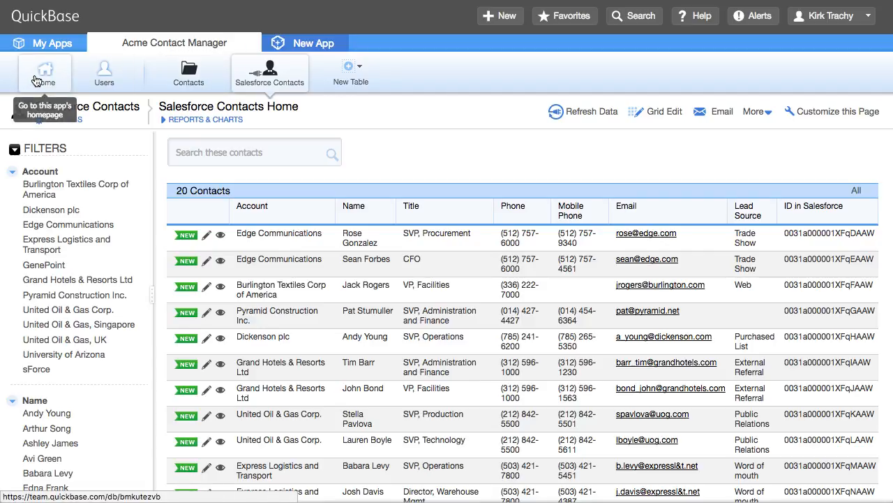
pyautogui.click(45, 73)
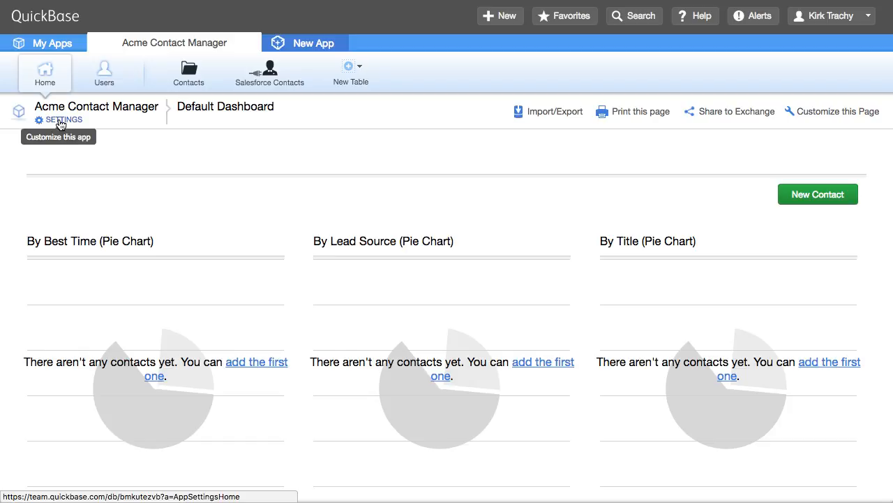
# - Delete all Salesforce Contacts records through App management, then check both tables
pyautogui.click(64, 119)
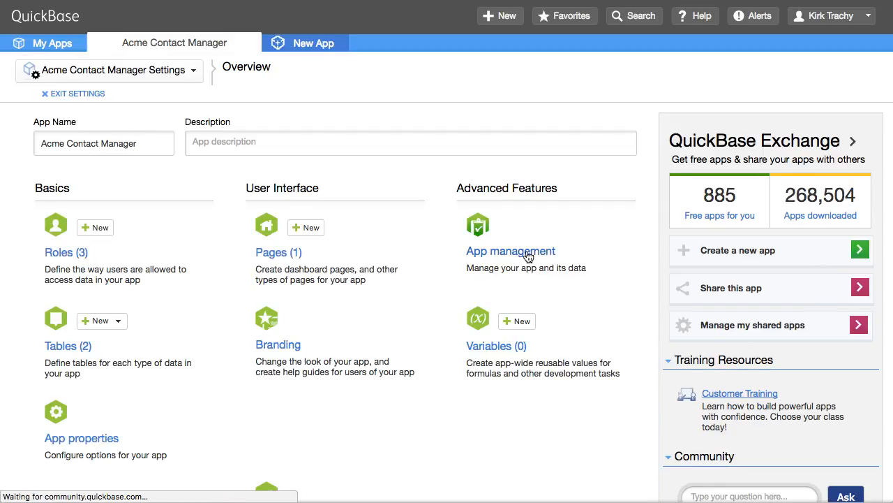
pyautogui.click(510, 250)
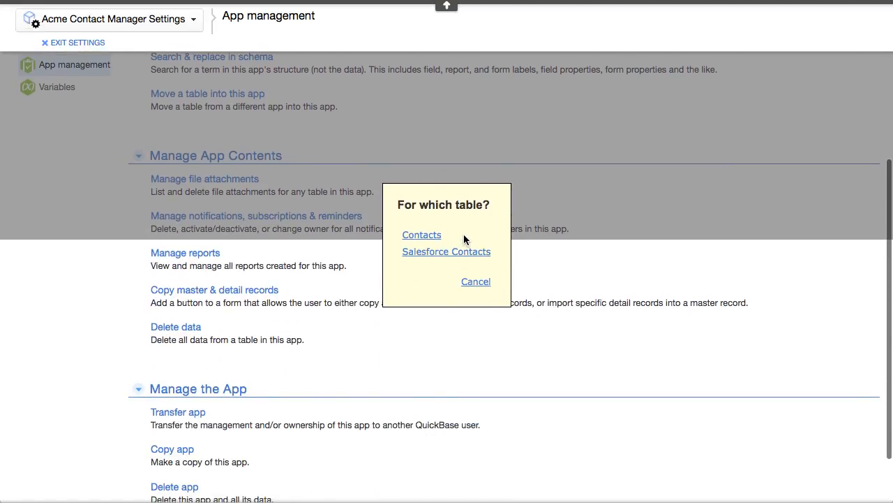
pyautogui.click(446, 251)
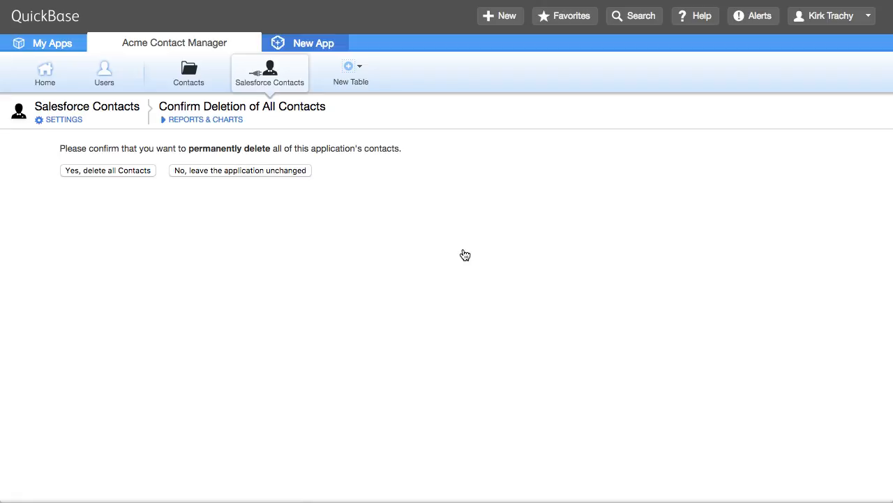
pyautogui.click(108, 169)
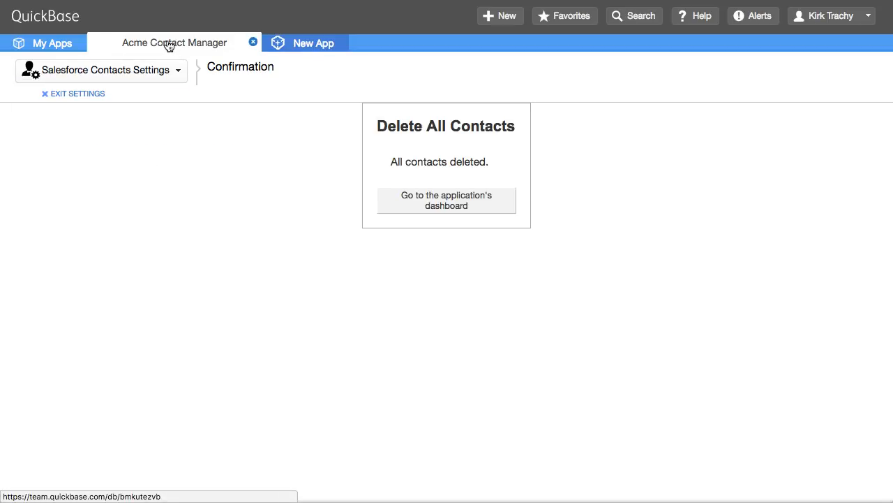
pyautogui.click(446, 199)
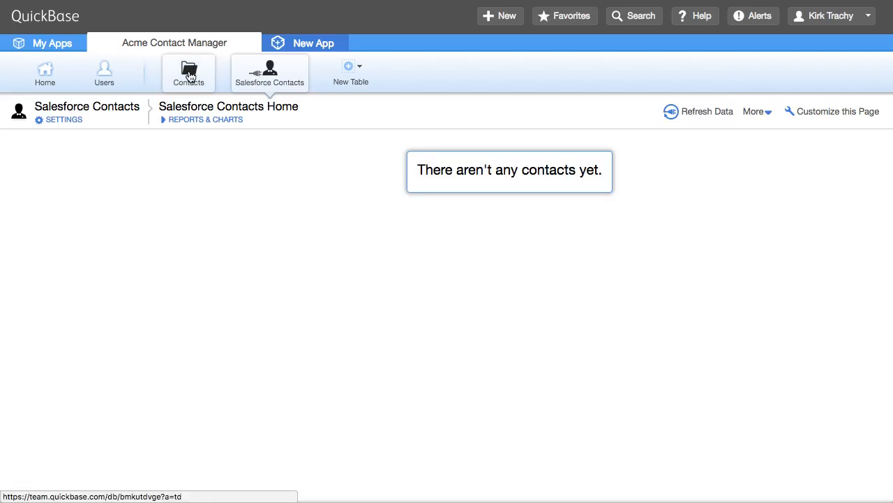
pyautogui.click(188, 72)
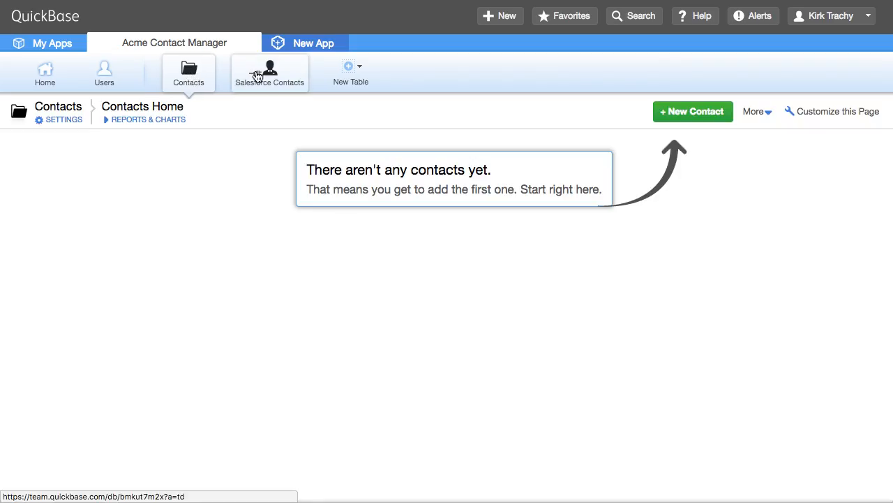
pyautogui.click(269, 72)
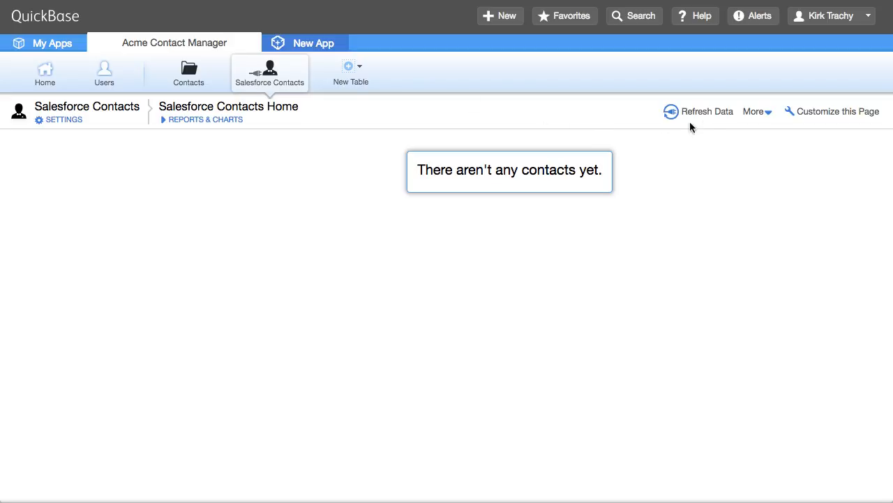
# - Refresh Salesforce Contacts data and confirm Contacts still has no records
pyautogui.click(707, 111)
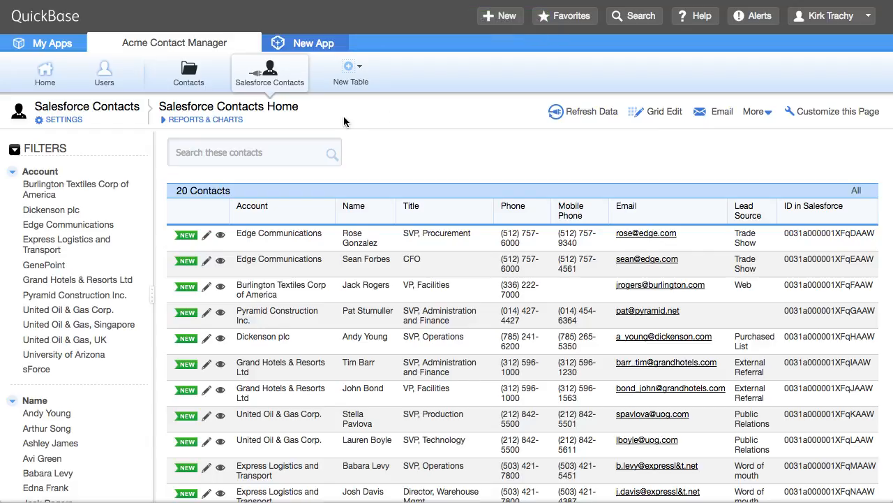
pyautogui.click(188, 73)
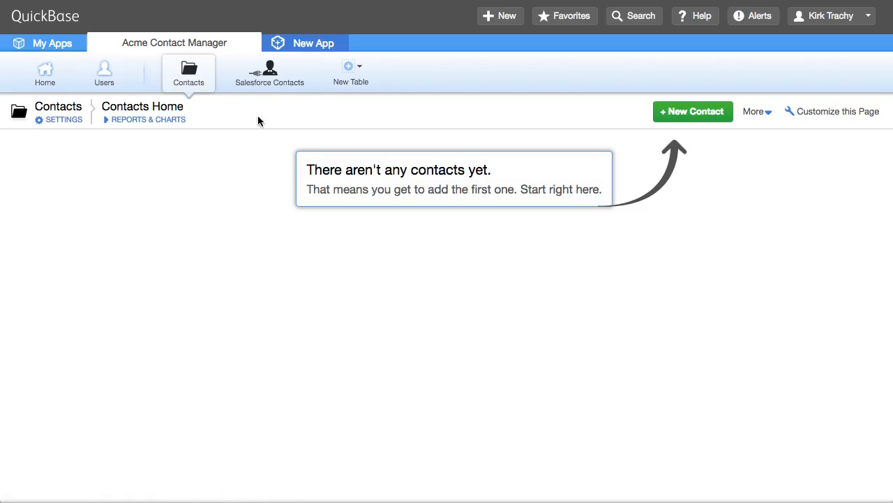
pyautogui.click(269, 72)
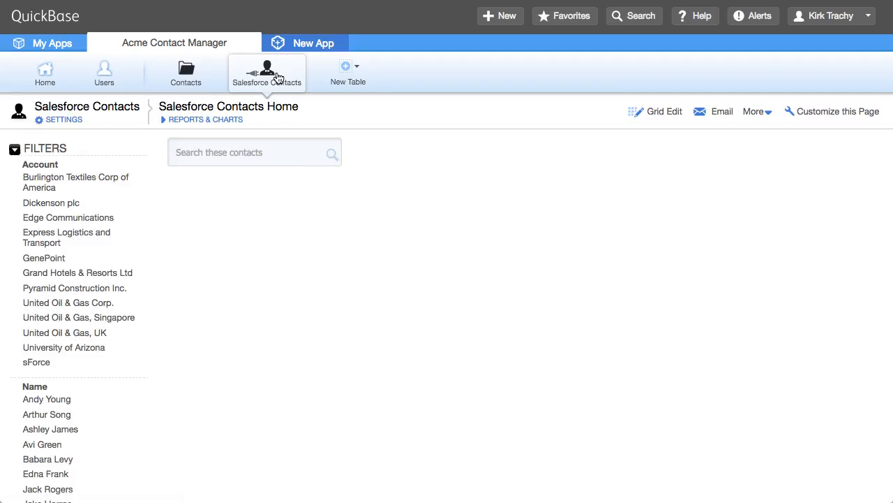
pyautogui.click(270, 72)
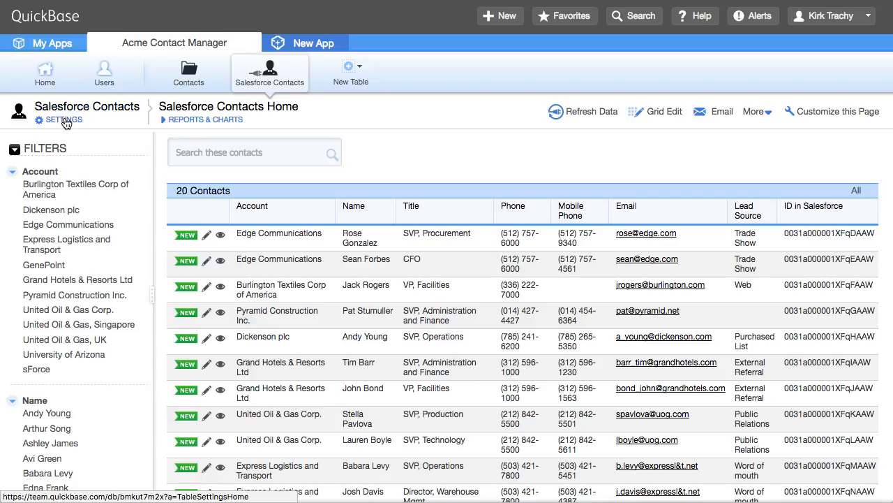
# - Set all four rows of QuickBase Action #1 to 'Copy the value from' and save
pyautogui.click(64, 119)
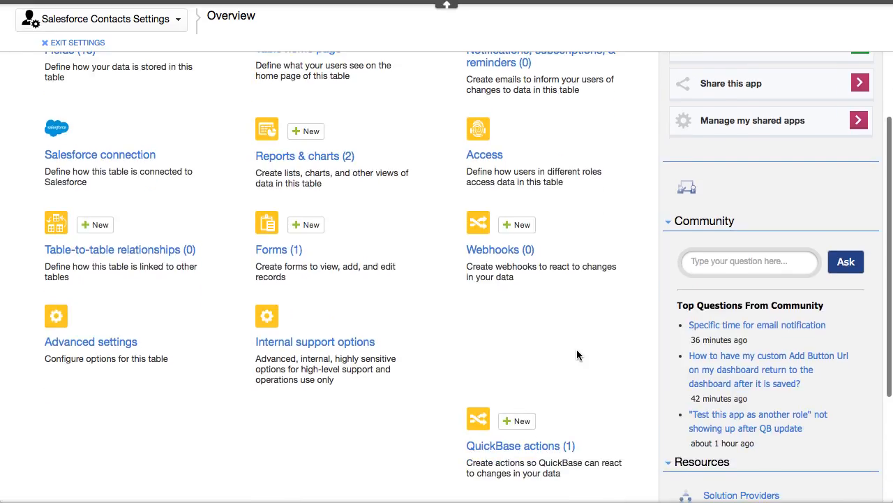
pyautogui.click(520, 446)
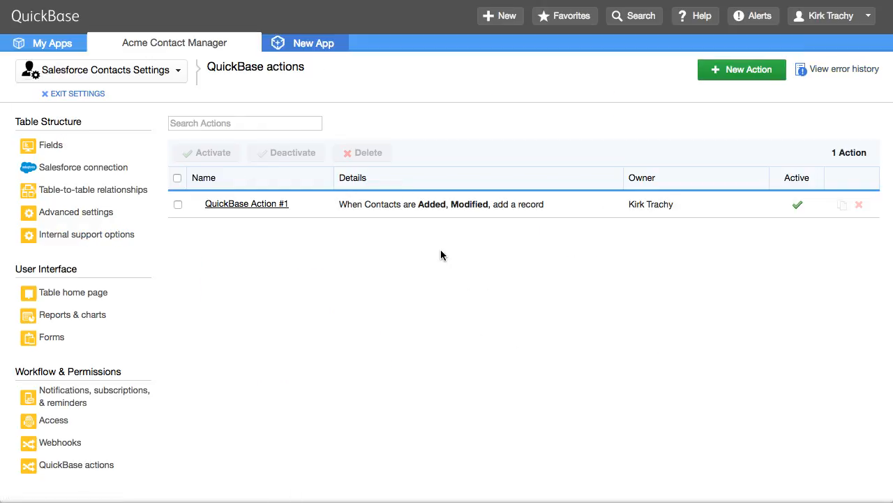
pyautogui.click(246, 203)
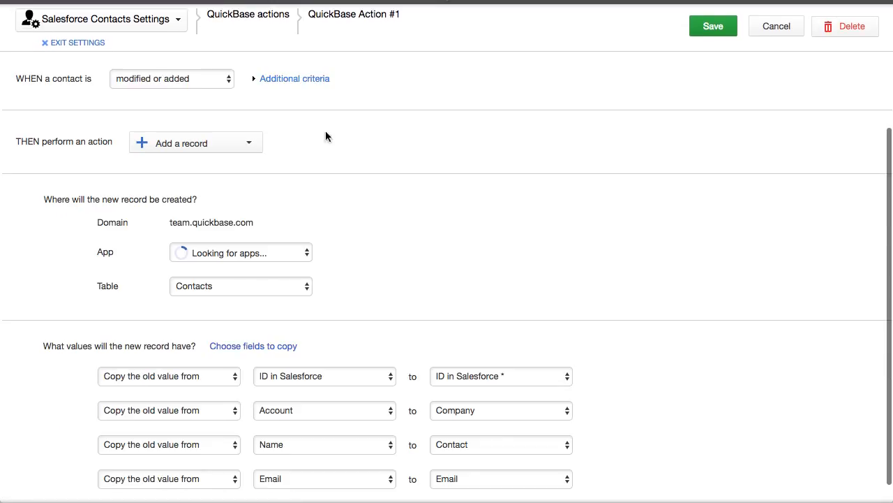
pyautogui.moveTo(180, 85)
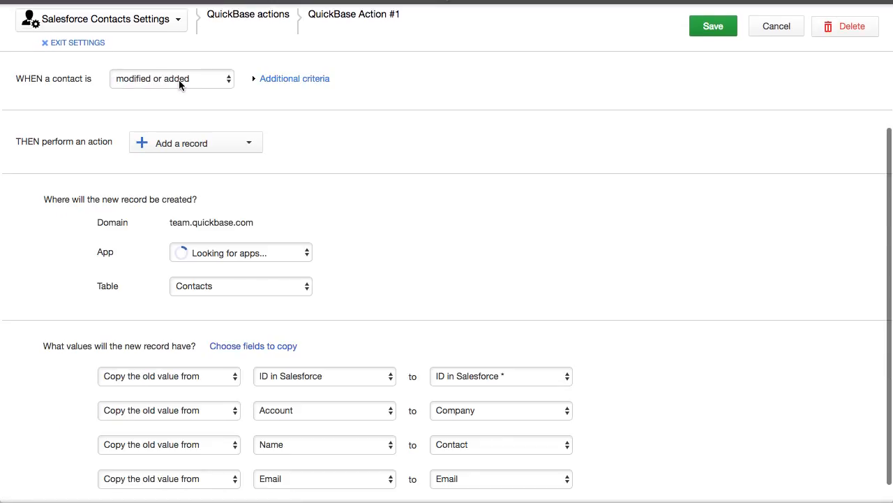
pyautogui.moveTo(153, 154)
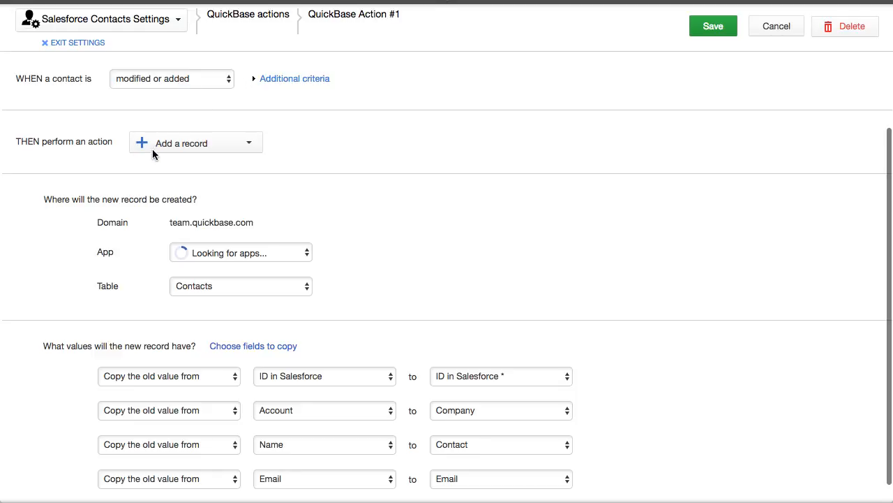
pyautogui.moveTo(291, 249)
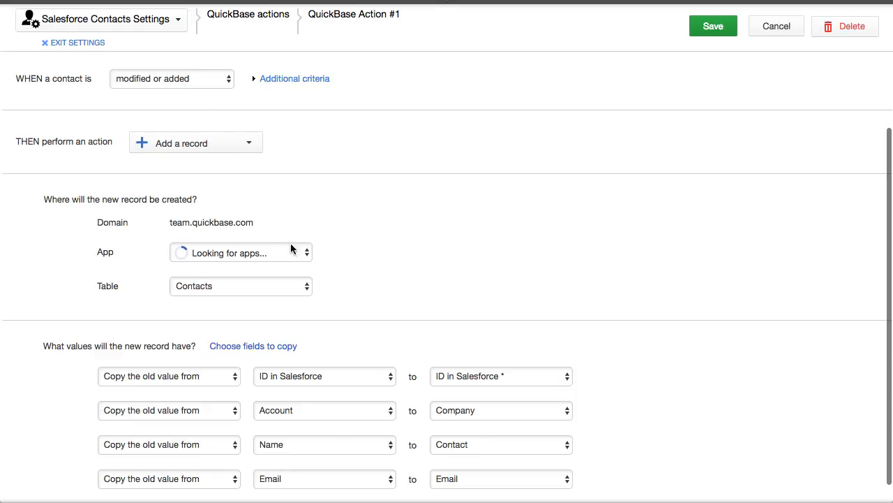
pyautogui.moveTo(224, 225)
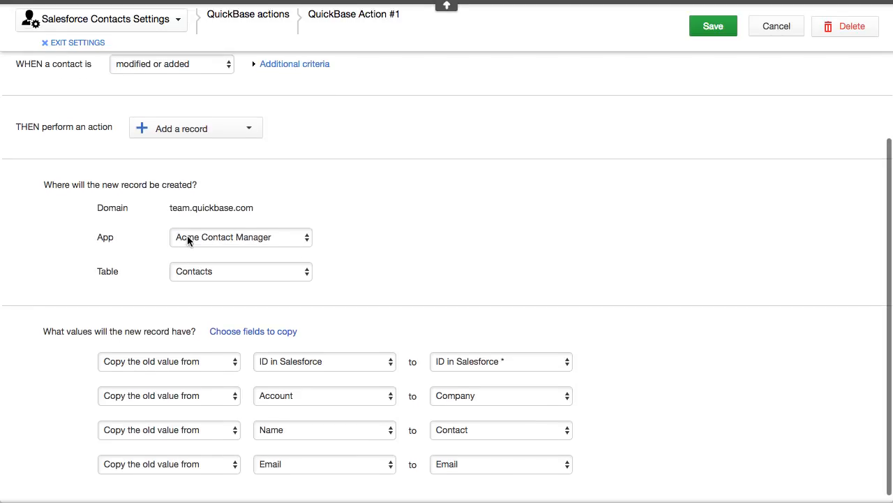
pyautogui.moveTo(312, 252)
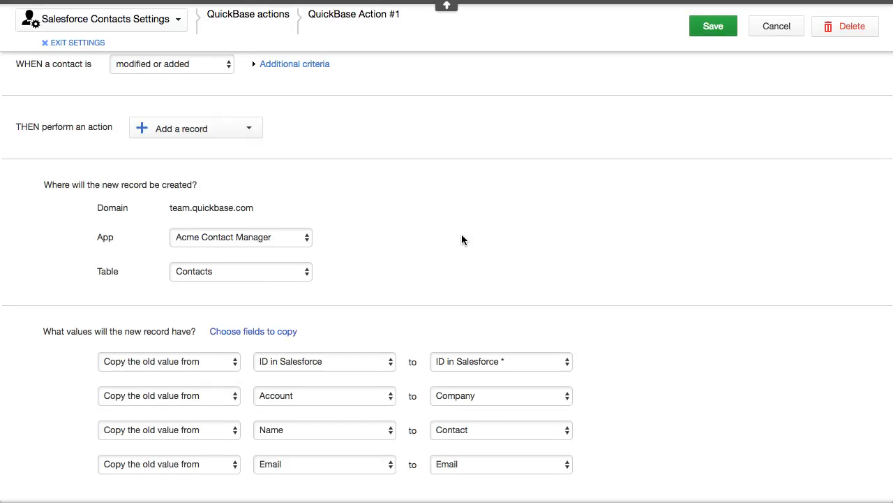
pyautogui.click(169, 361)
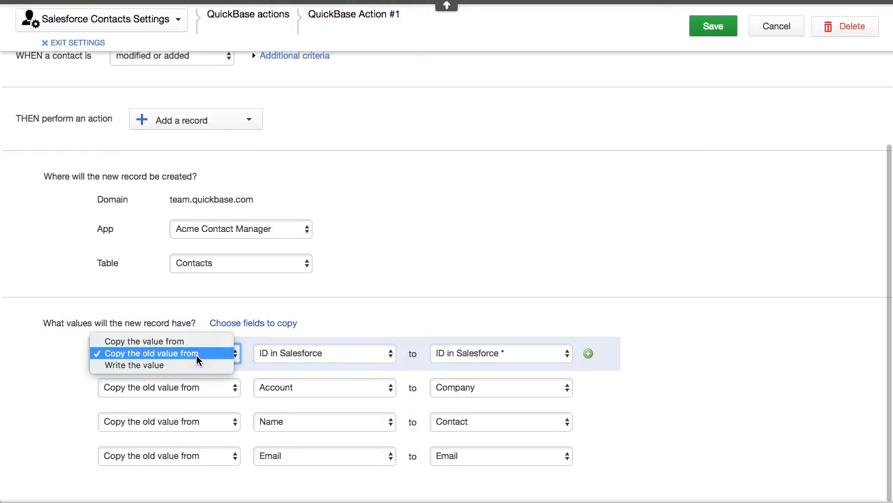
pyautogui.click(144, 341)
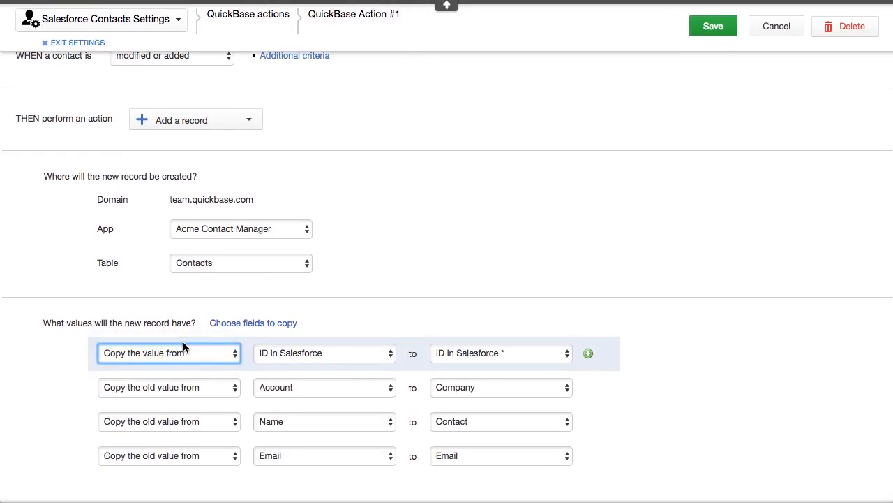
pyautogui.click(169, 387)
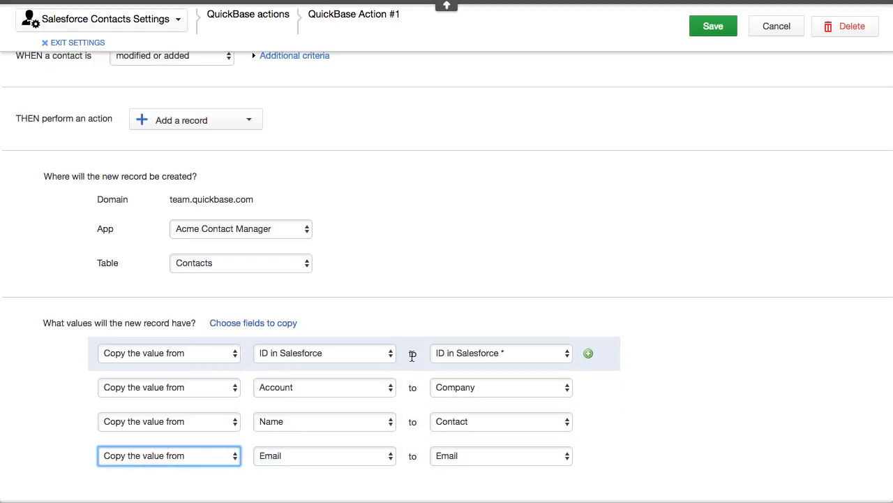
pyautogui.click(713, 26)
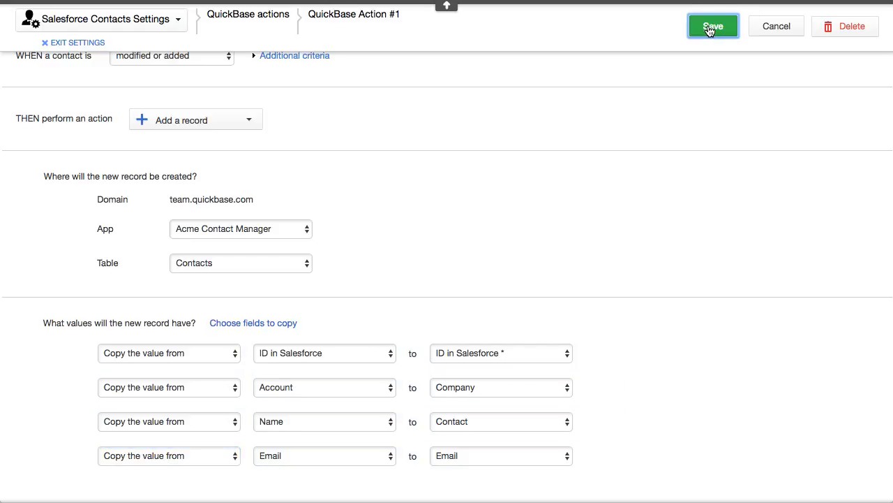
pyautogui.click(713, 26)
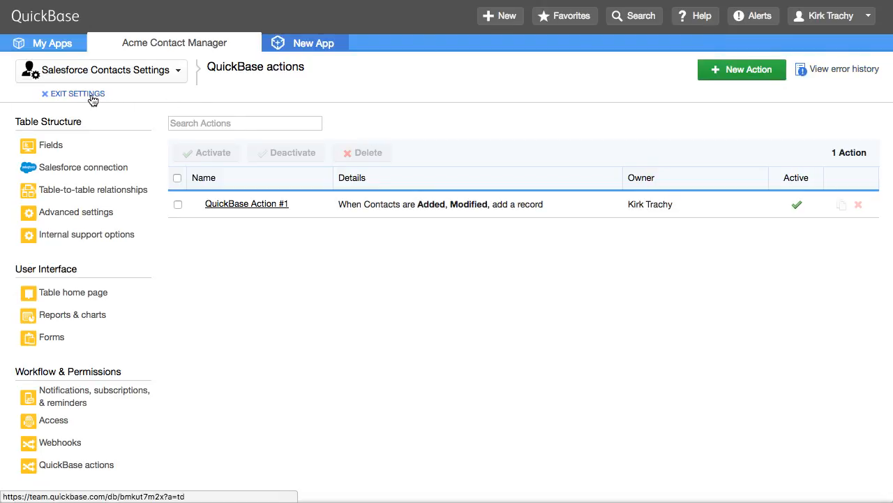
# - Delete all Salesforce Contacts records again from App management and confirm
pyautogui.click(78, 93)
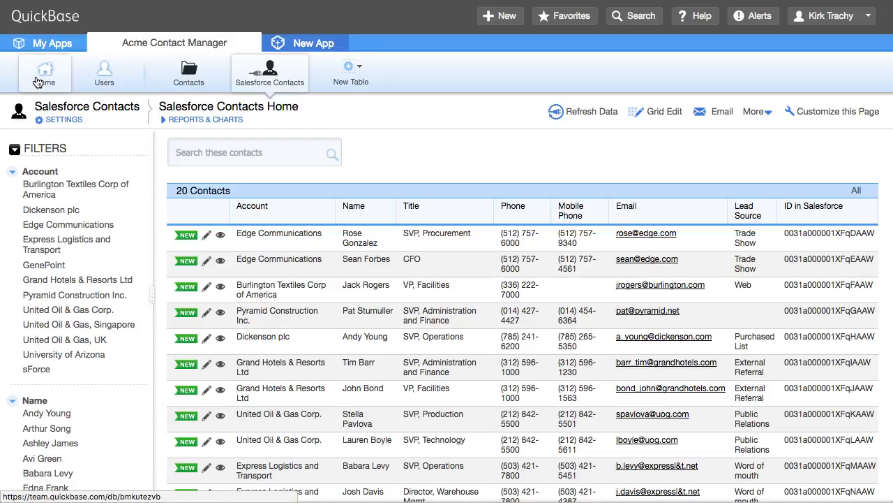
pyautogui.click(45, 72)
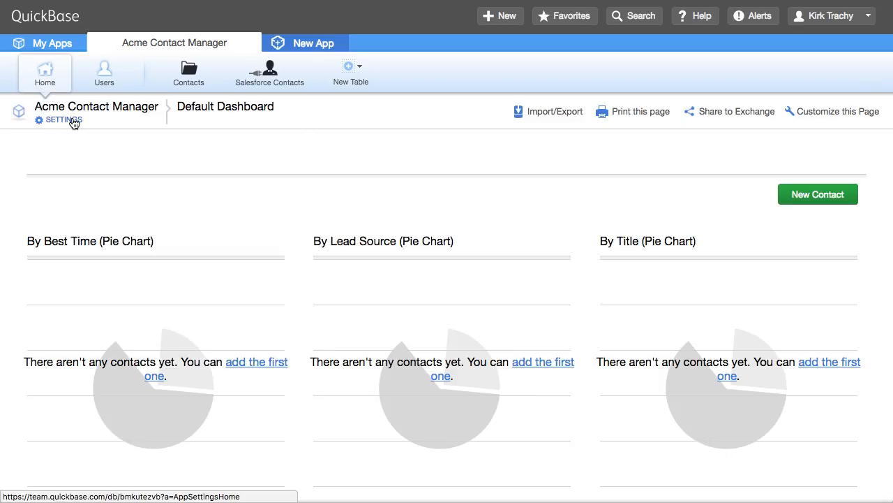
pyautogui.click(62, 120)
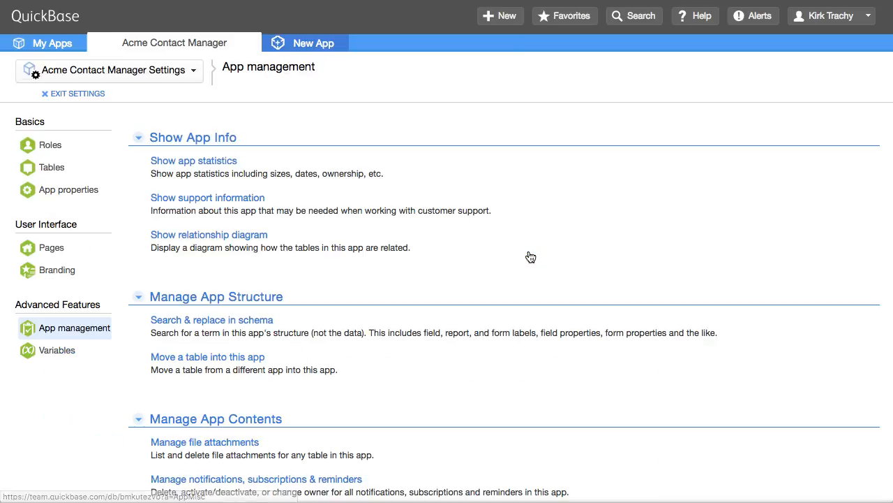
pyautogui.scroll(-3)
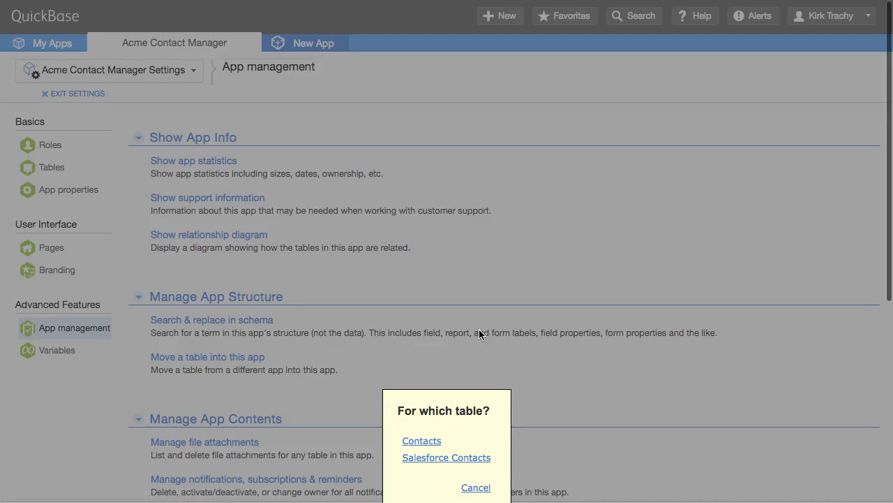
pyautogui.click(446, 457)
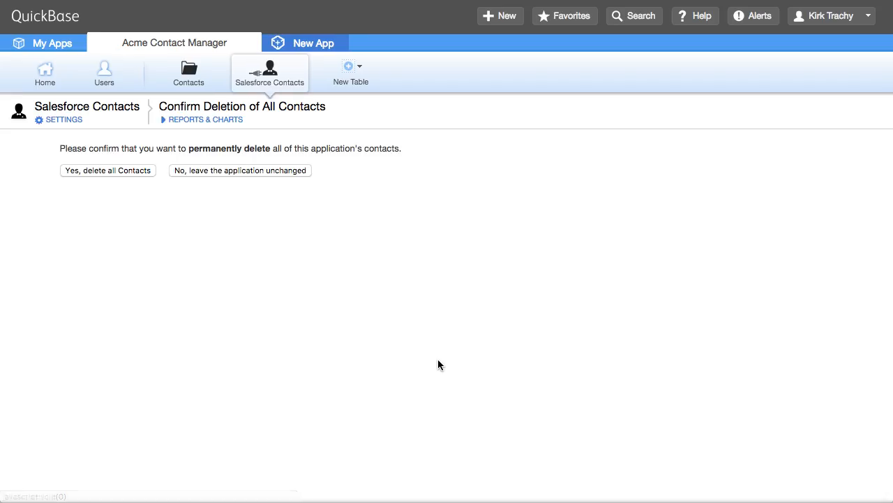
pyautogui.click(108, 170)
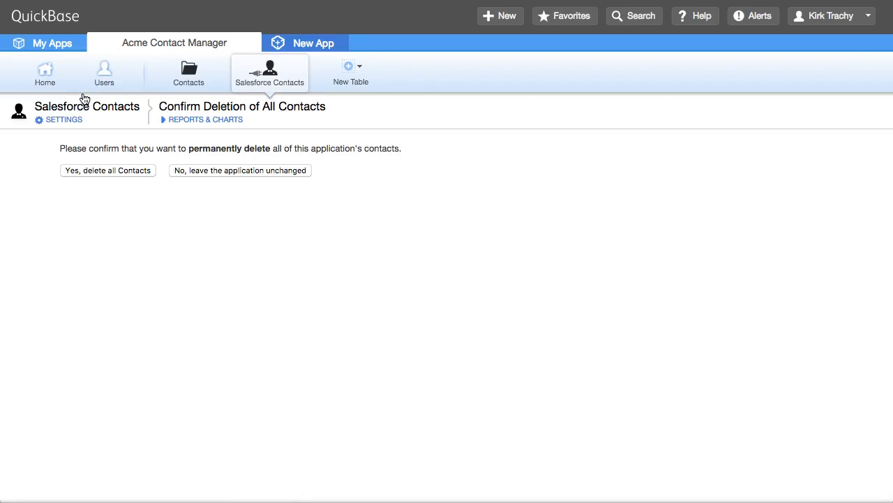
pyautogui.click(108, 170)
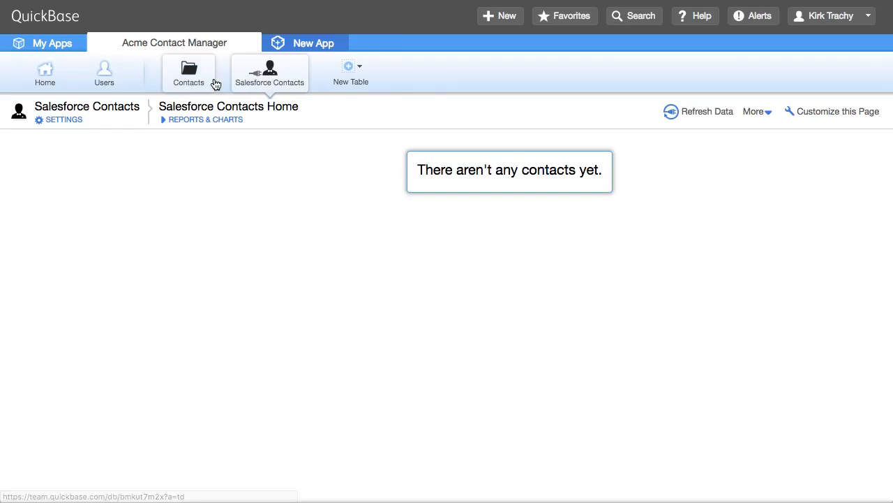
# - Check that Contacts is empty, then refresh Salesforce Contacts data from Salesforce
pyautogui.click(189, 72)
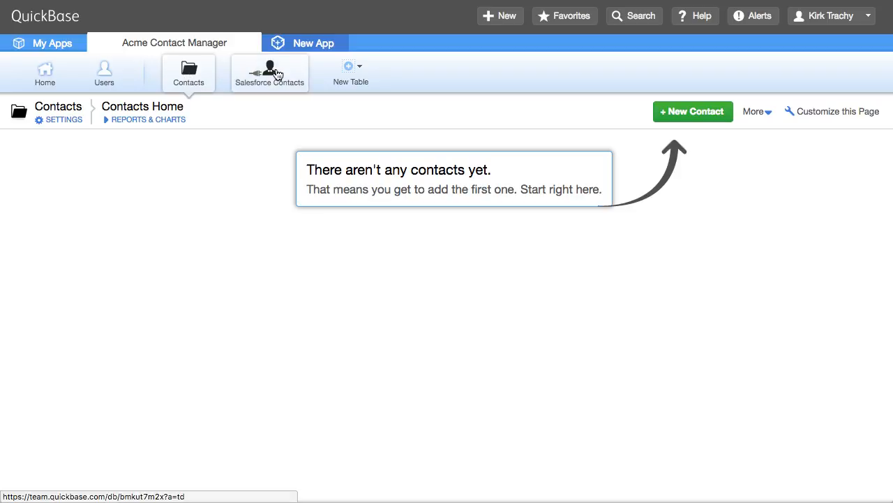
pyautogui.click(269, 71)
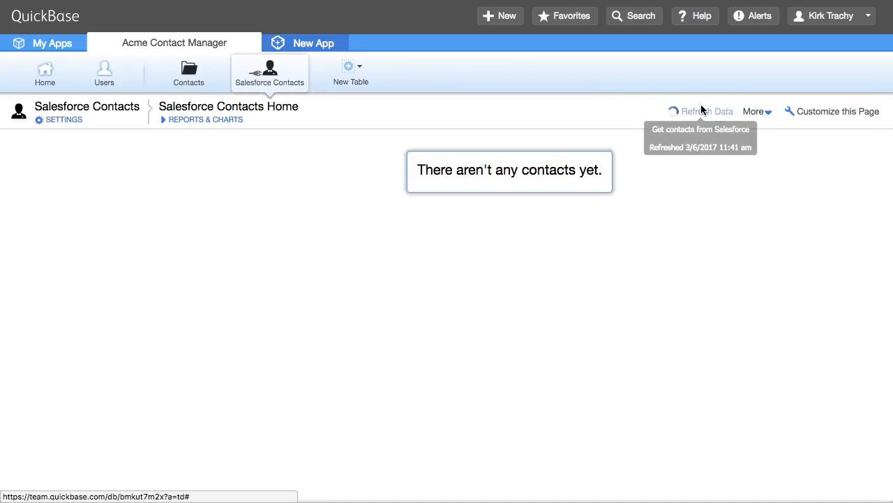
pyautogui.click(708, 111)
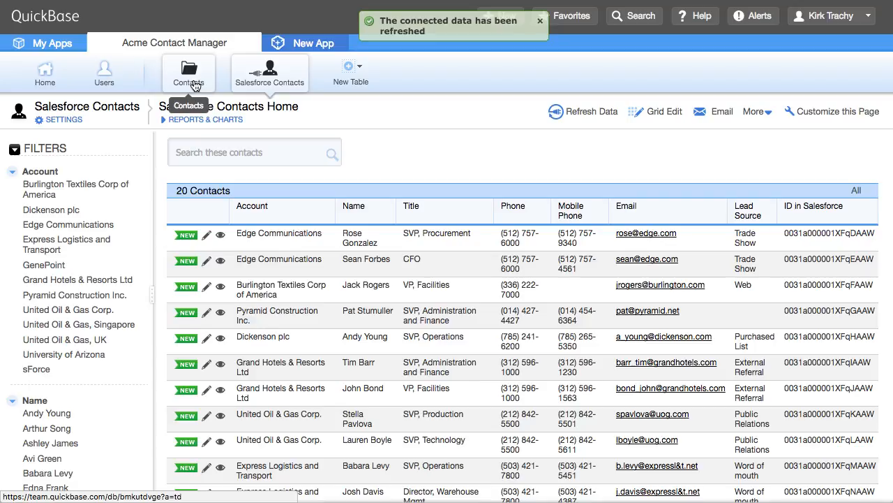
# - Open the Contacts table and scroll through the 20 copied contacts
pyautogui.click(188, 72)
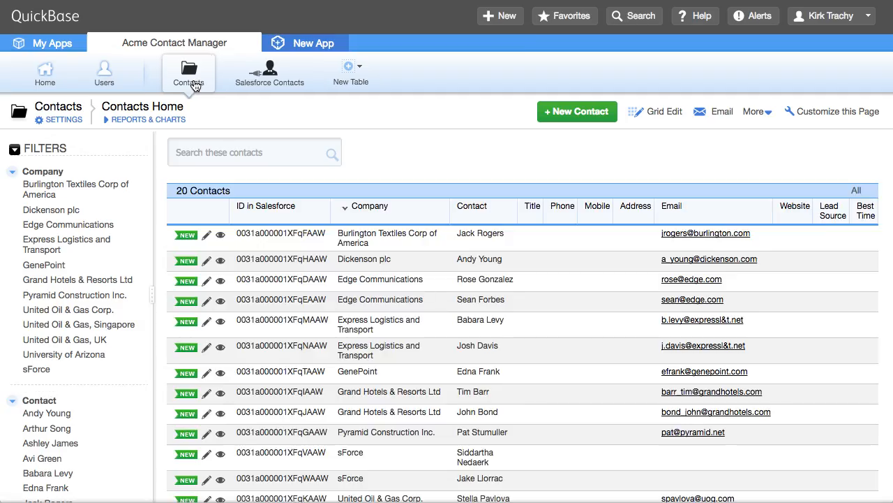
pyautogui.moveTo(175, 198)
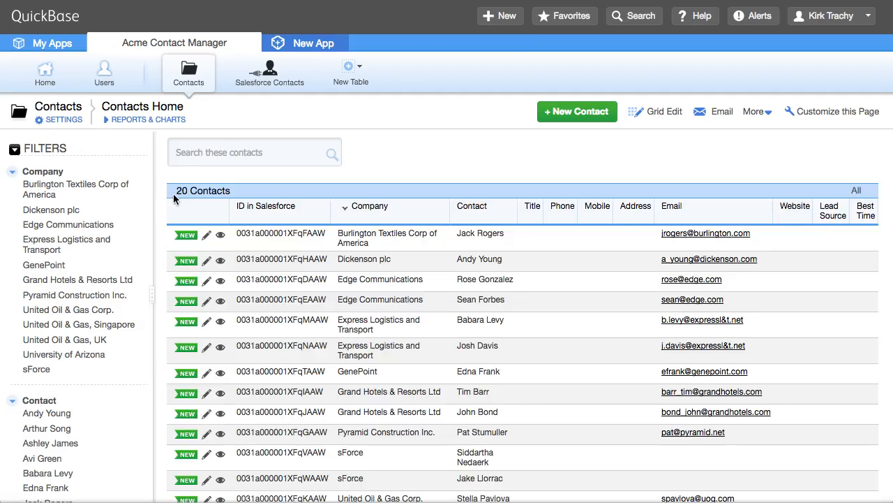
pyautogui.scroll(-3)
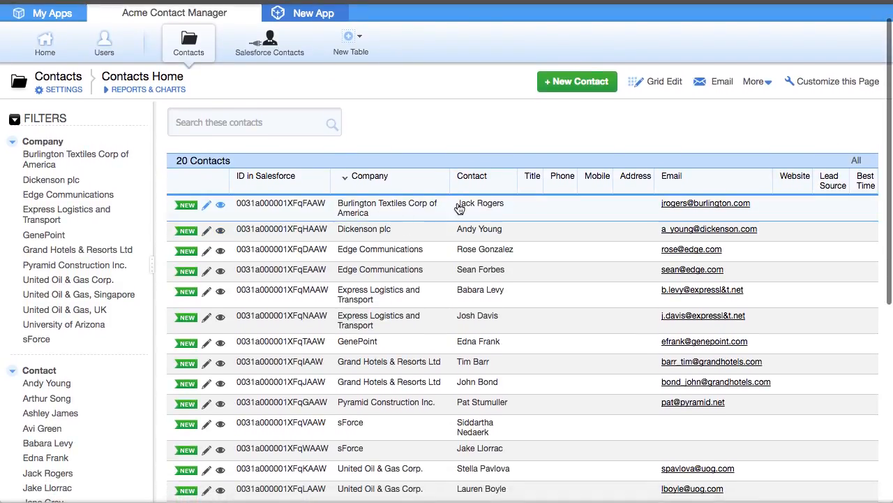
pyautogui.moveTo(571, 202)
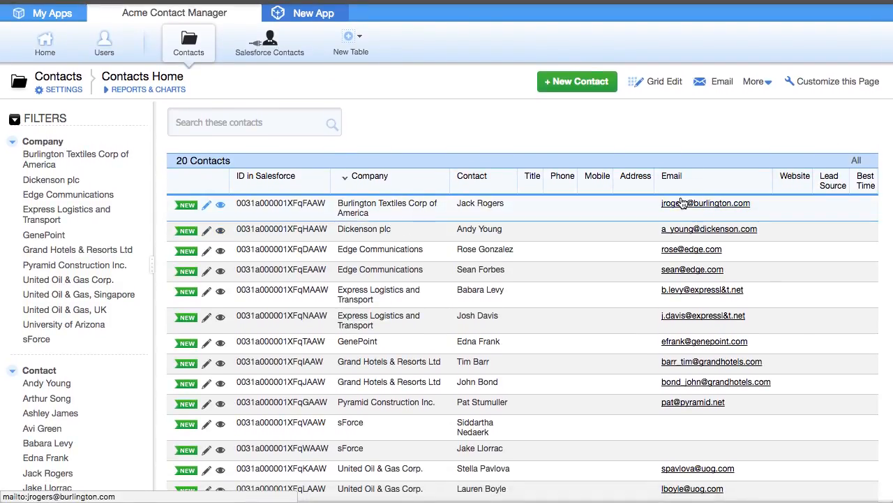
pyautogui.moveTo(642, 218)
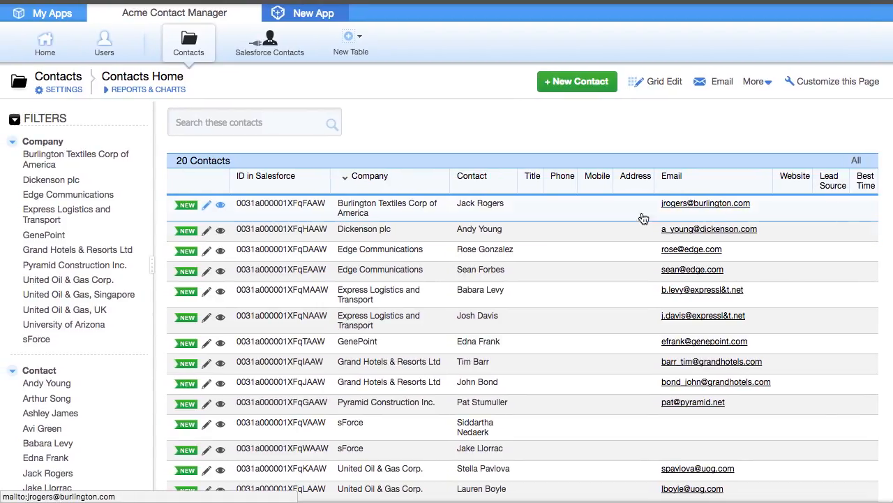
pyautogui.moveTo(236, 222)
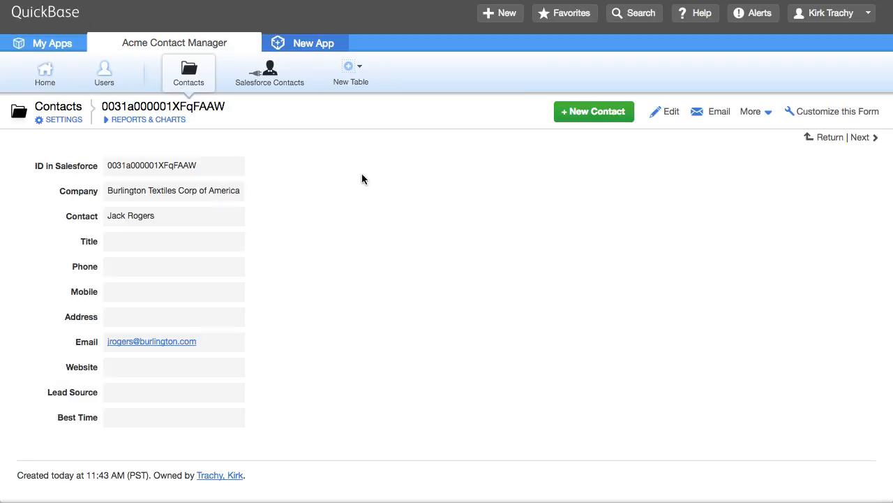
pyautogui.click(664, 111)
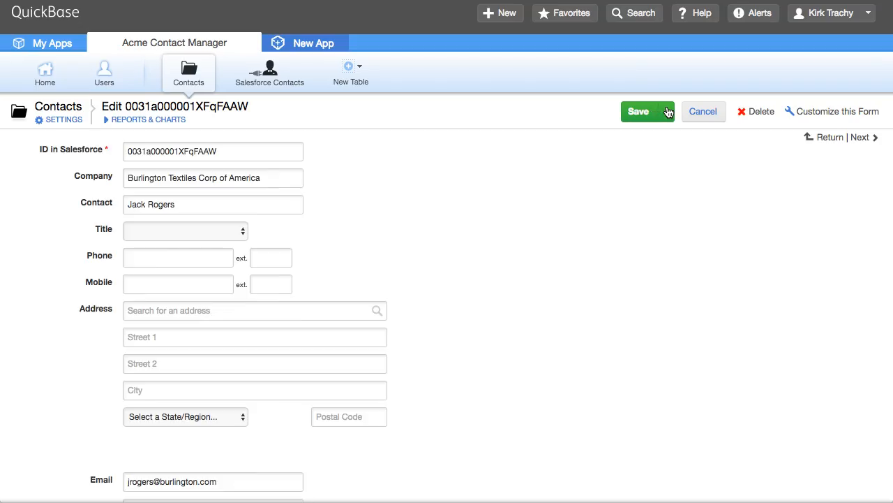
pyautogui.scroll(-3)
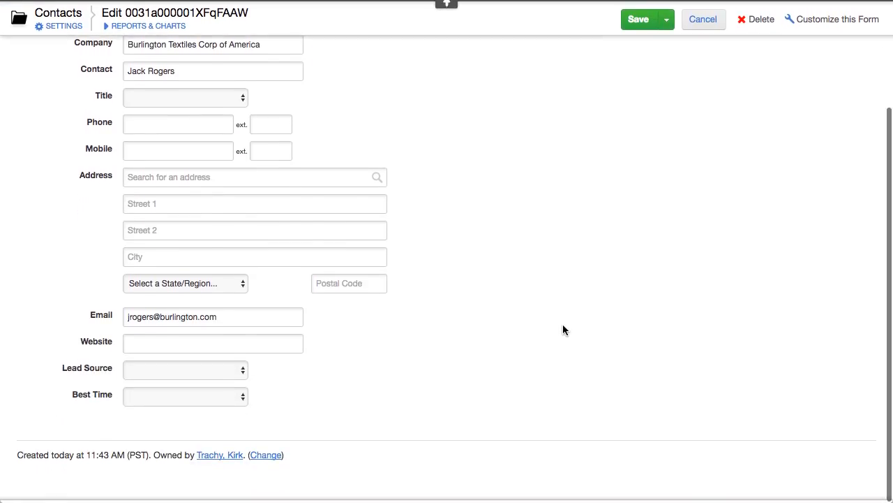
pyautogui.click(254, 179)
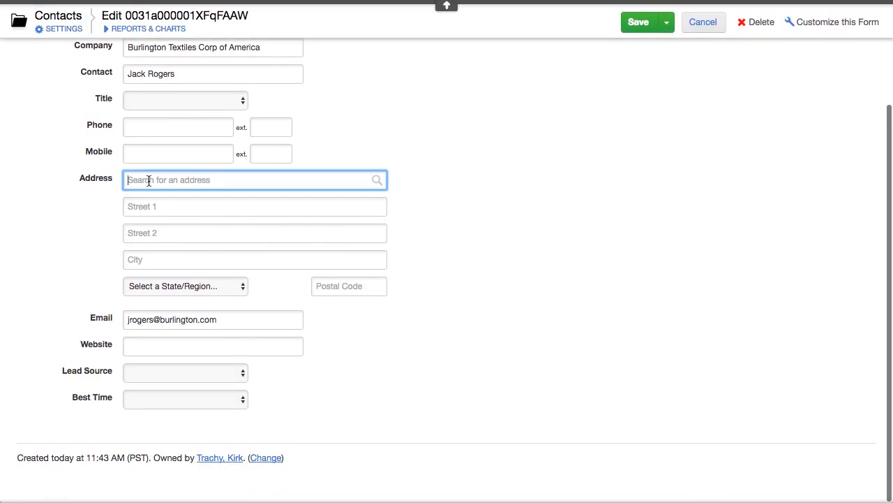
pyautogui.write('23434')
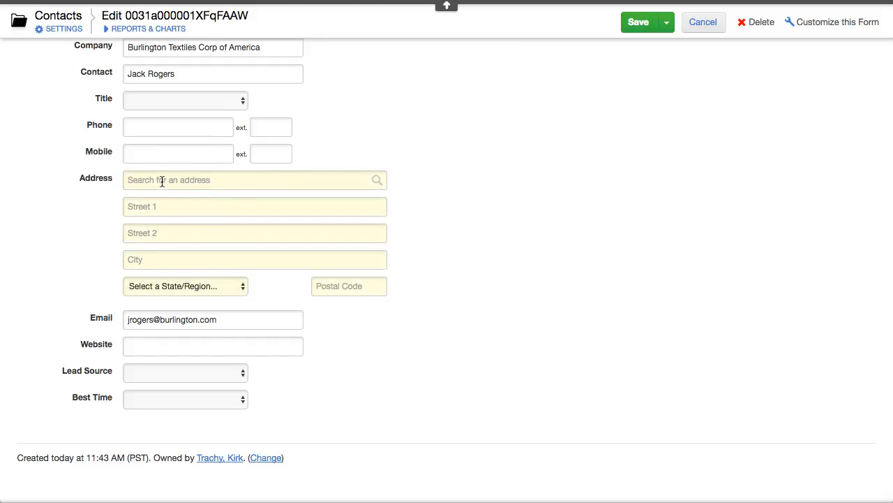
pyautogui.write('8948 15th Avenue, Brooklyn, NY, United States')
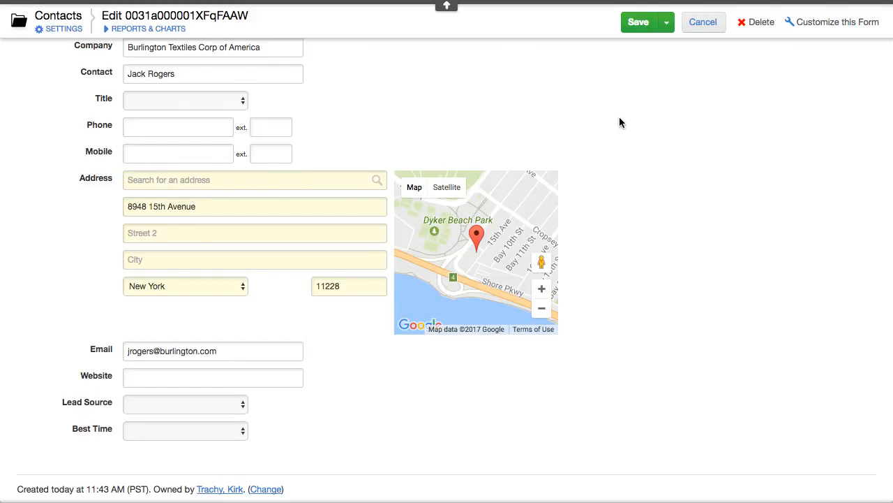
# - Set the contact's title to VP Marketing and save the record
pyautogui.click(185, 99)
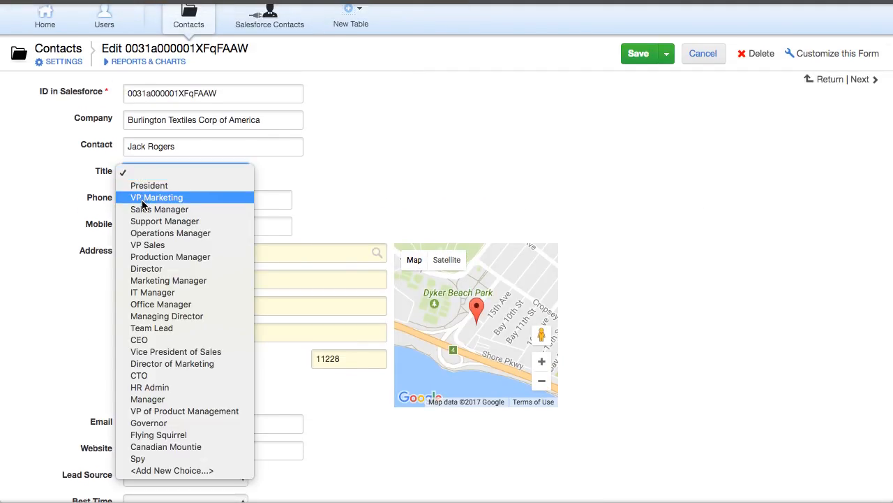
pyautogui.click(638, 53)
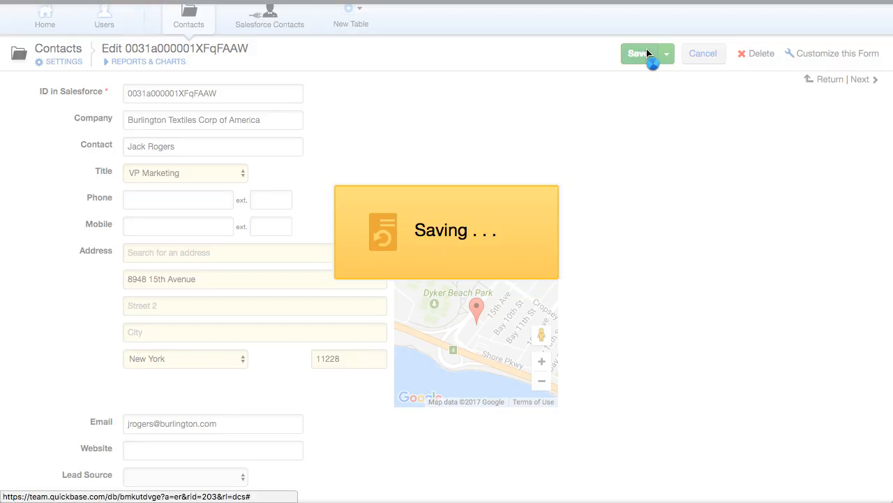
pyautogui.click(636, 53)
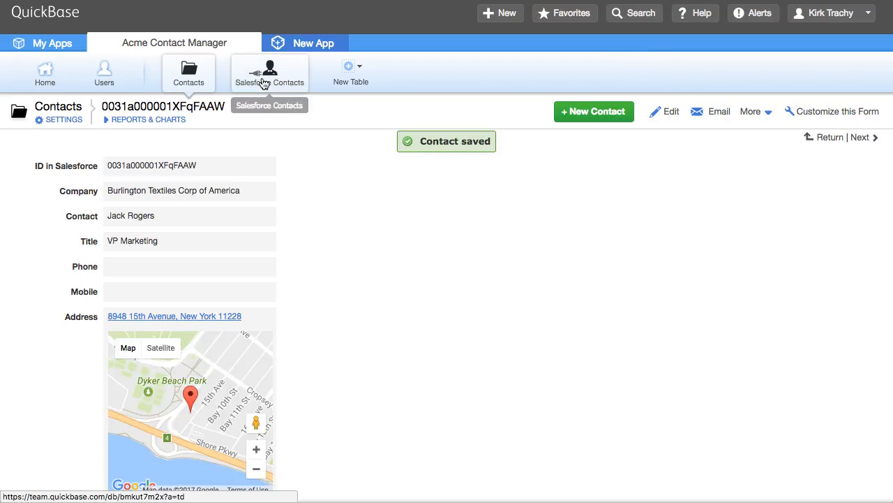
pyautogui.moveTo(273, 107)
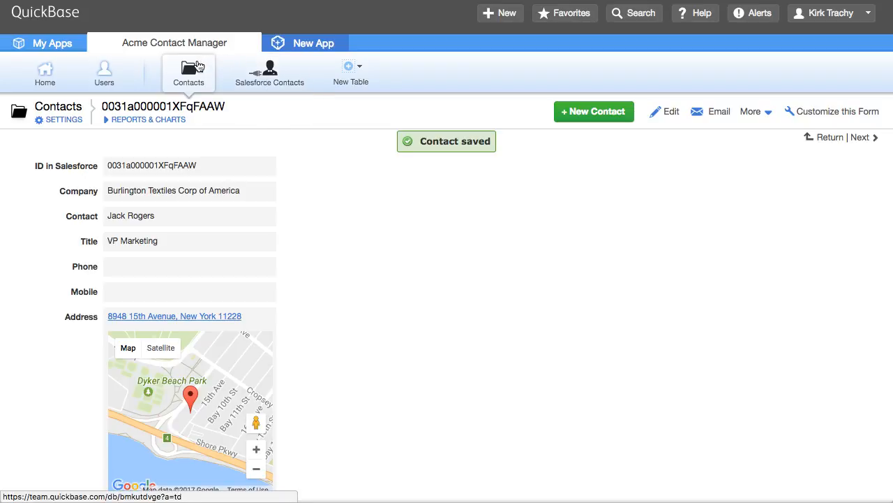
pyautogui.moveTo(407, 230)
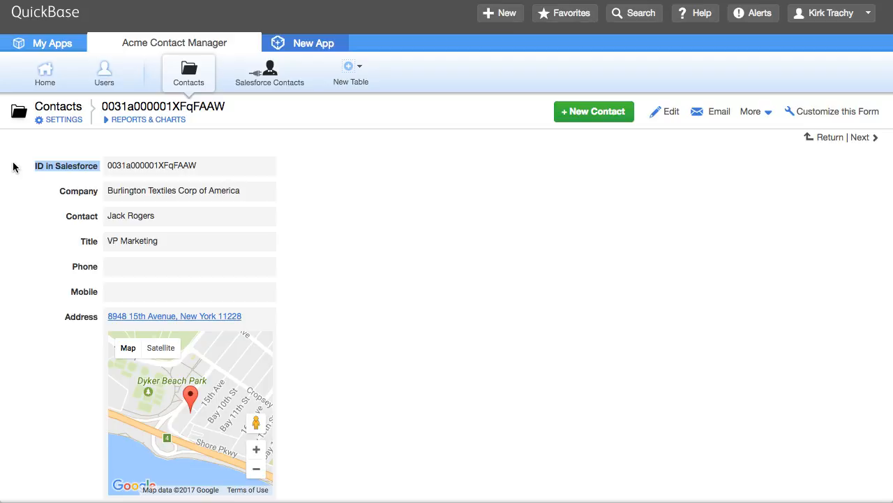
pyautogui.moveTo(565, 114)
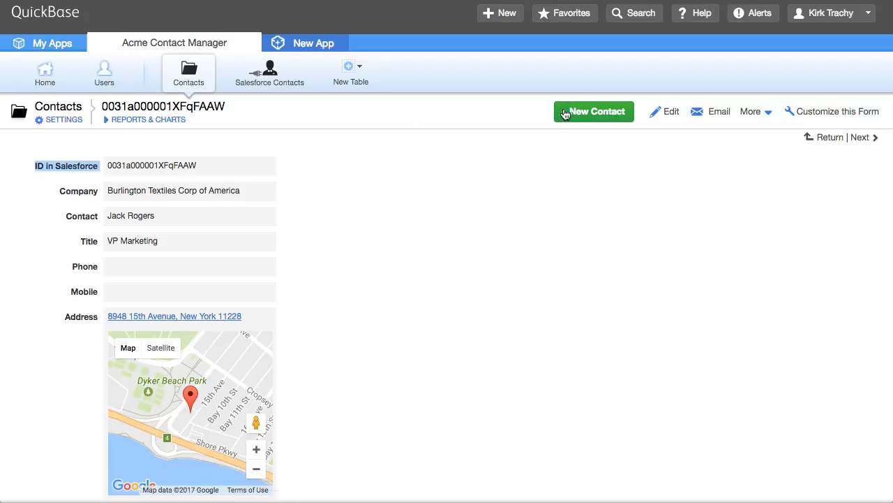
# - Start a new contact with a junk ID in Salesforce, then abandon it for the Contacts list
pyautogui.click(594, 112)
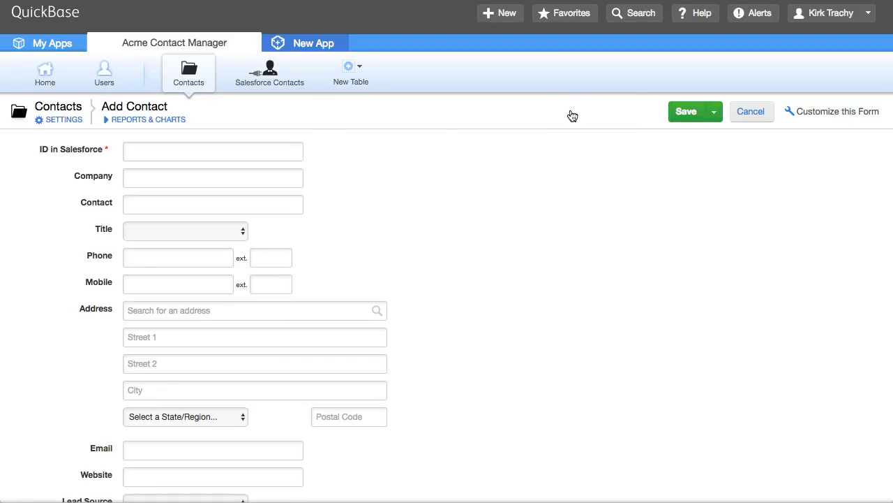
pyautogui.click(212, 150)
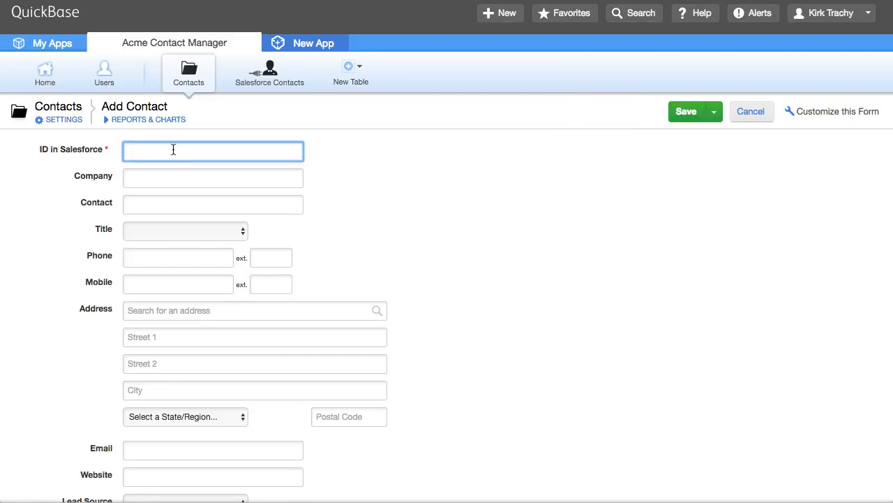
pyautogui.write('sjdlkfjlskjdflksjlf')
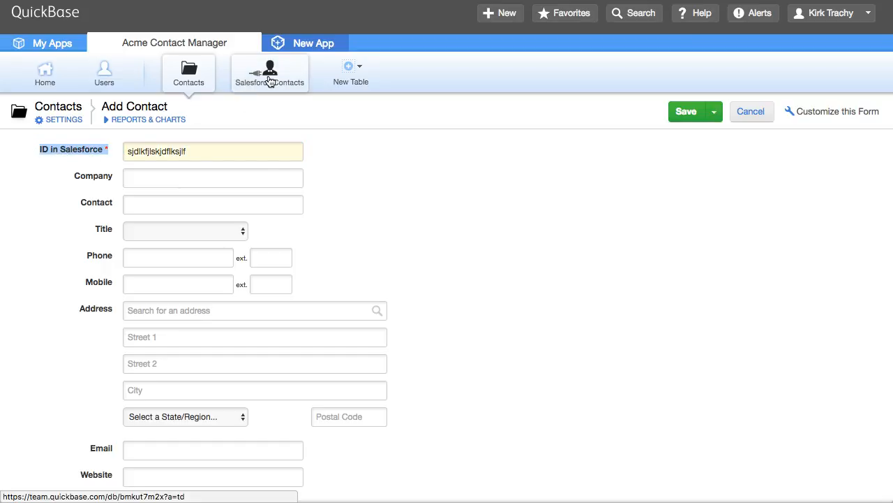
pyautogui.moveTo(188, 74)
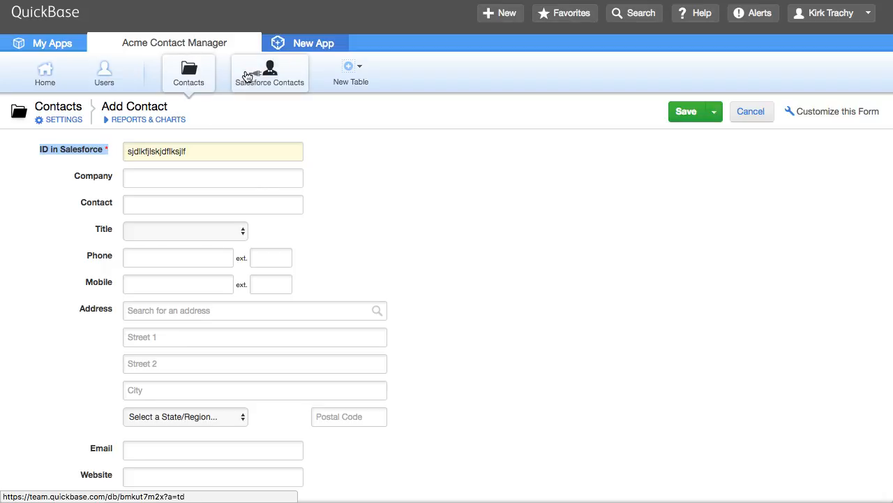
pyautogui.moveTo(241, 60)
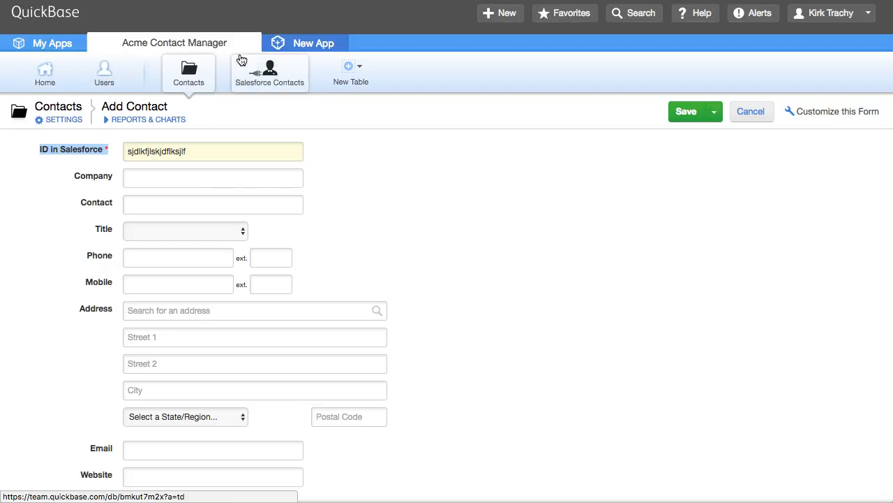
pyautogui.click(269, 72)
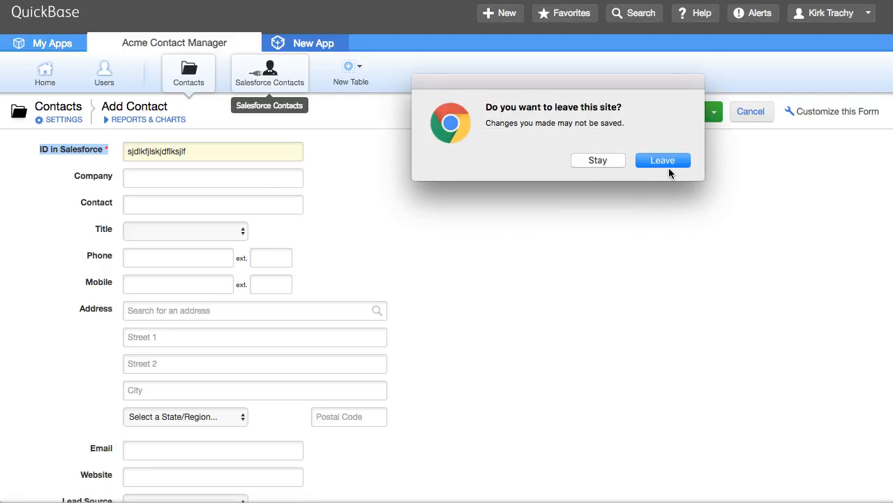
pyautogui.click(663, 160)
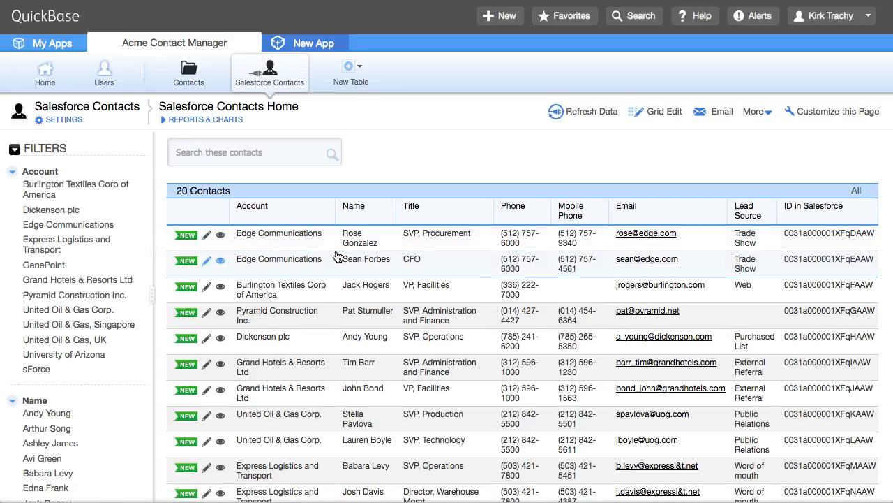
pyautogui.moveTo(274, 83)
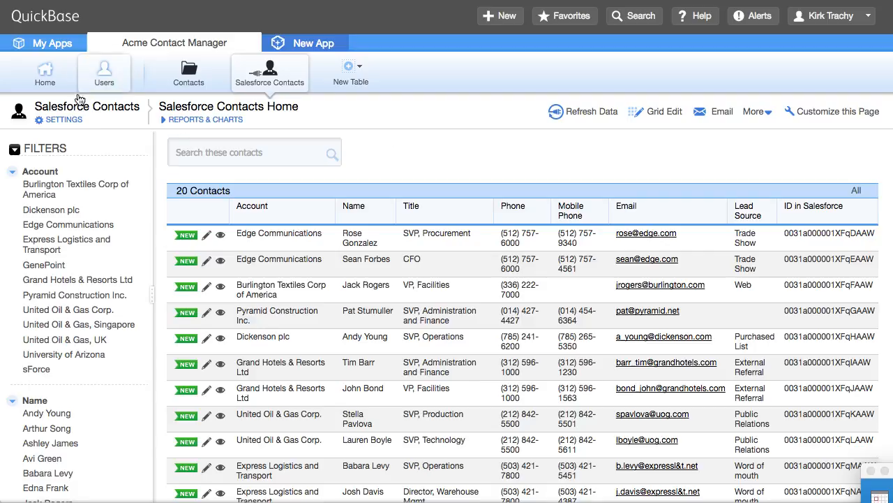
# - Open the Home tab to show the Acme Contact Manager default dashboard
pyautogui.click(44, 73)
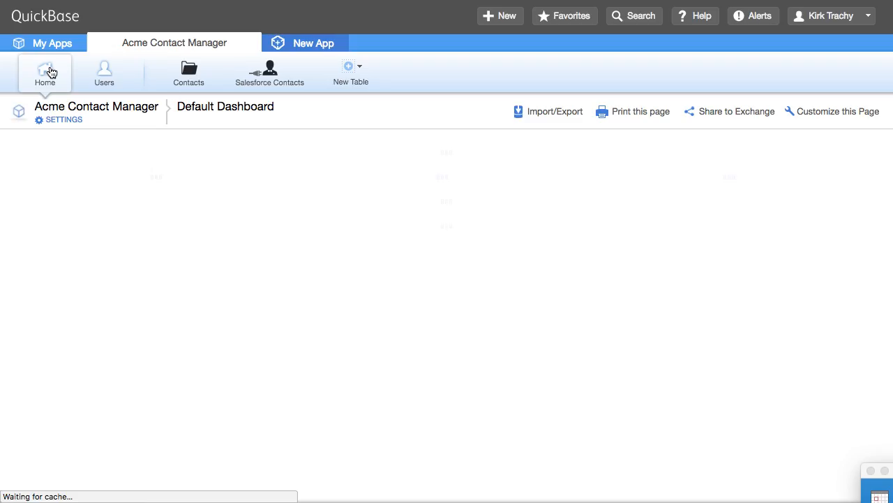